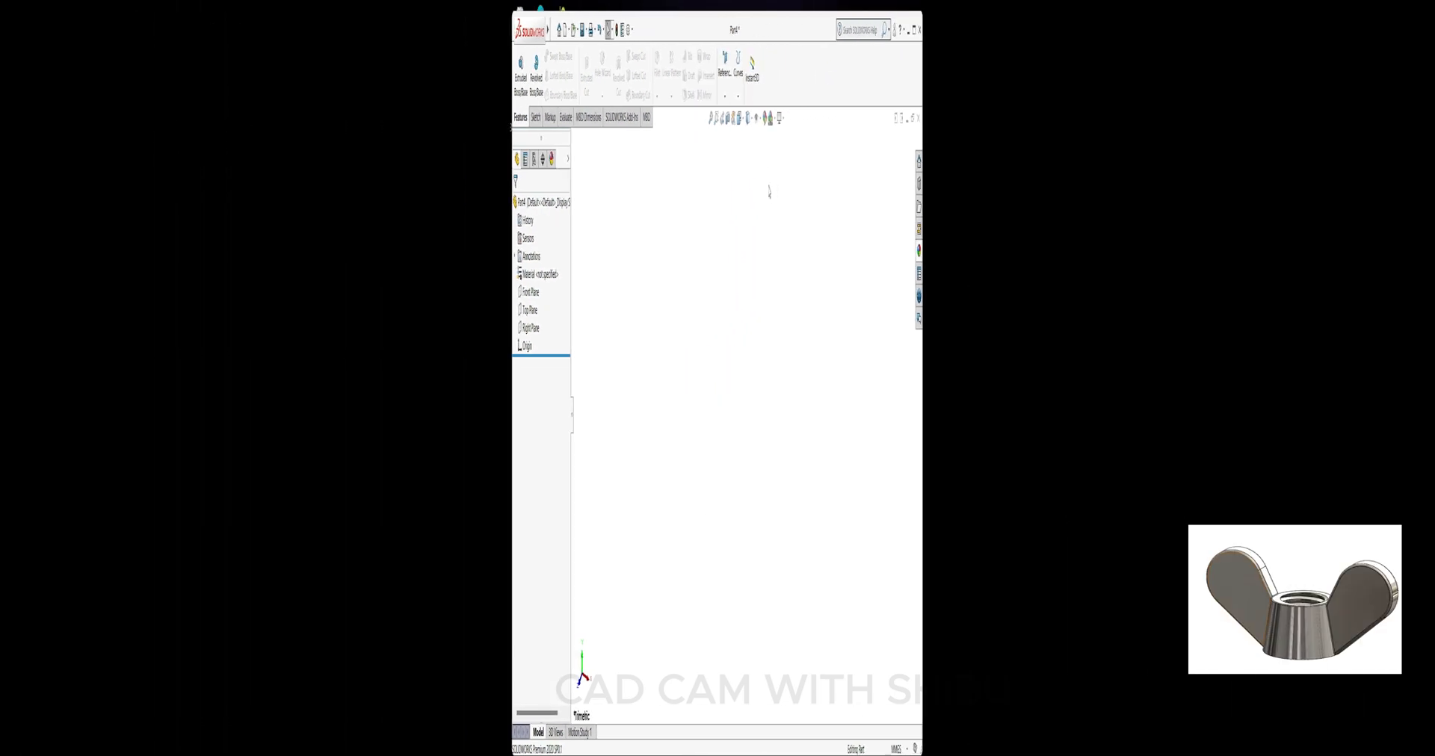
- Start a new sketch on the Front Plane of the empty part
left_click(72, 291)
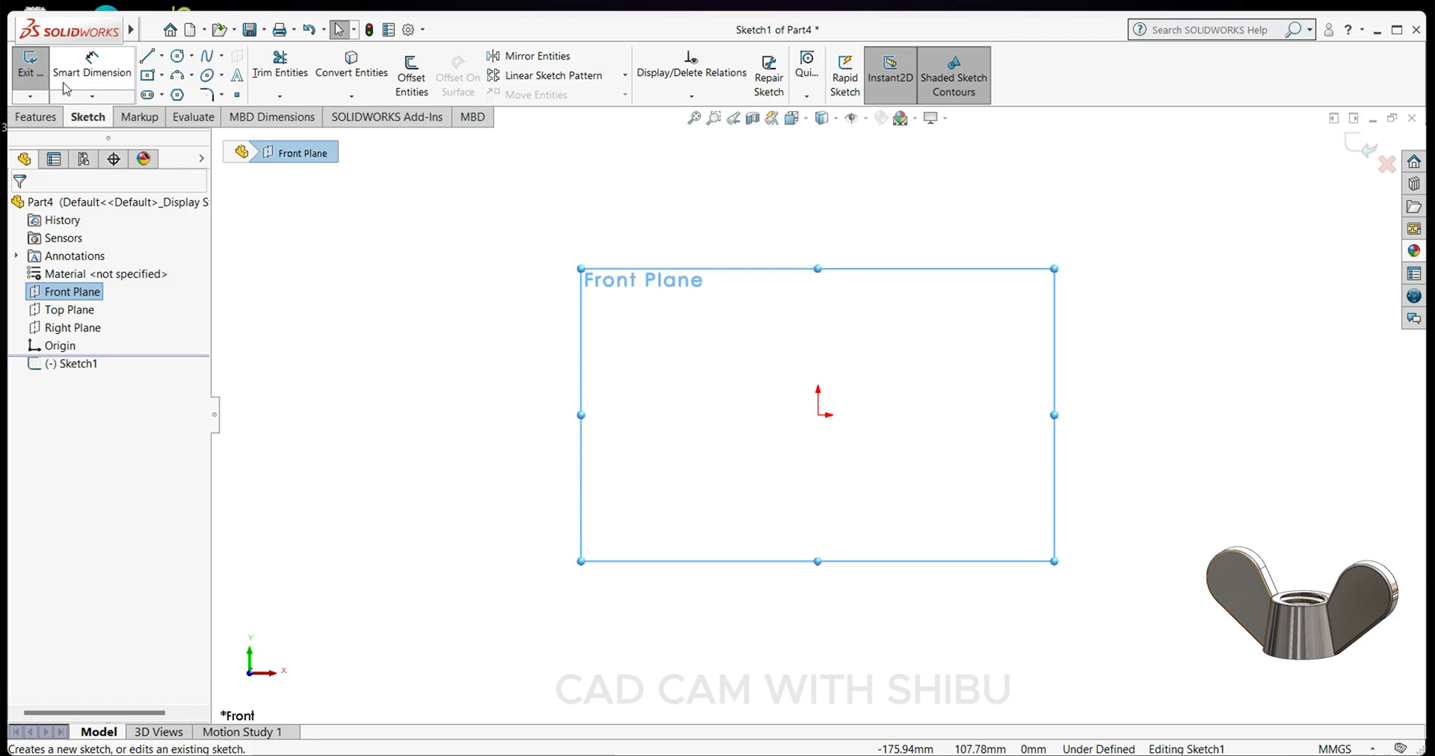
- Draw the closed four-line trapezoid and dimension it 7 mm top, 9 mm bottom, 12 mm tall
left_click(147, 56)
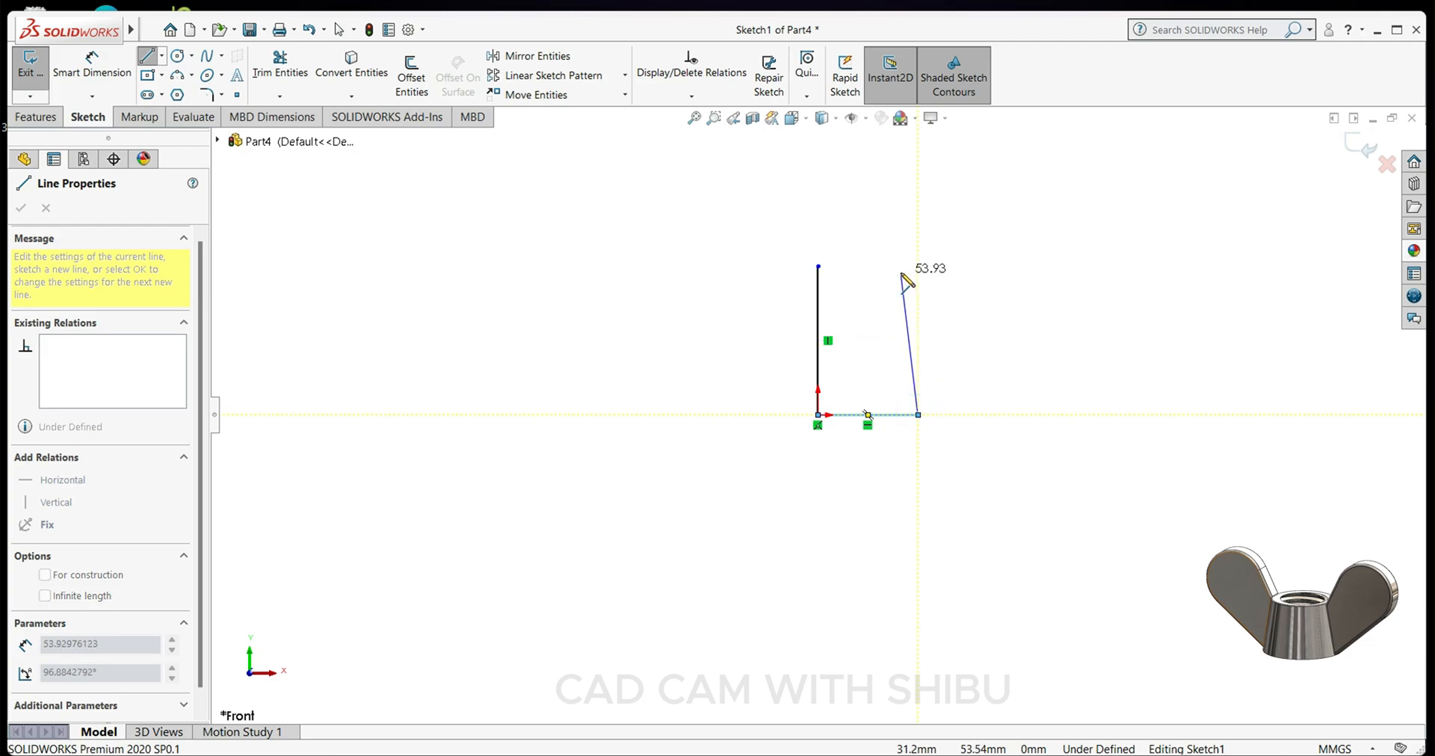
left_click_drag(819, 268, 900, 268)
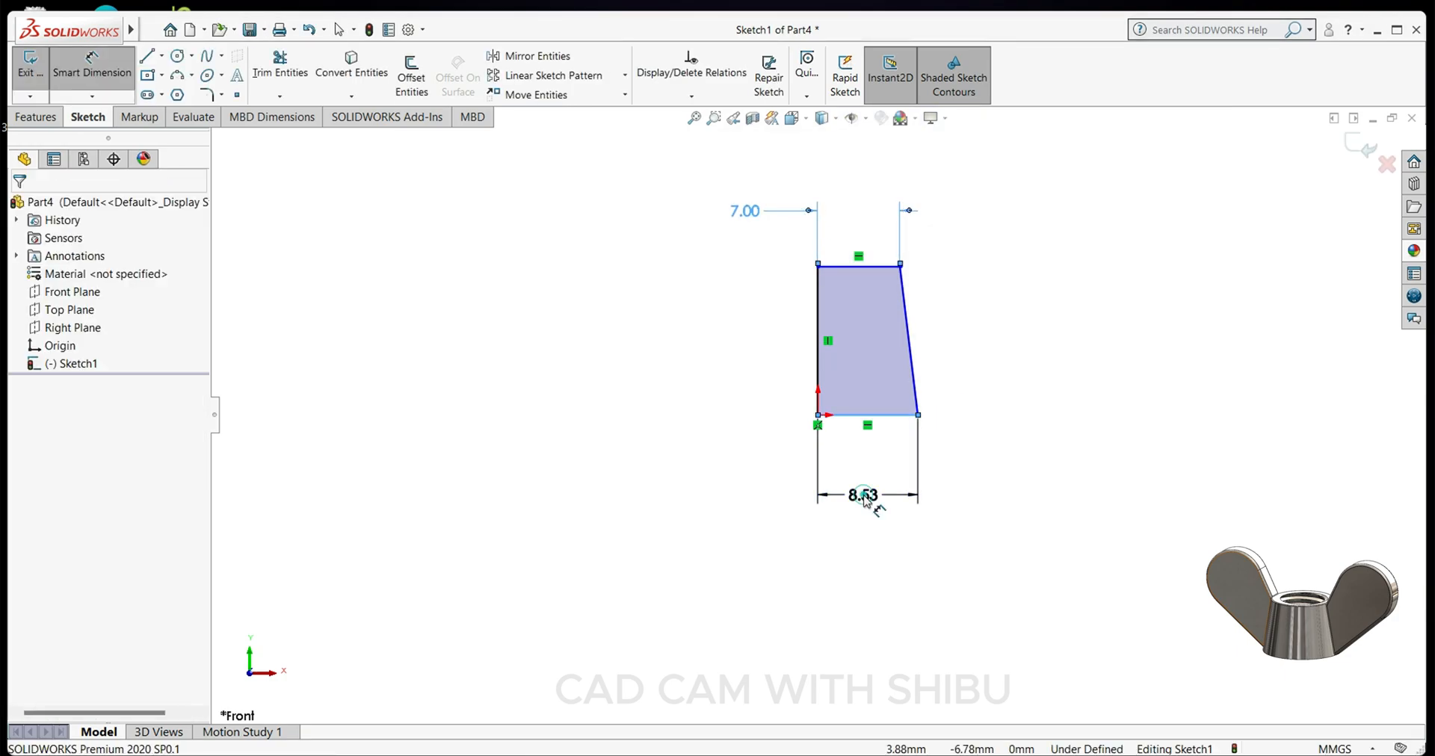
left_click(861, 495)
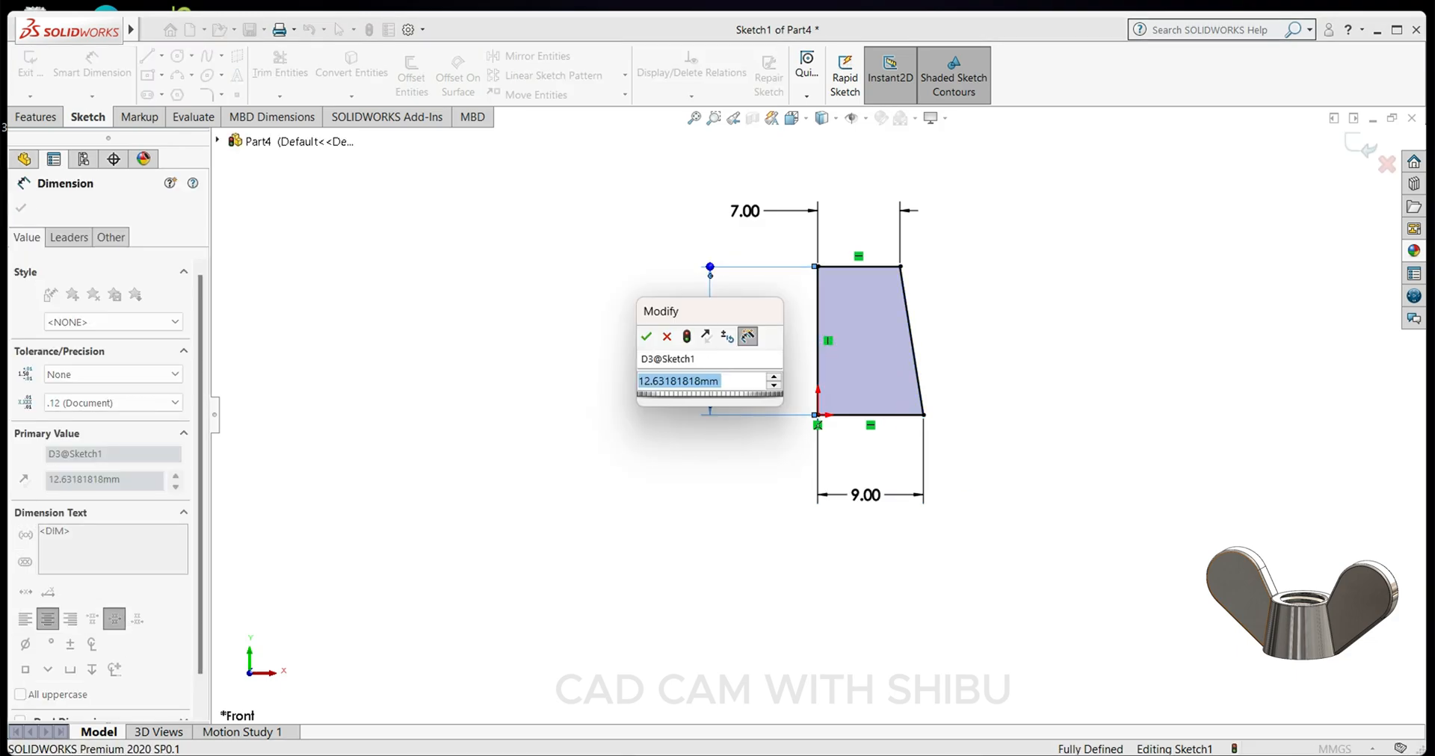
left_click(645, 337)
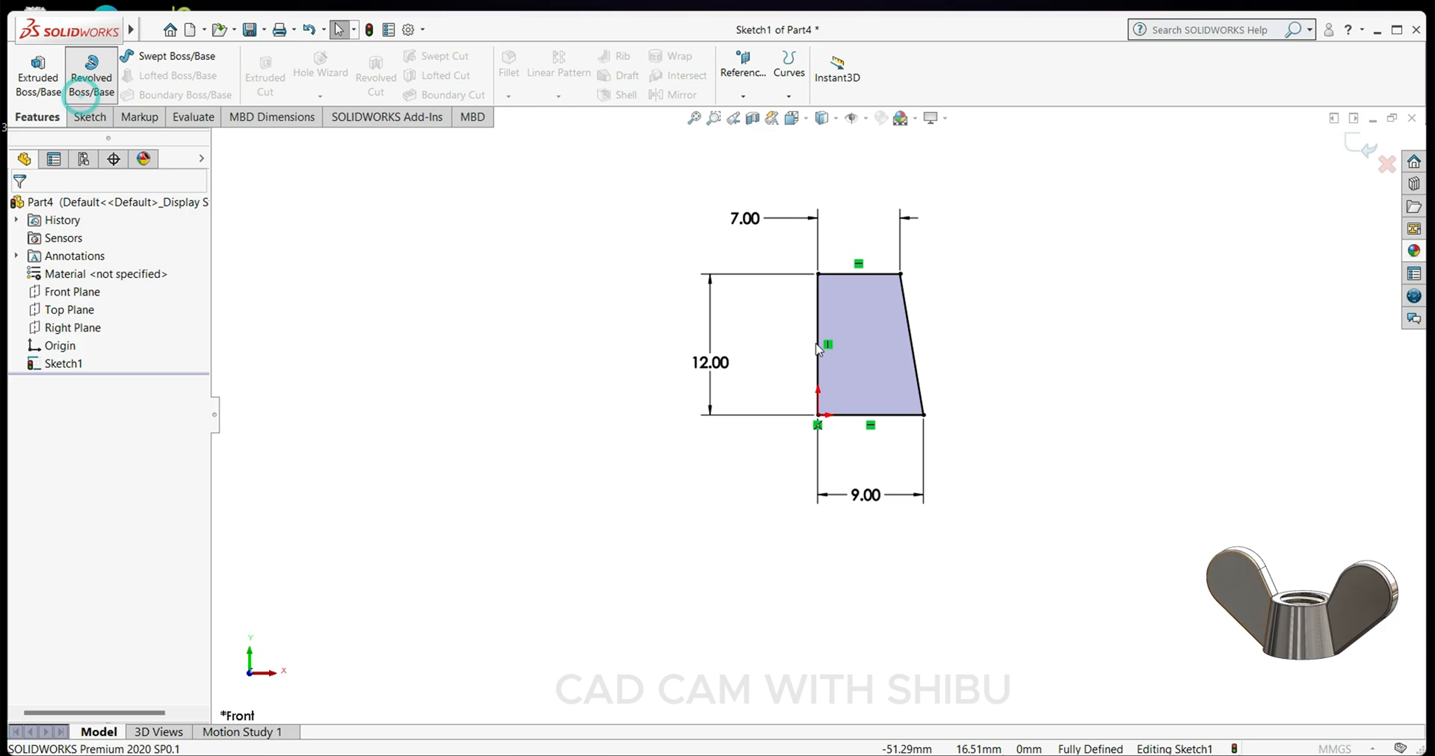
- Revolve the trapezoid 360° about its vertical edge to create the tapered frustum body
left_click(91, 76)
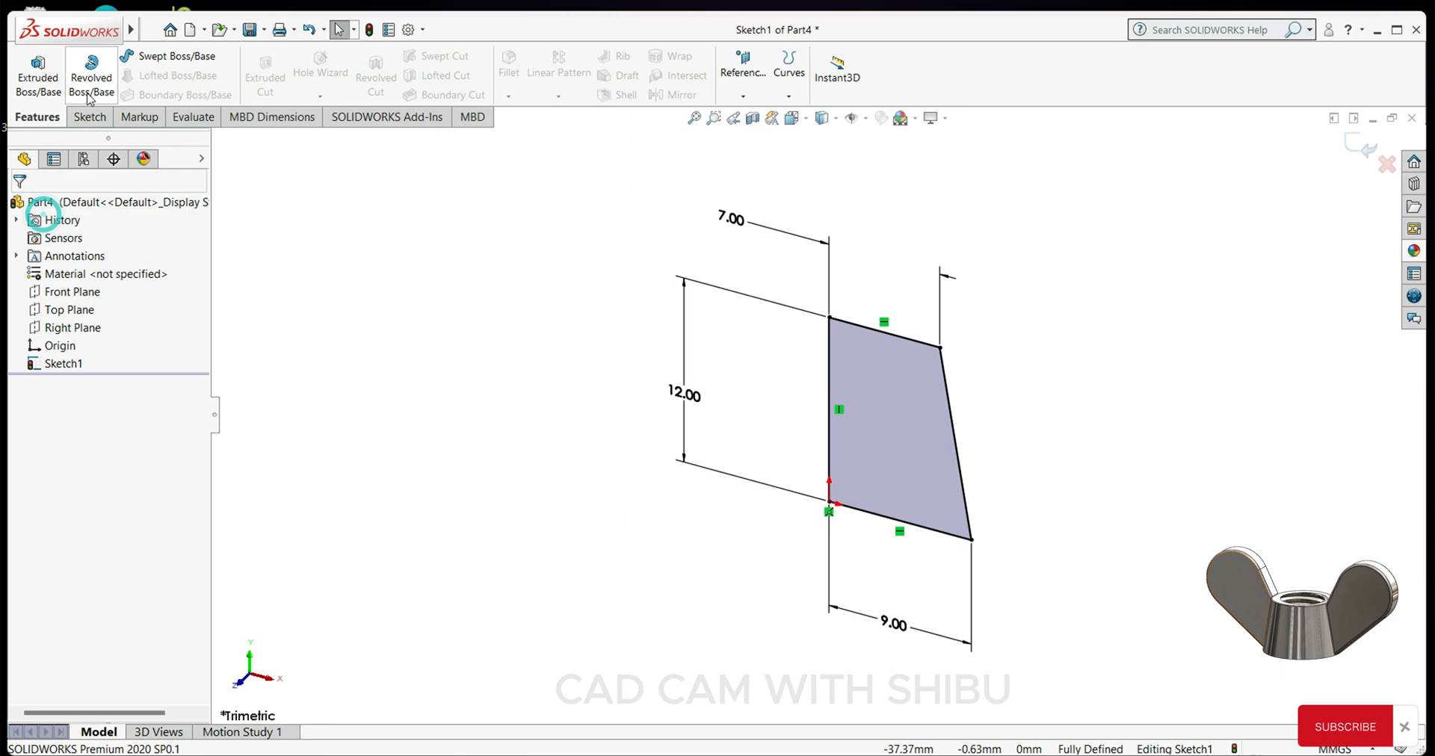
left_click(90, 75)
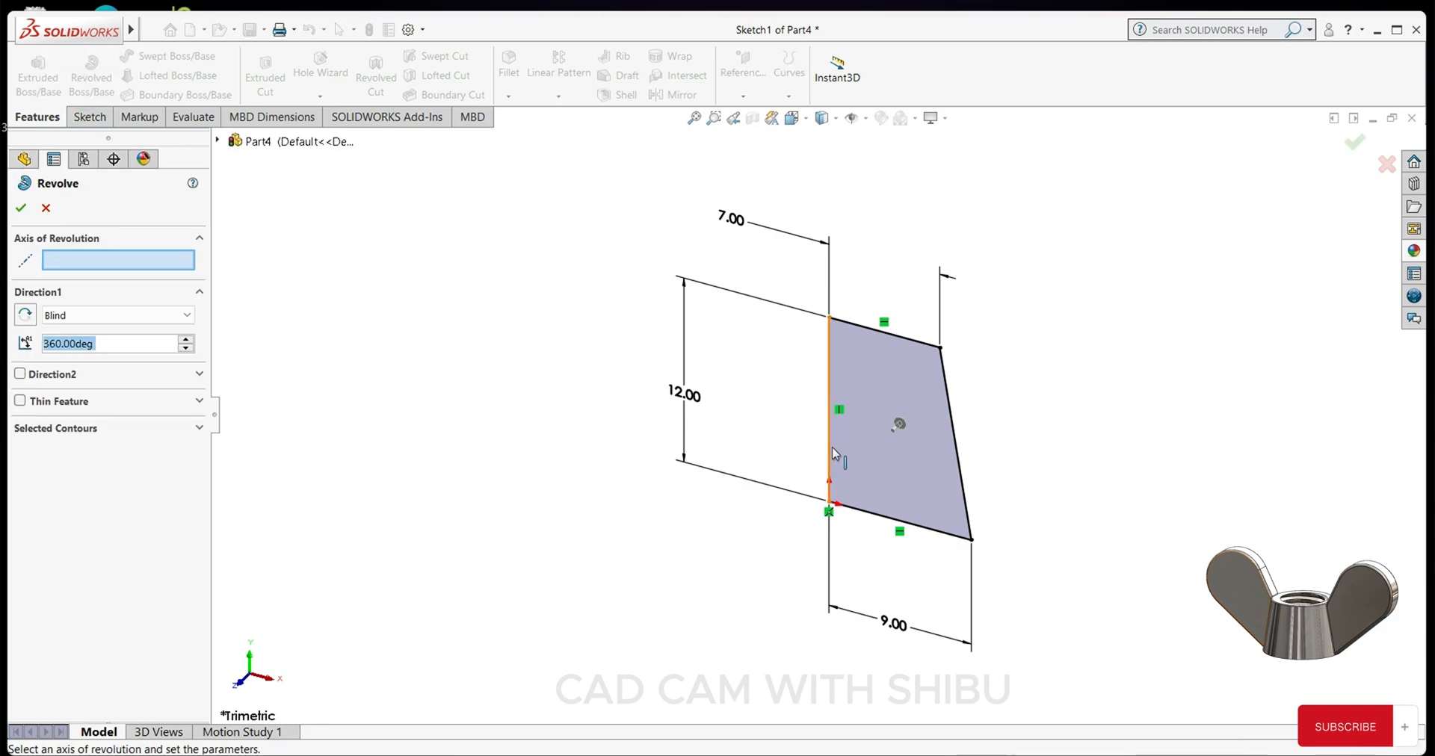
left_click(828, 413)
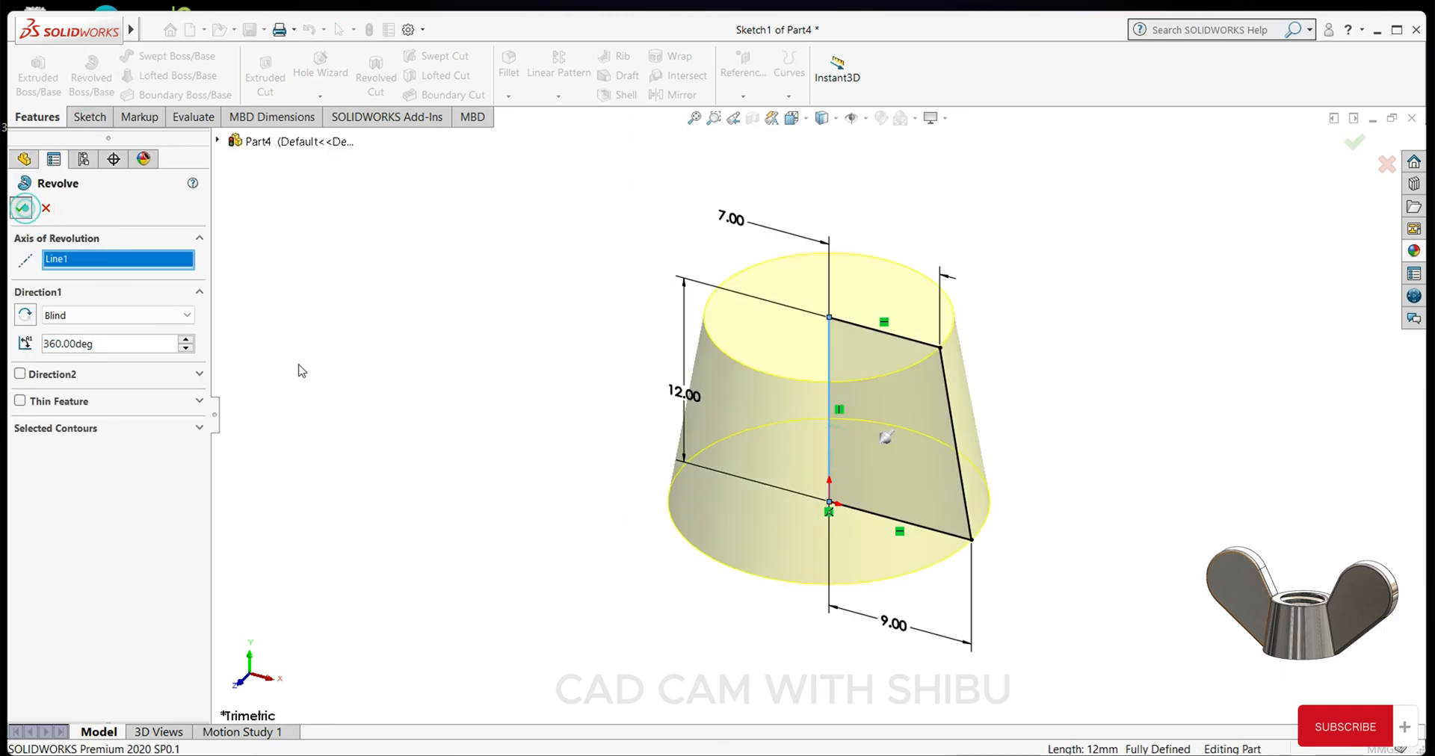
left_click(22, 208)
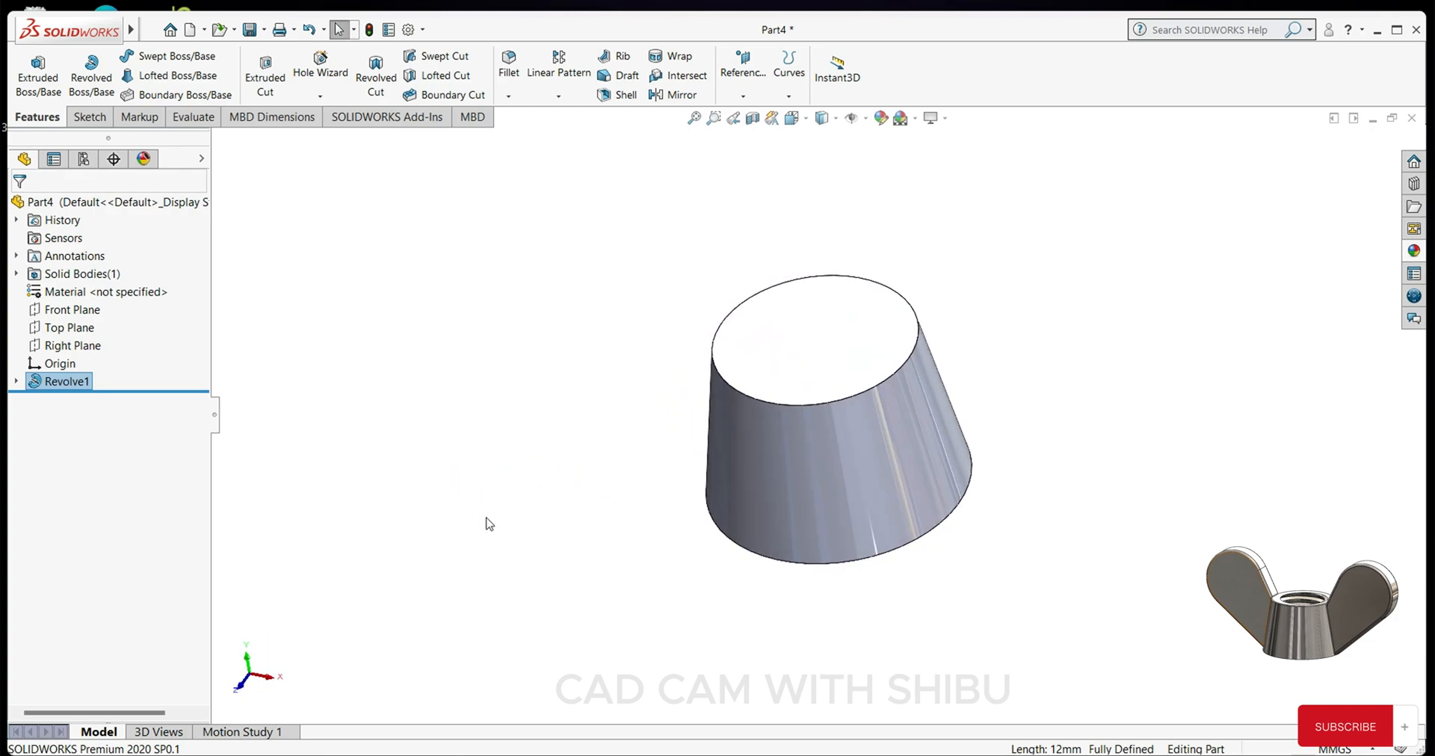
left_click(69, 327)
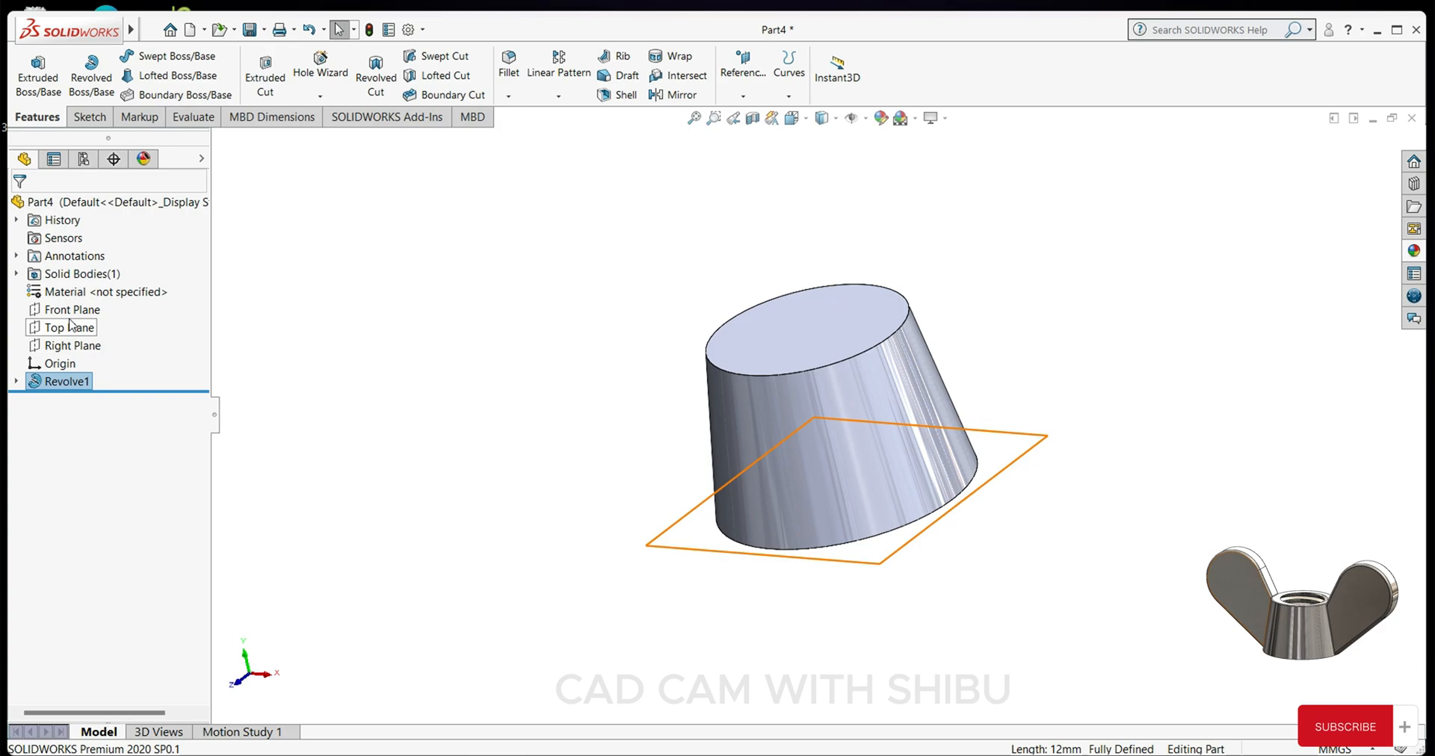
- On the Right Plane, draw a vertical centreline through the body and a centred 4 mm rectangle
left_click(74, 345)
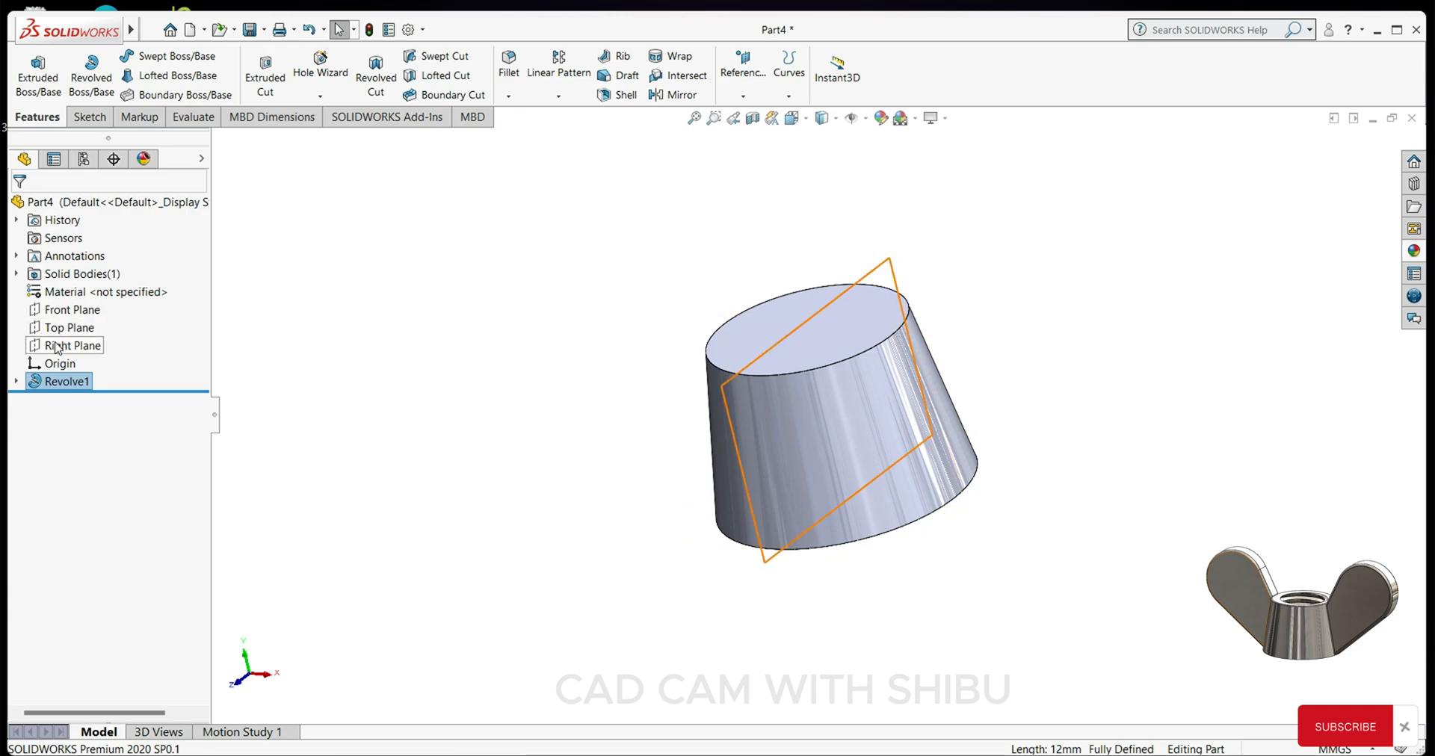
left_click(72, 345)
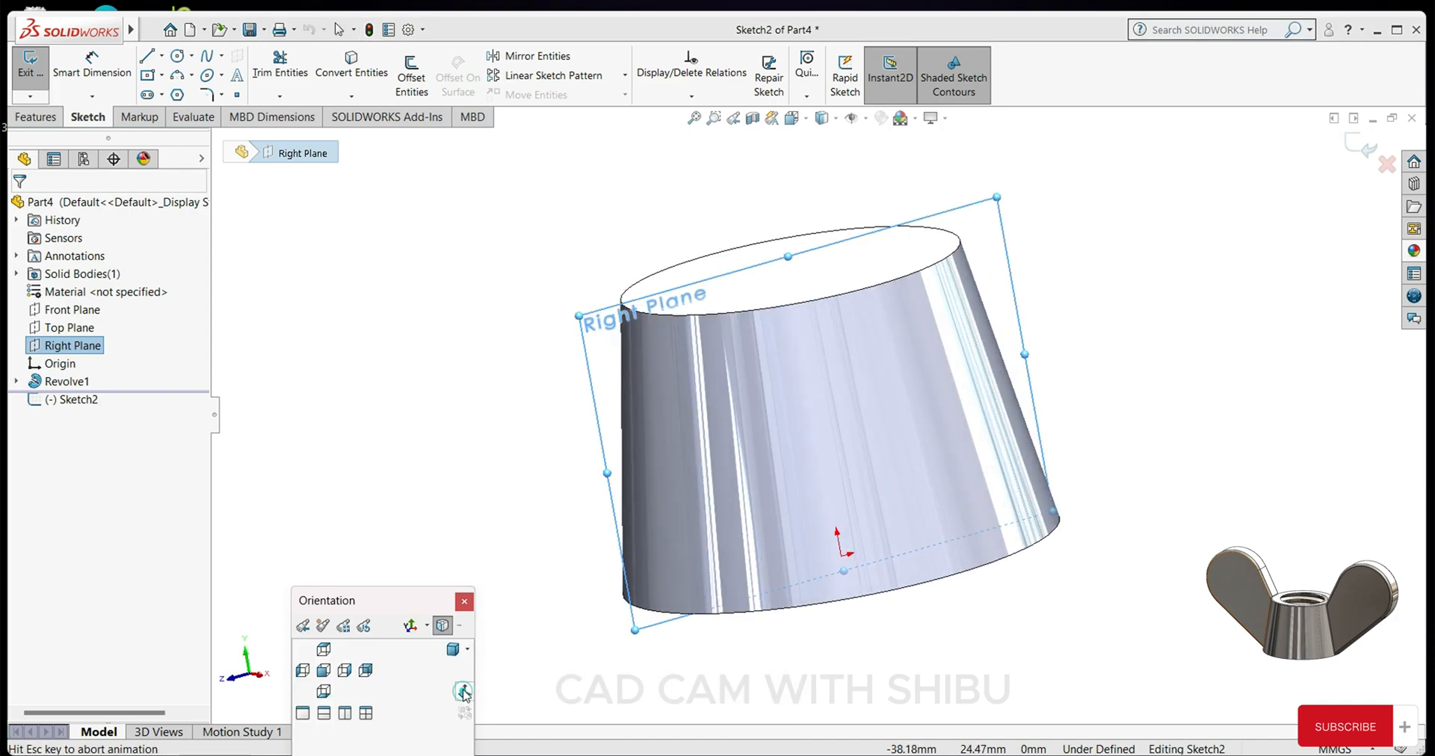
left_click(462, 692)
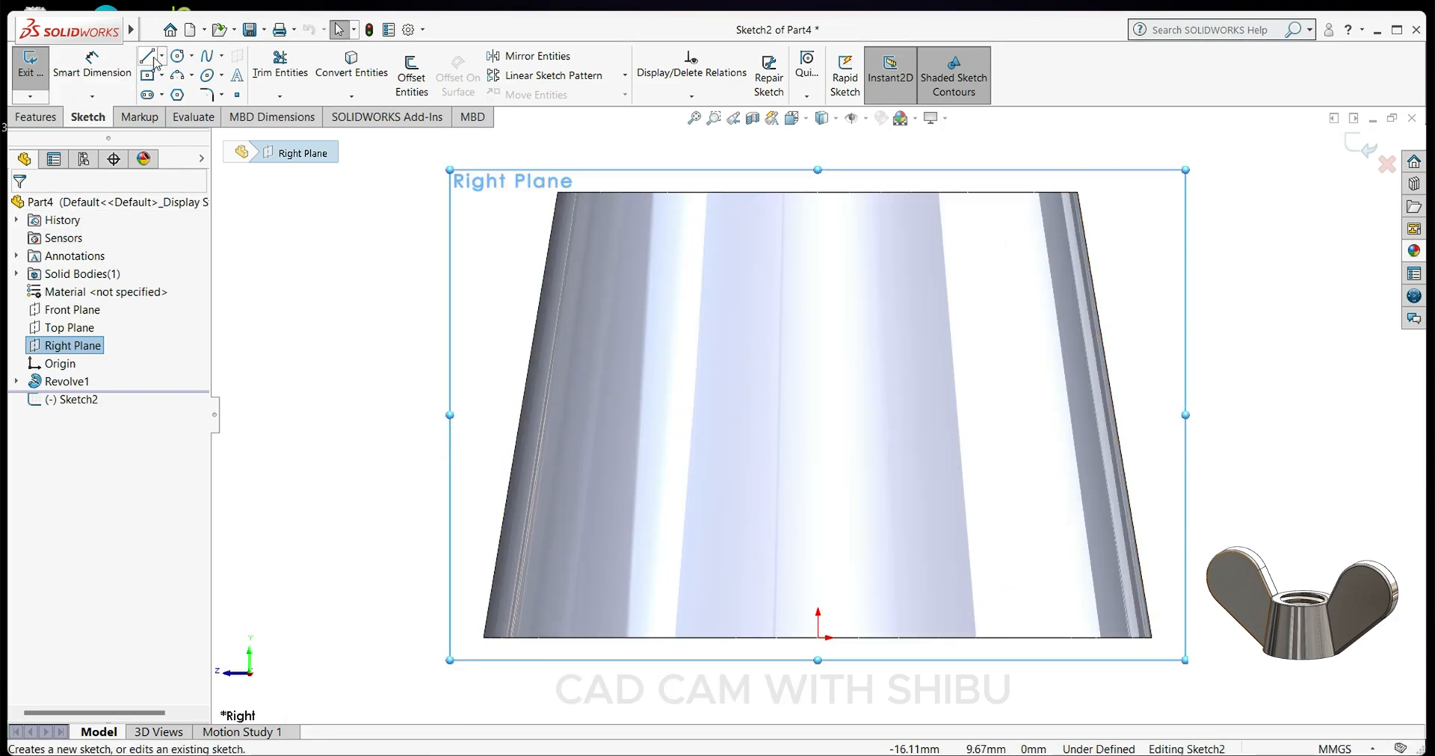
left_click(163, 58)
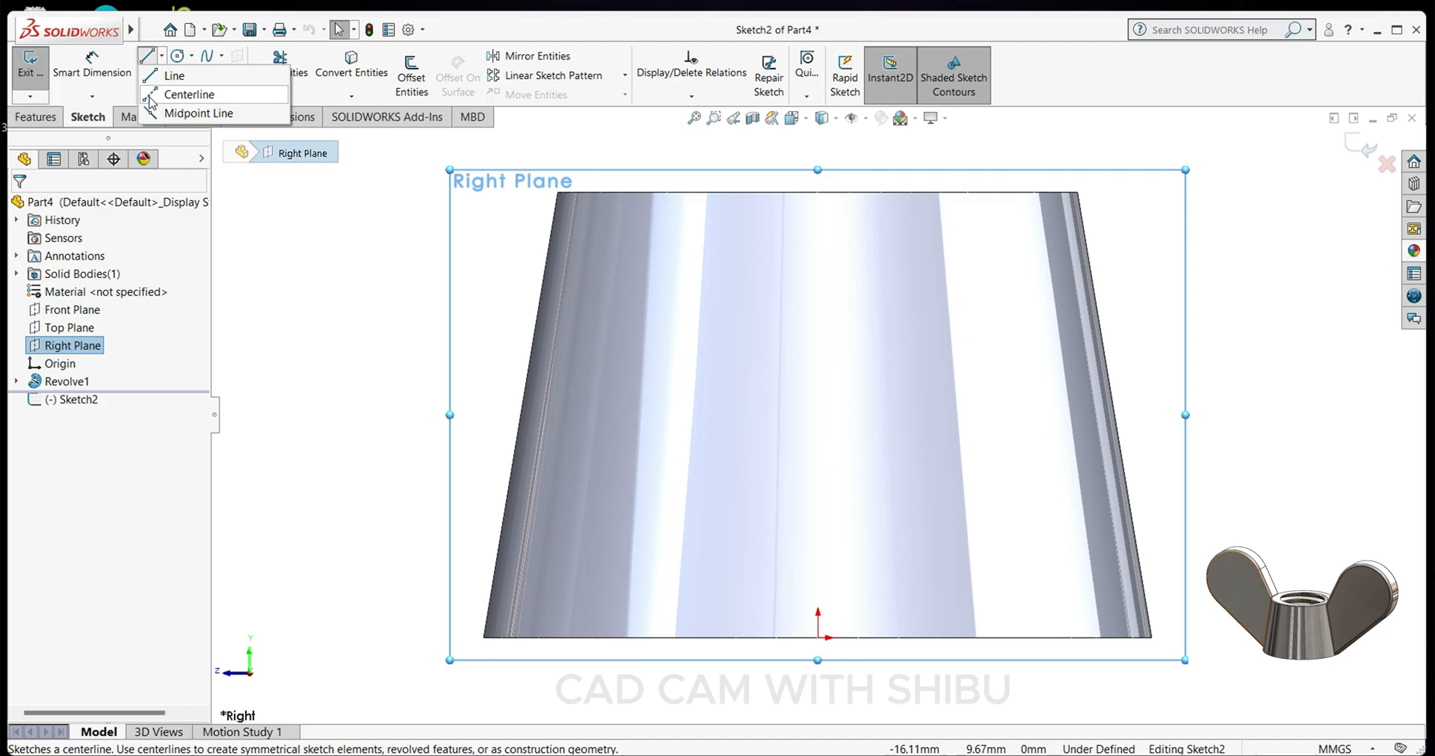
left_click(188, 94)
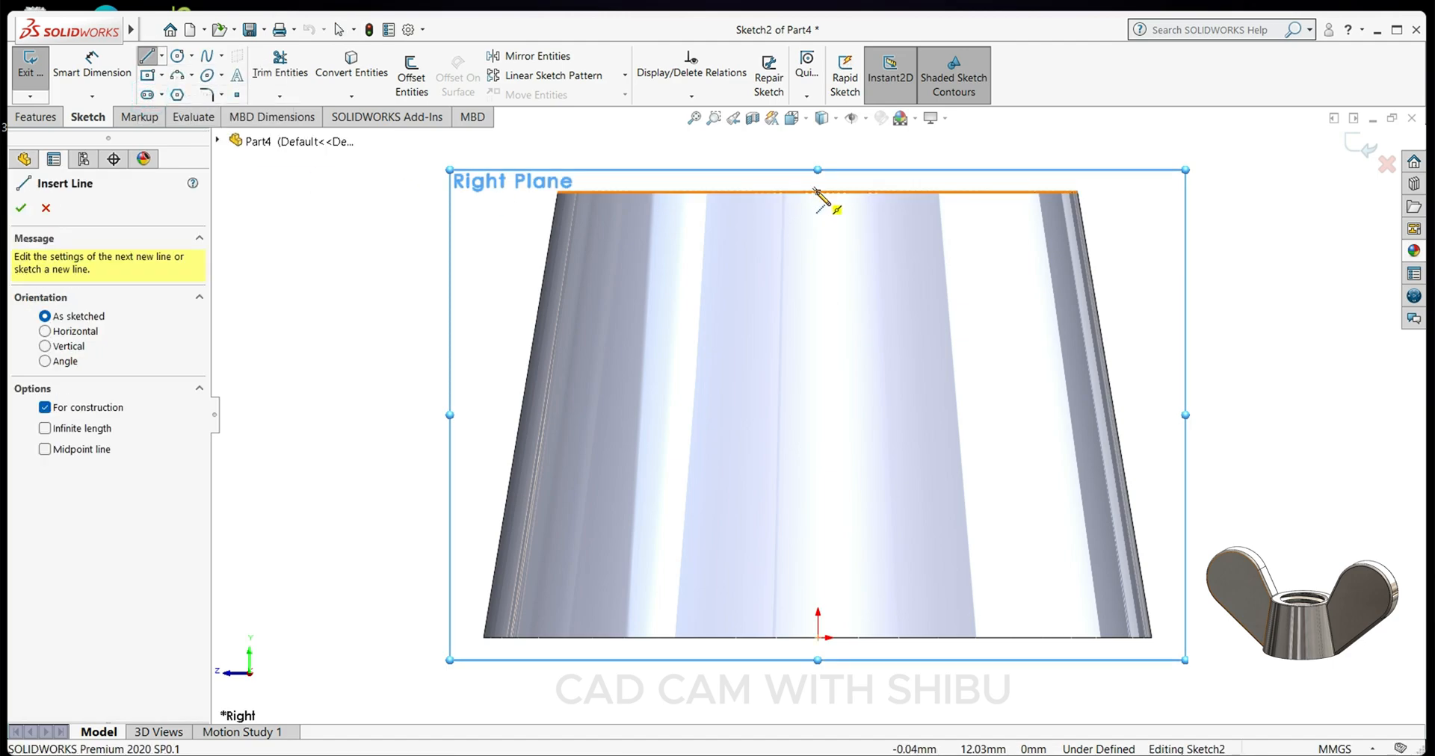
left_click_drag(818, 194, 817, 638)
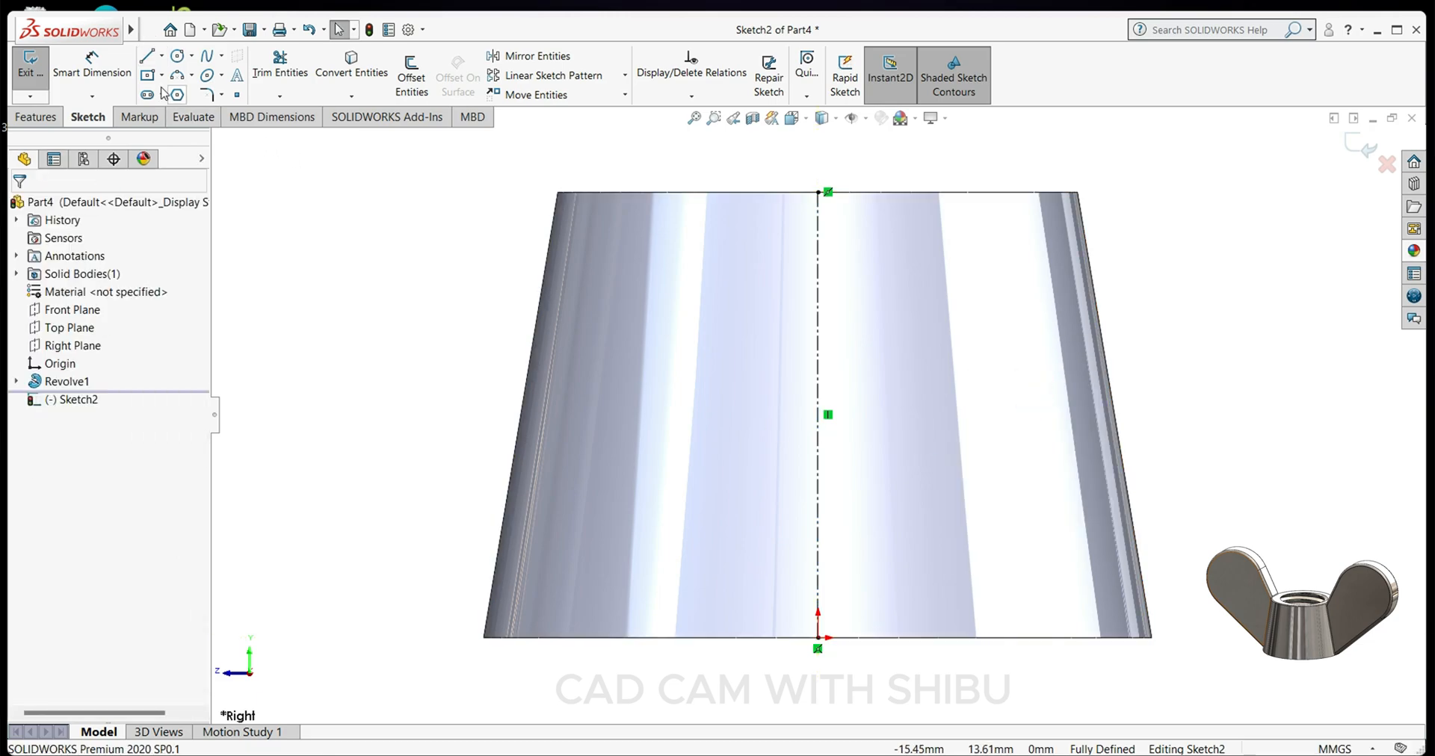
left_click(146, 56)
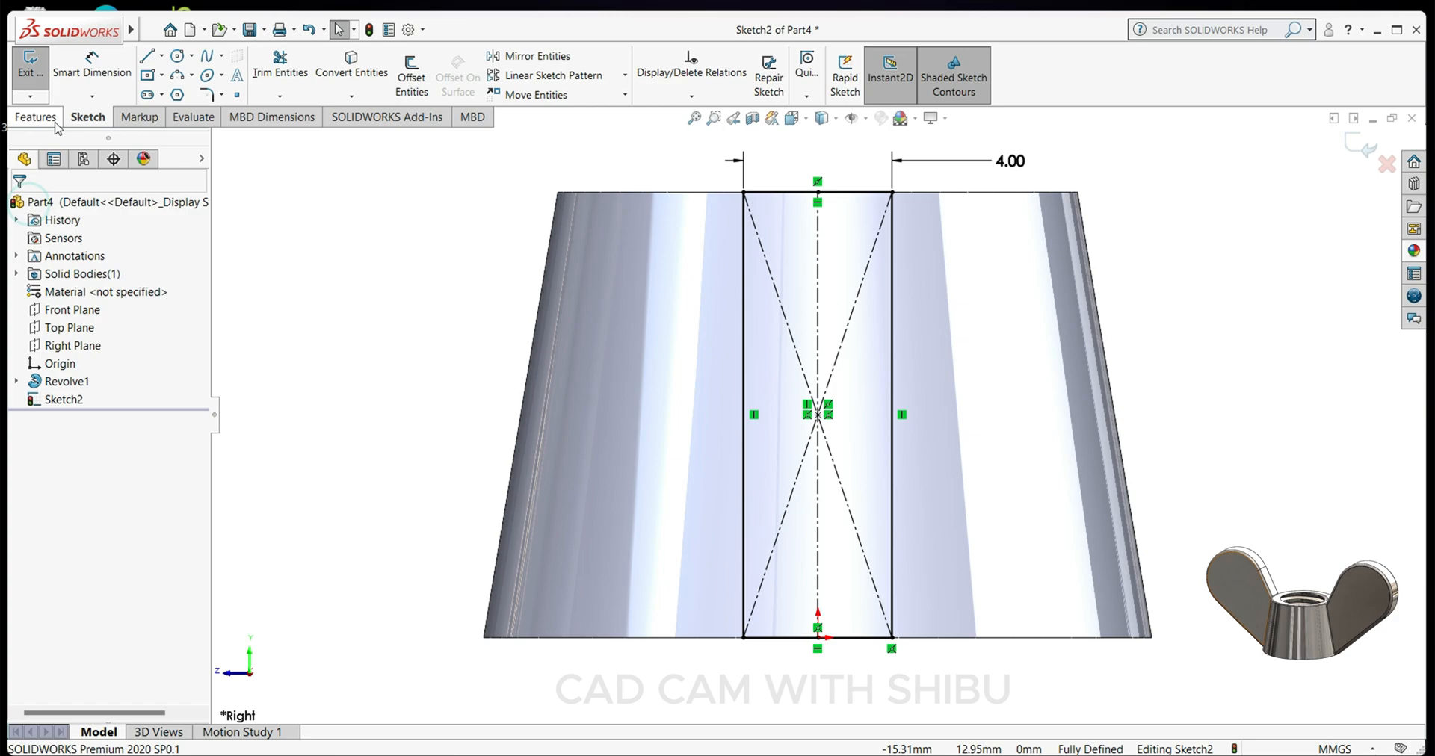
- Extrude the 4 mm rectangle blind and merged as Boss-Extrude1, the first wing block
left_click(36, 117)
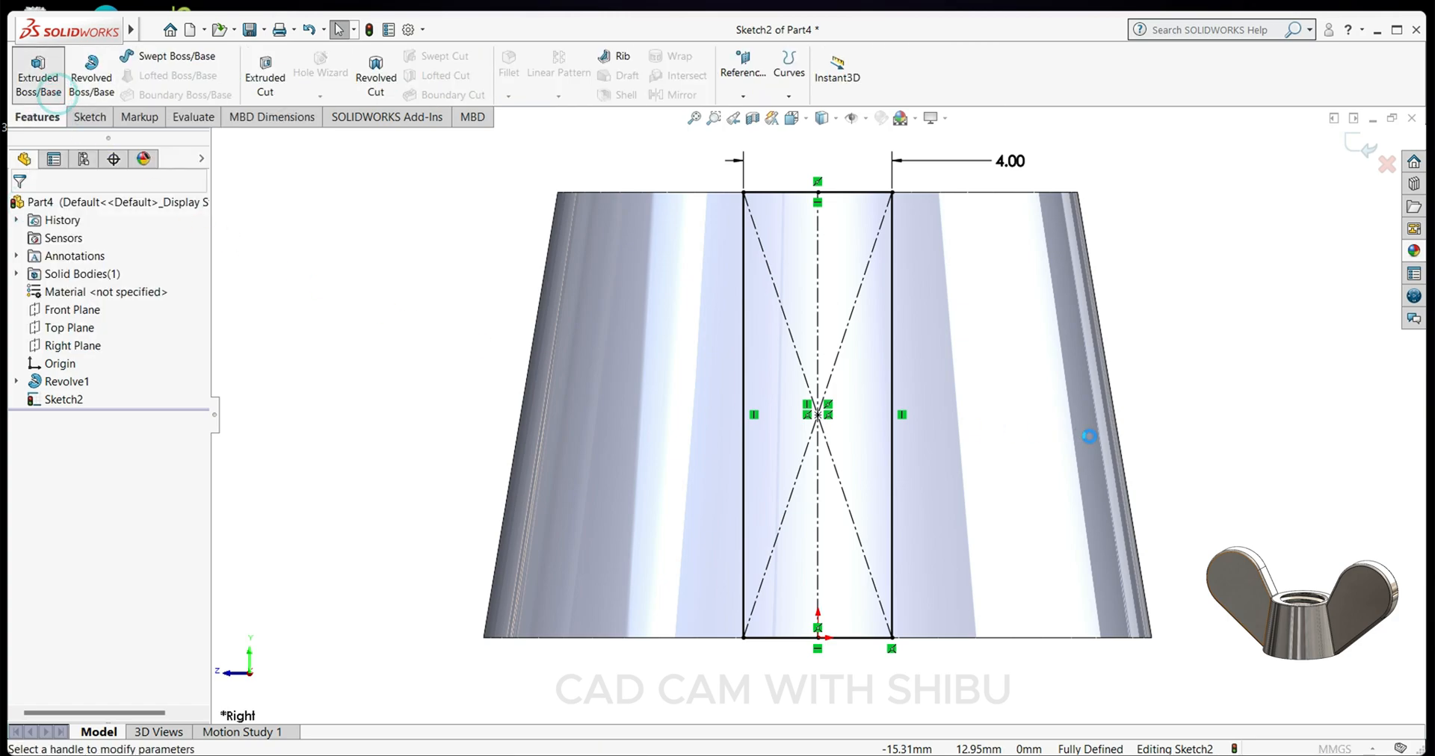
left_click(38, 81)
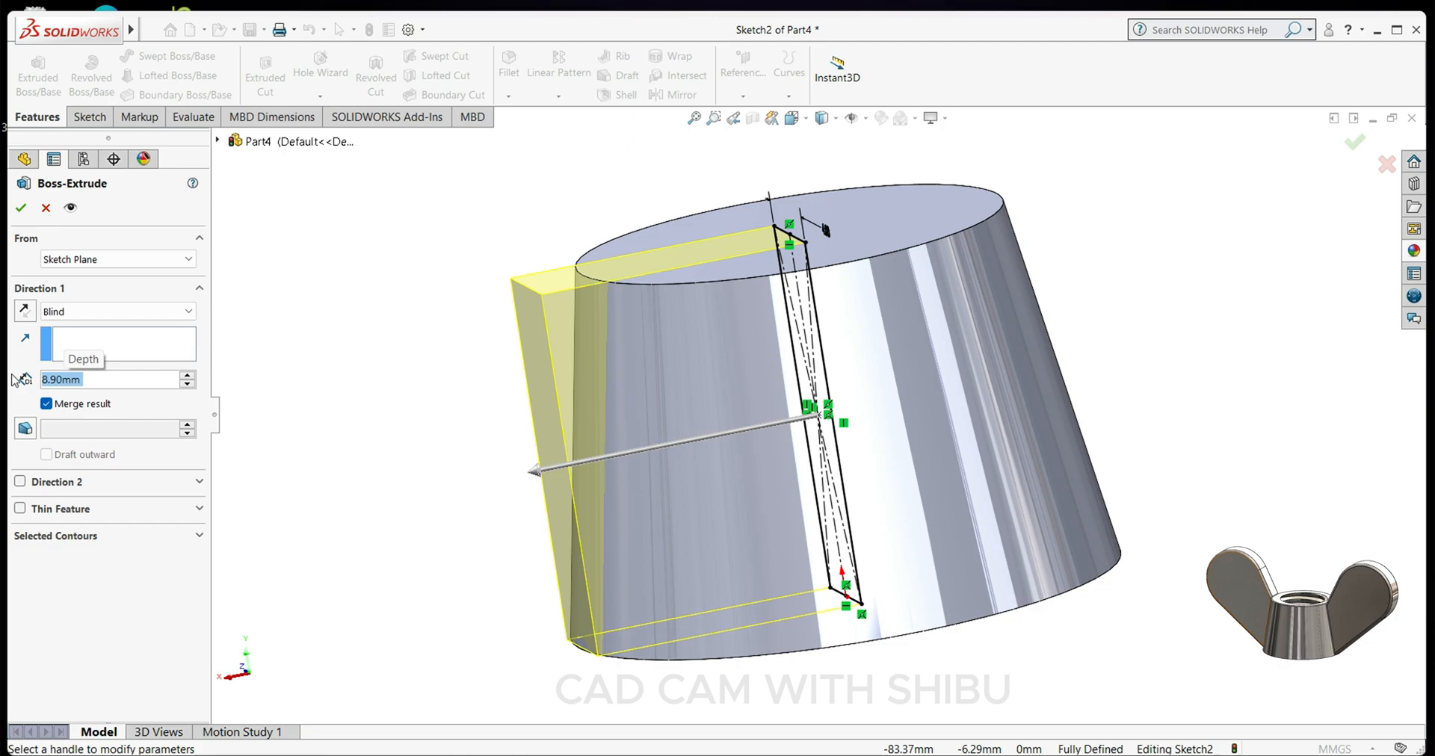
left_click(20, 208)
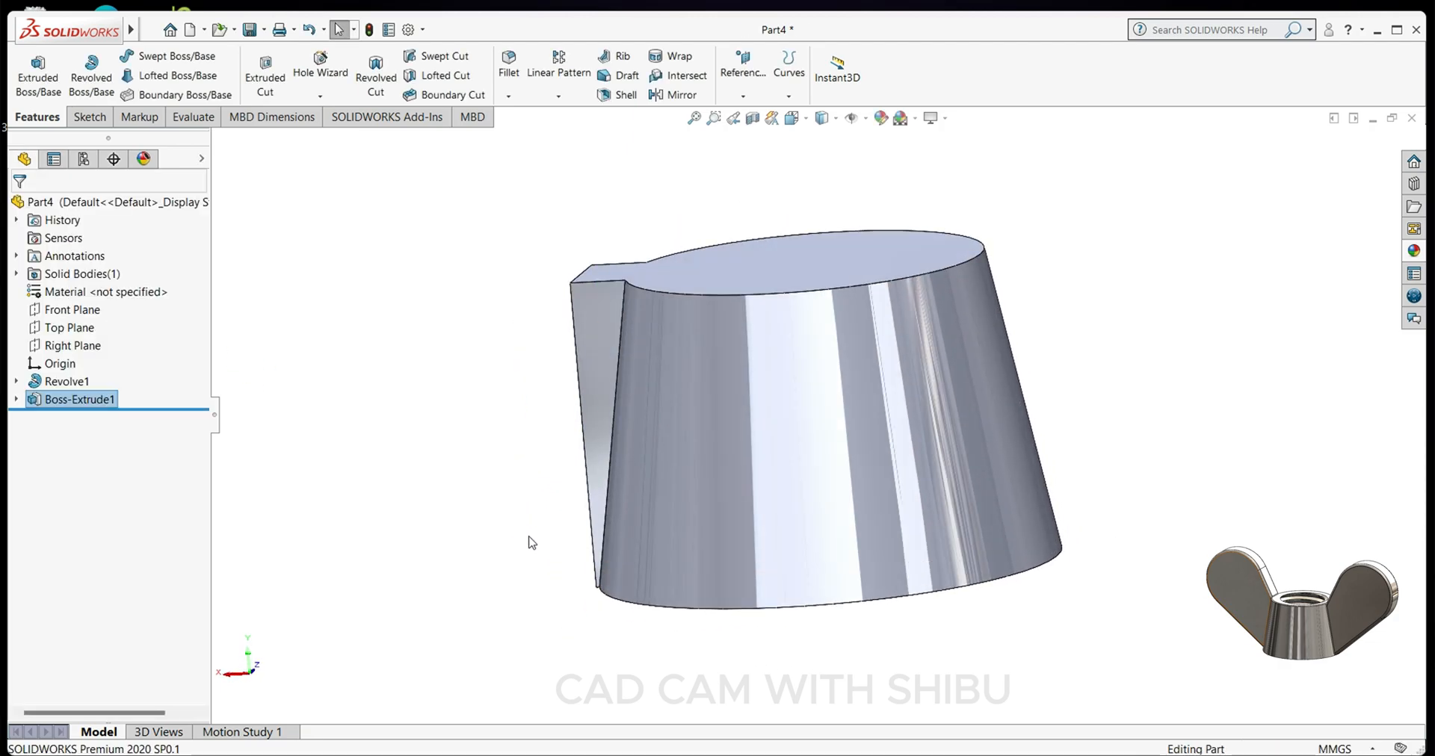
left_click(72, 327)
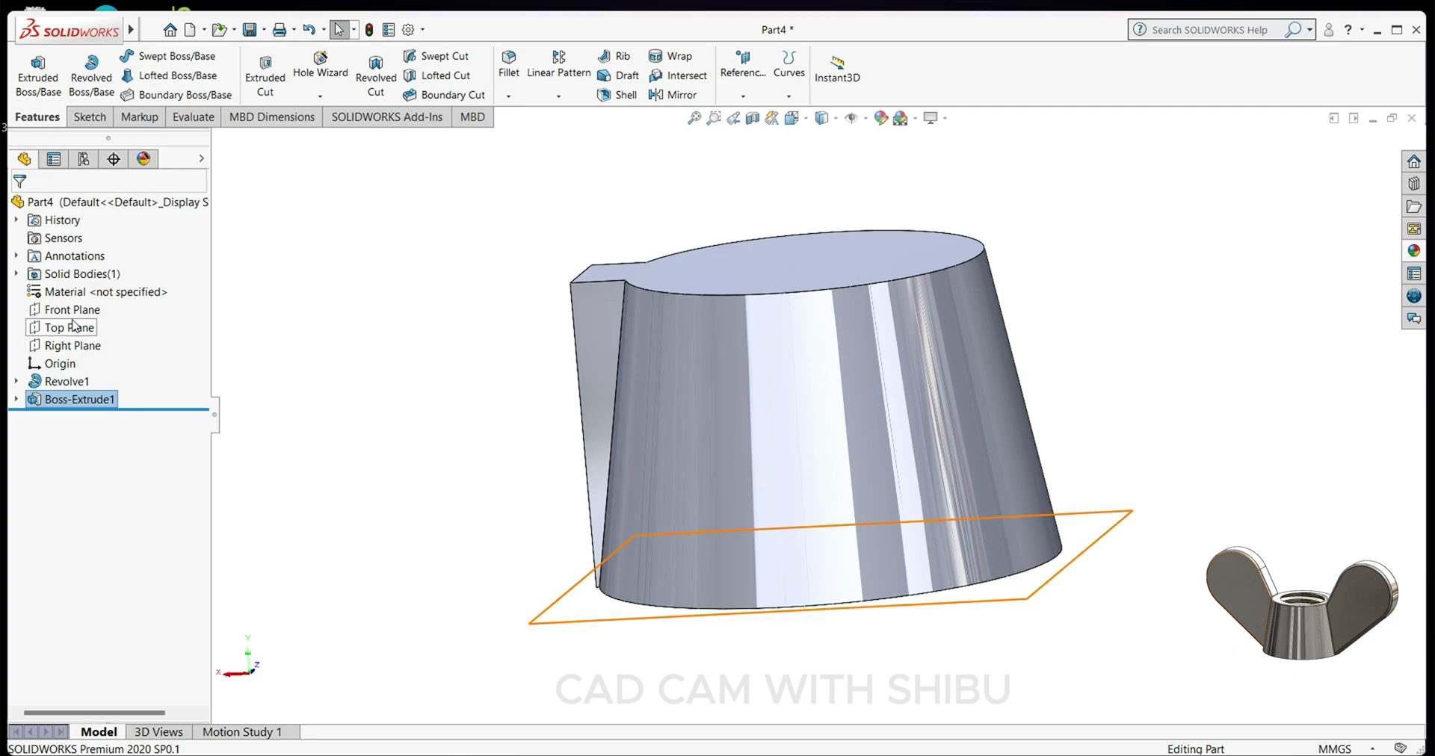
- On the Front Plane, draw a Ø14 circle dimensioned 16 mm across and 15 mm up from centre
left_click(70, 309)
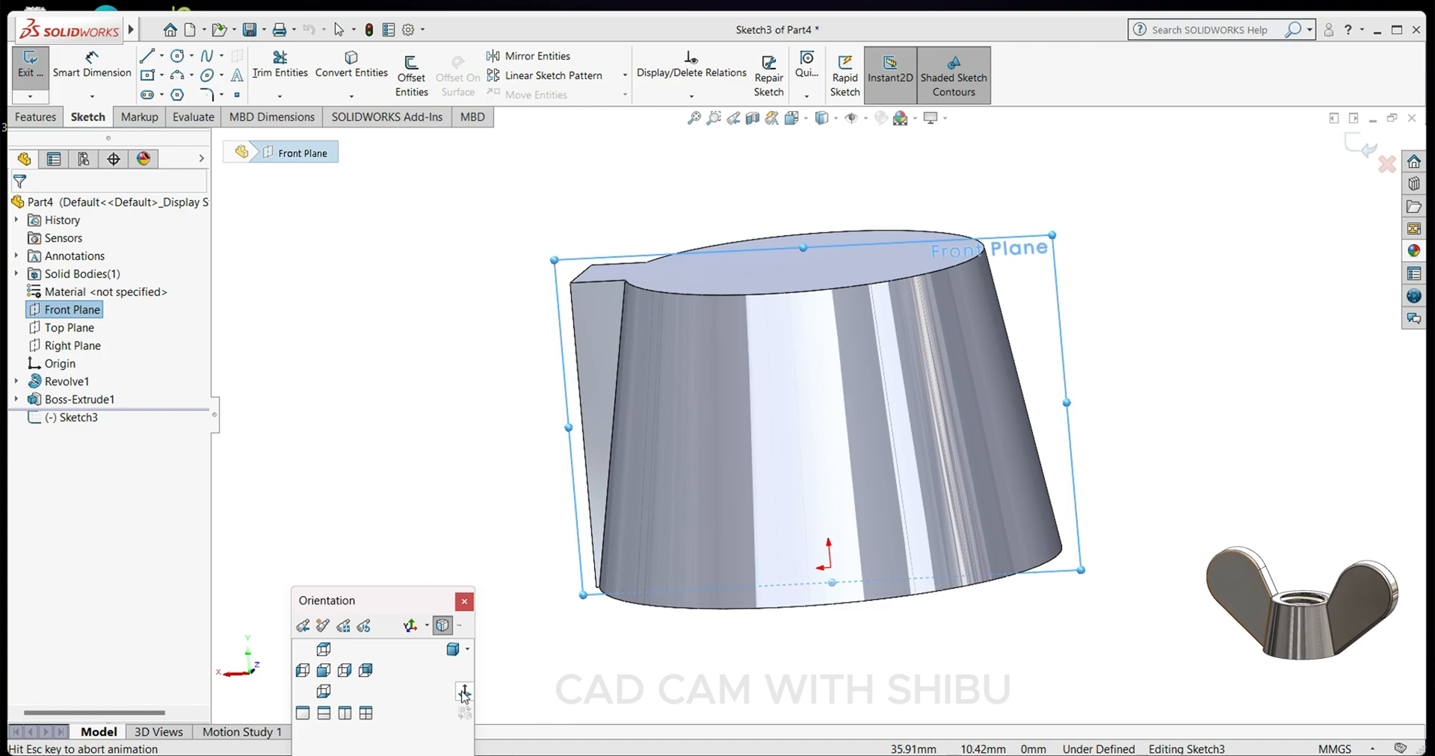
left_click(462, 692)
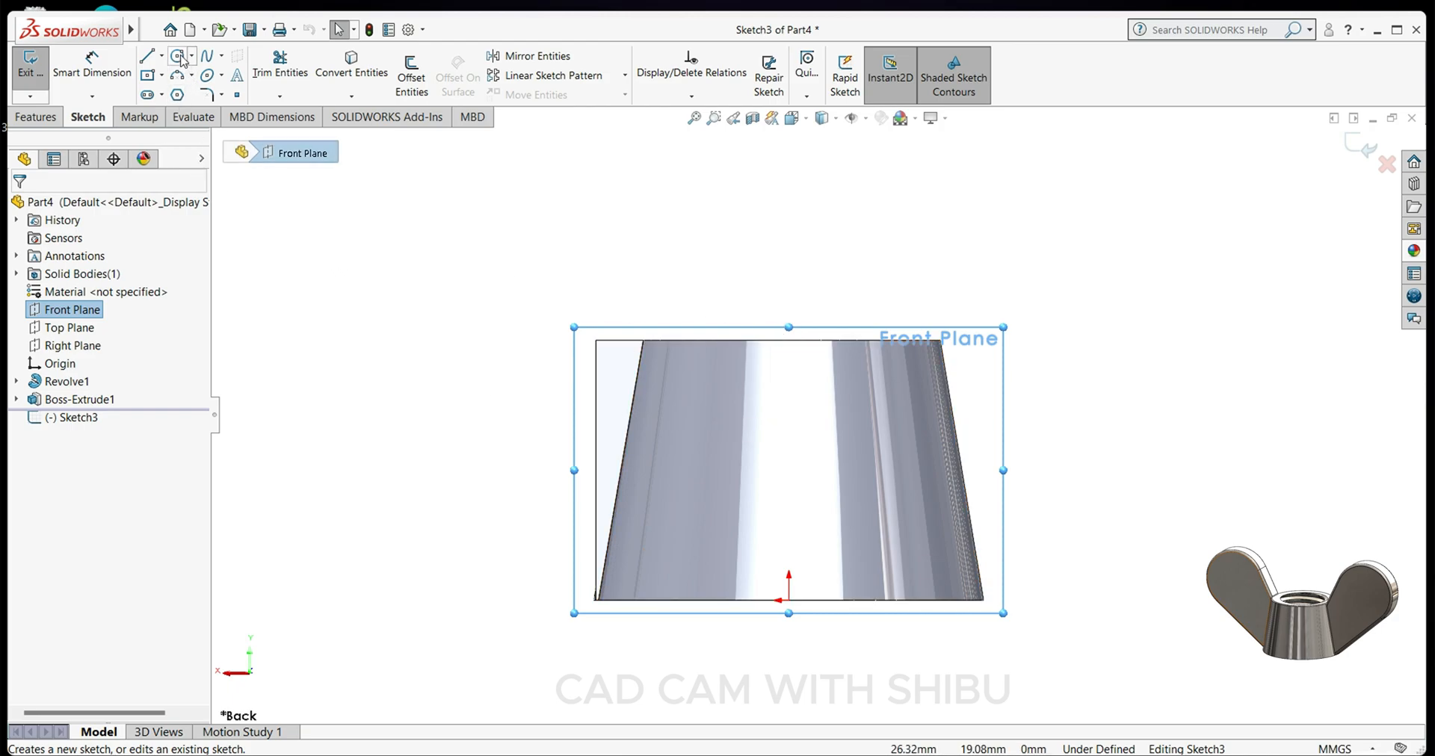
left_click(177, 55)
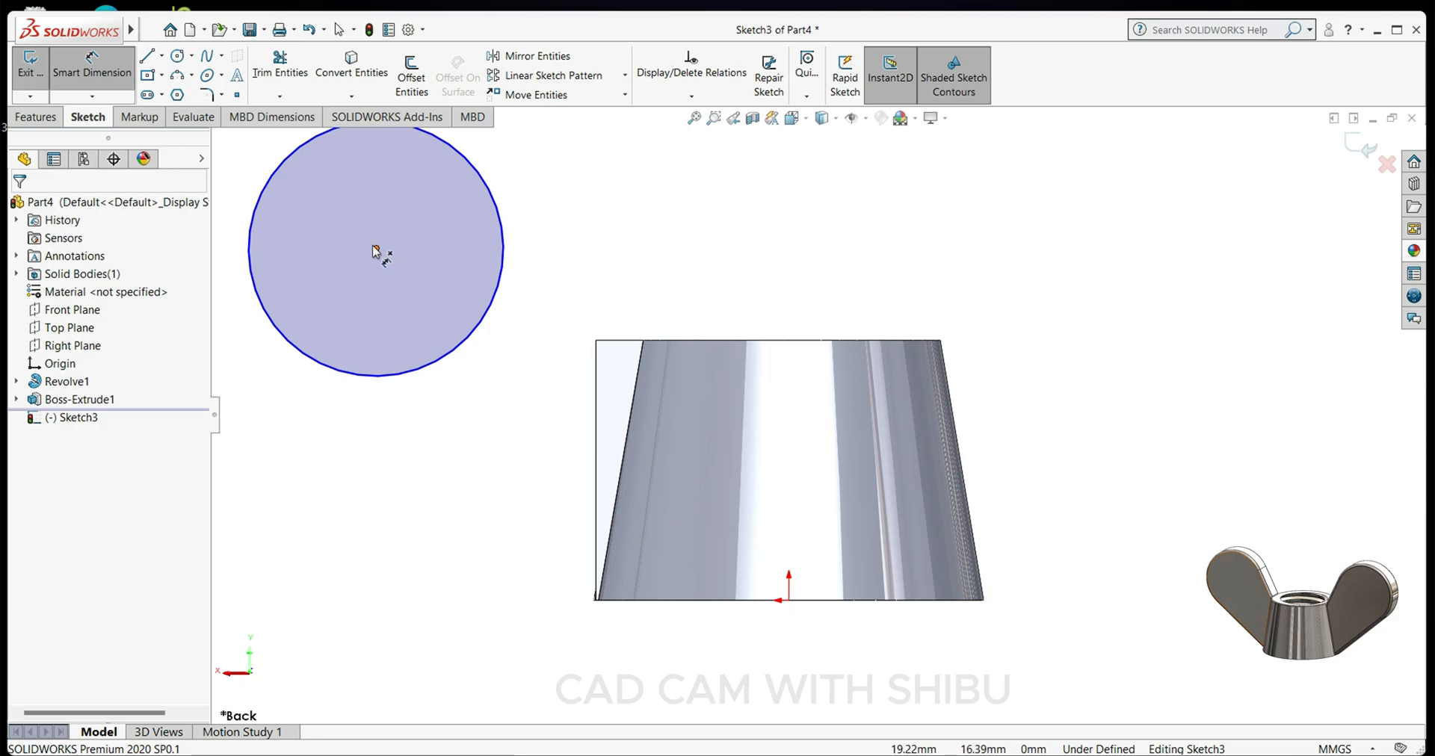
left_click(602, 685)
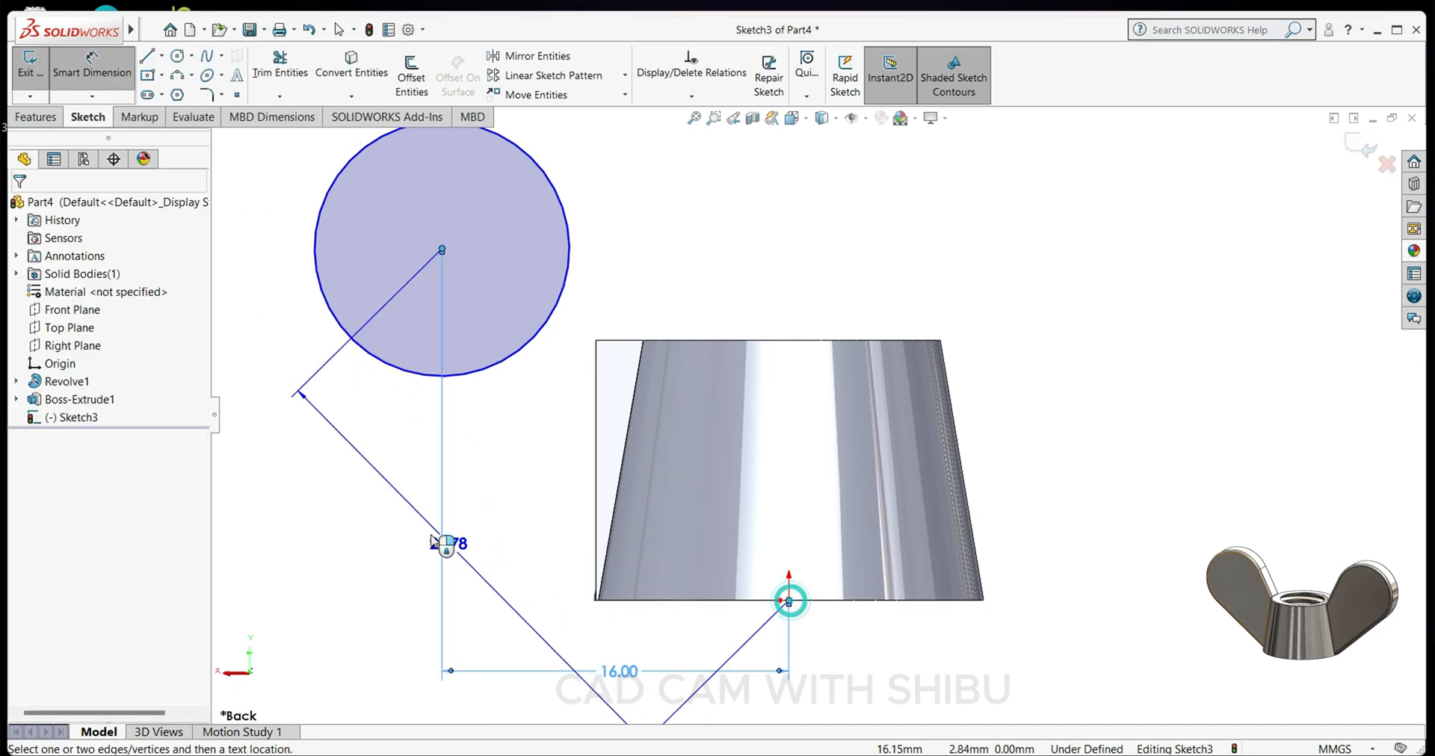
left_click(443, 542)
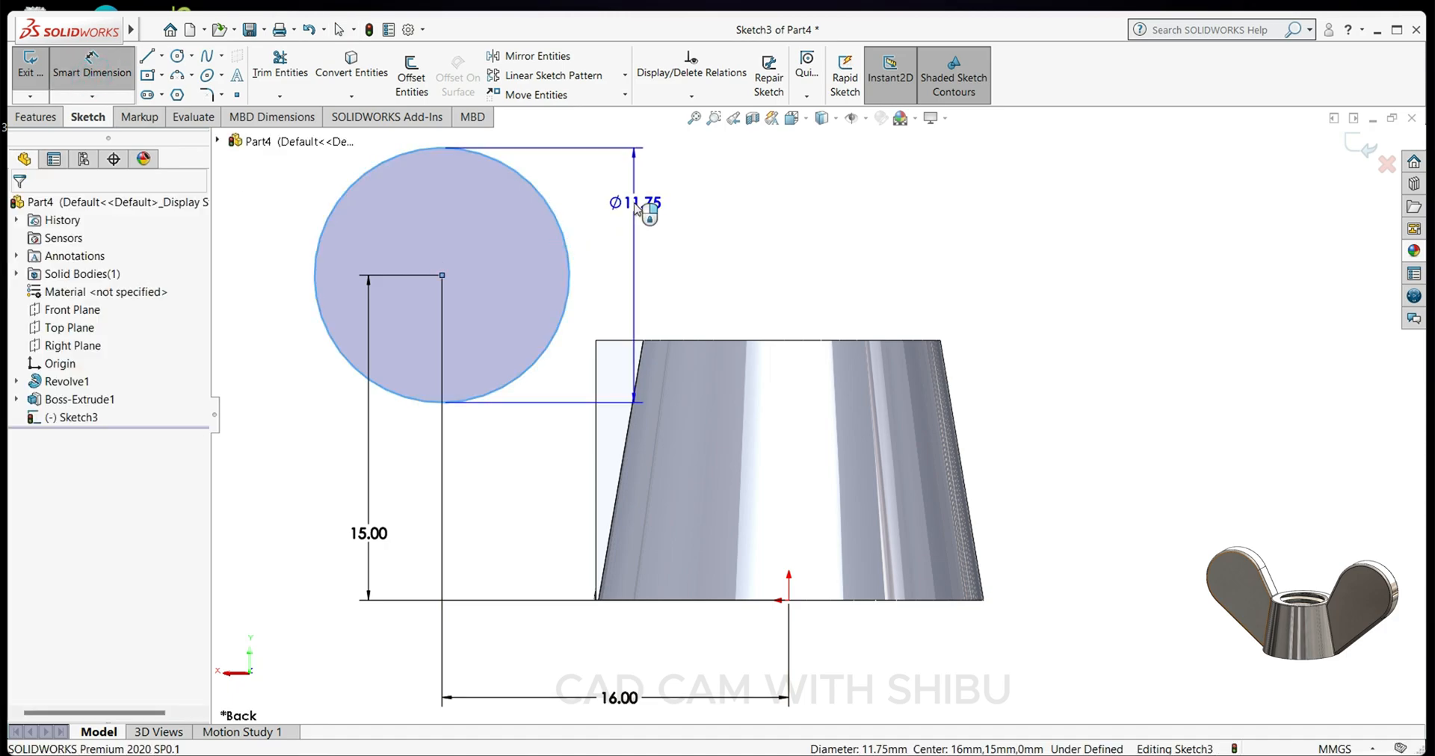
left_click(634, 202)
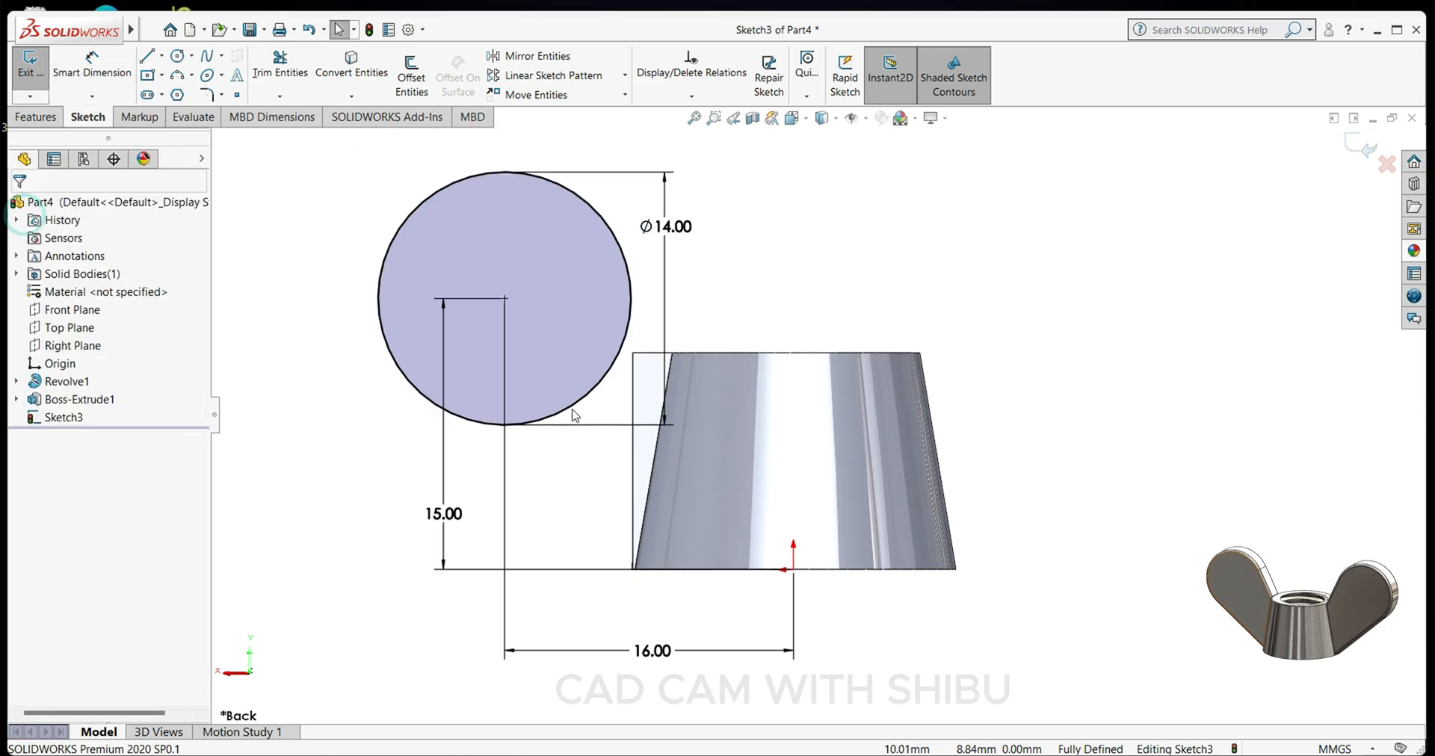
left_click(145, 55)
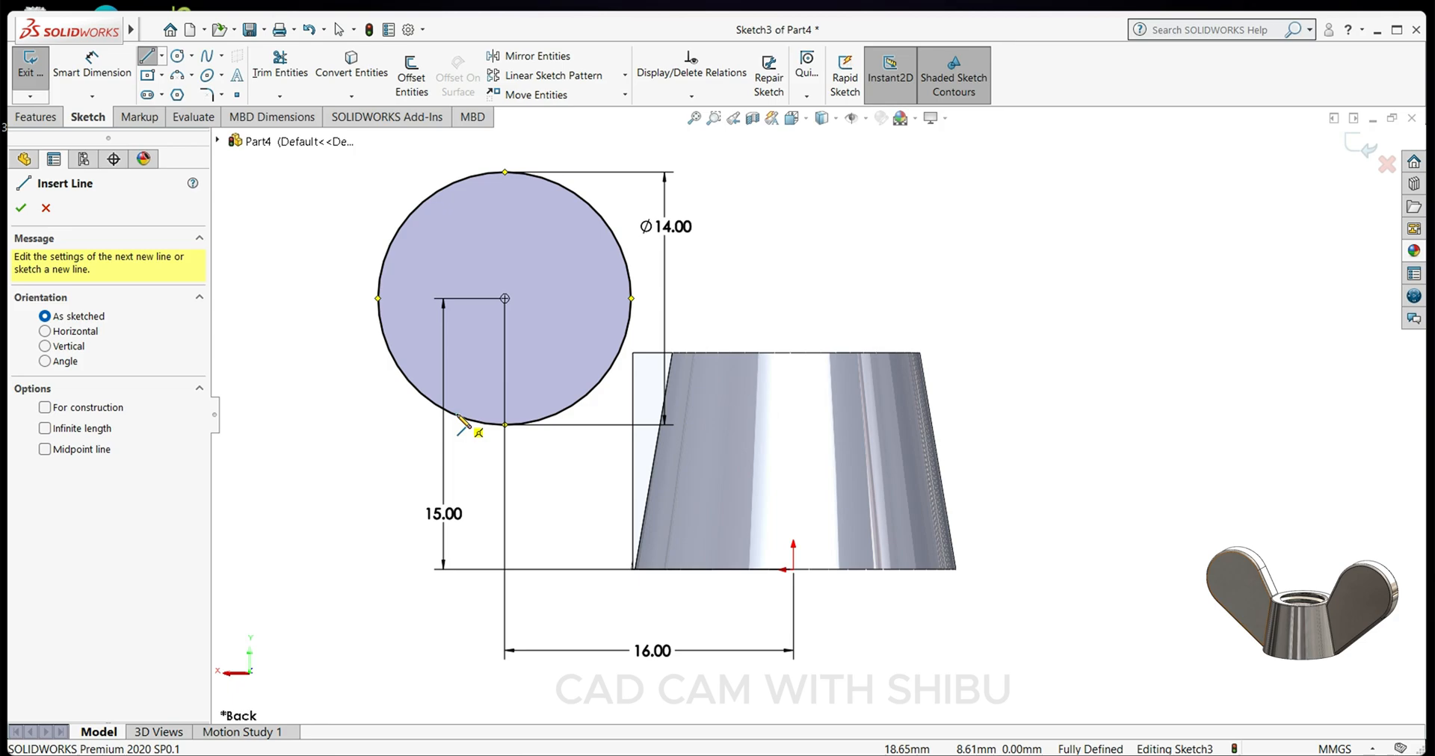
- Draw two lines from the circle to the body corners and make both tangent to the circle
left_click_drag(504, 299, 637, 581)
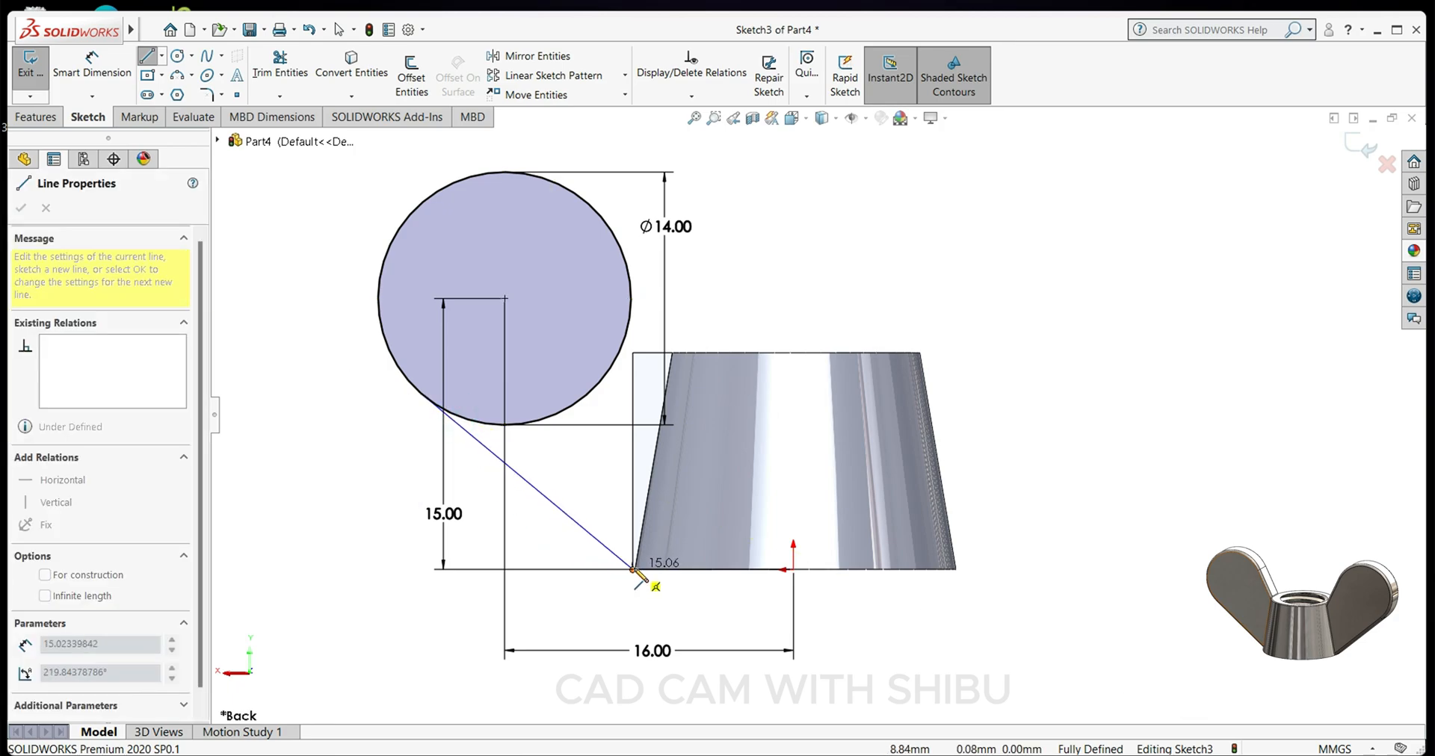
right_click(641, 577)
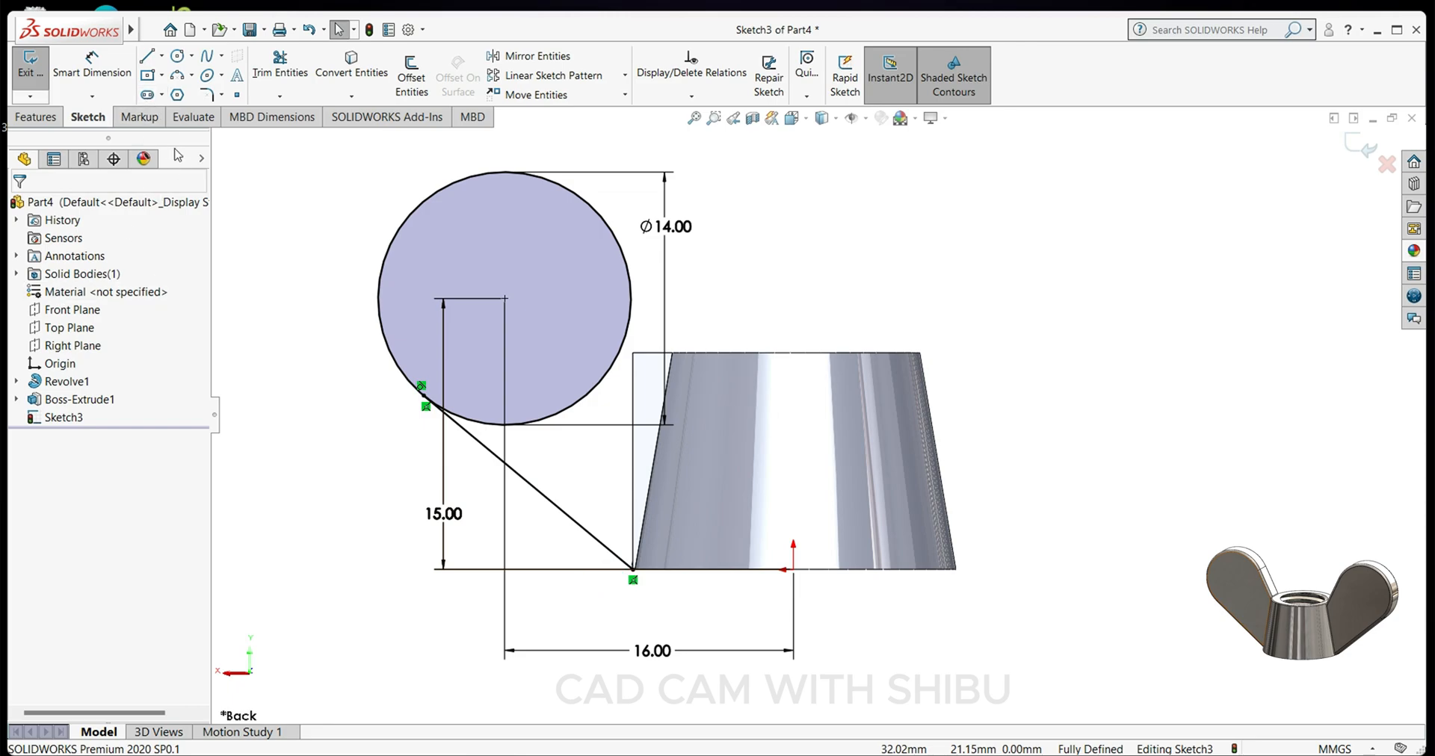
left_click(147, 59)
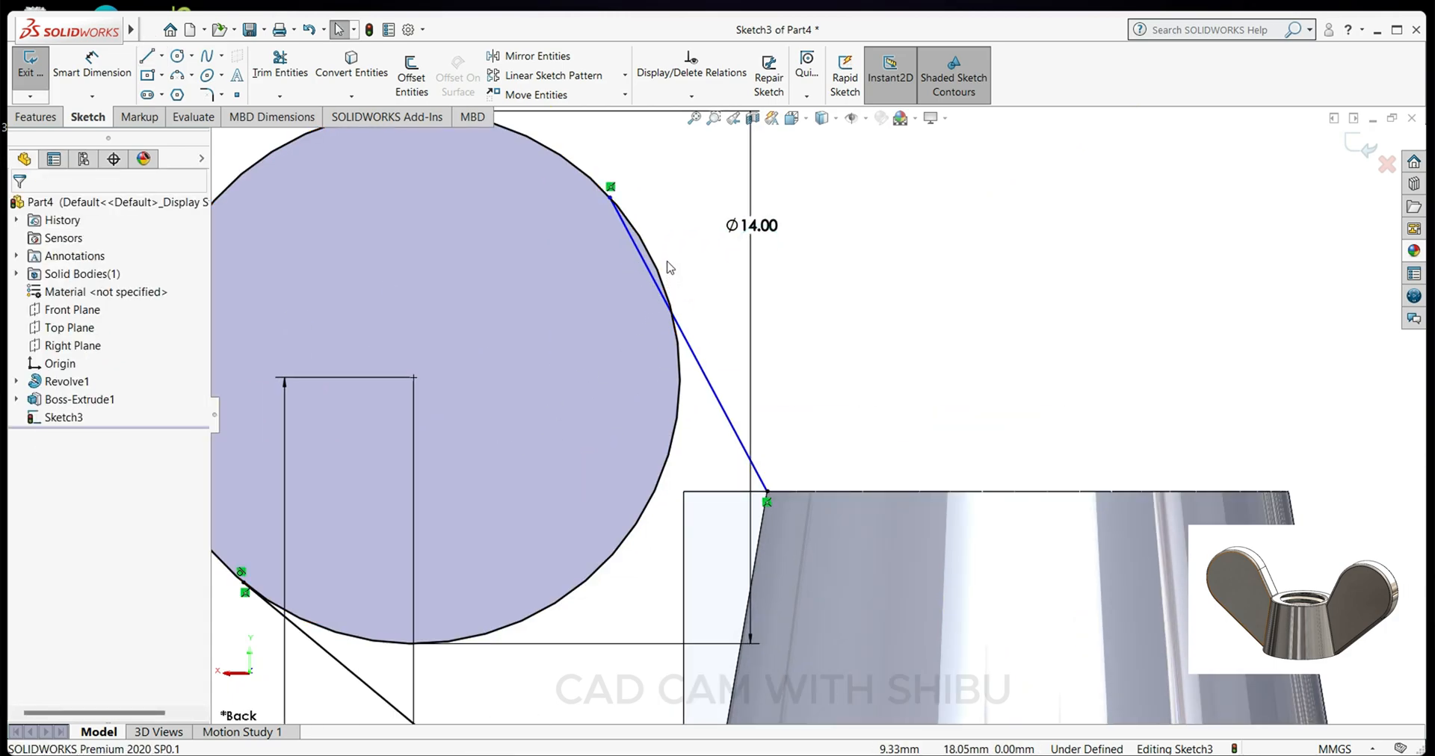
left_click(654, 279)
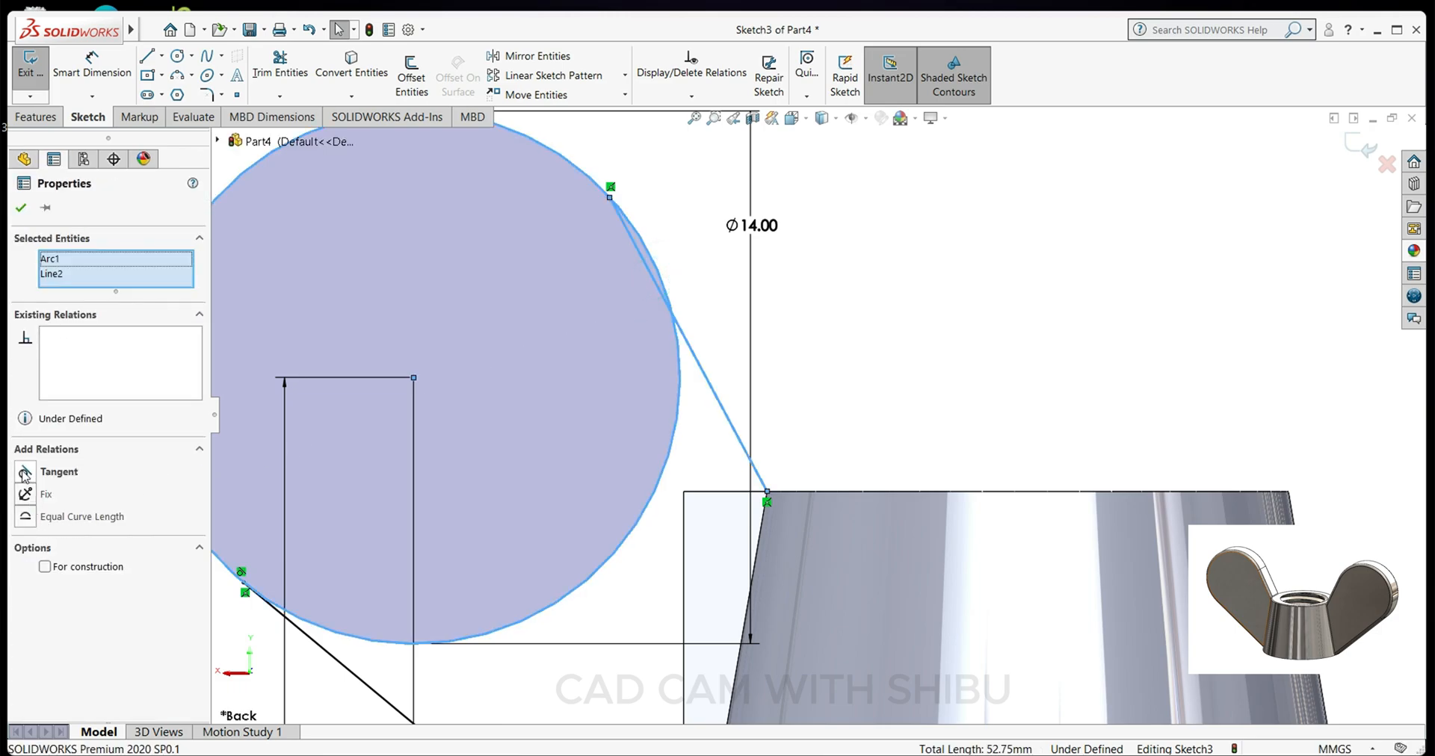
left_click(25, 471)
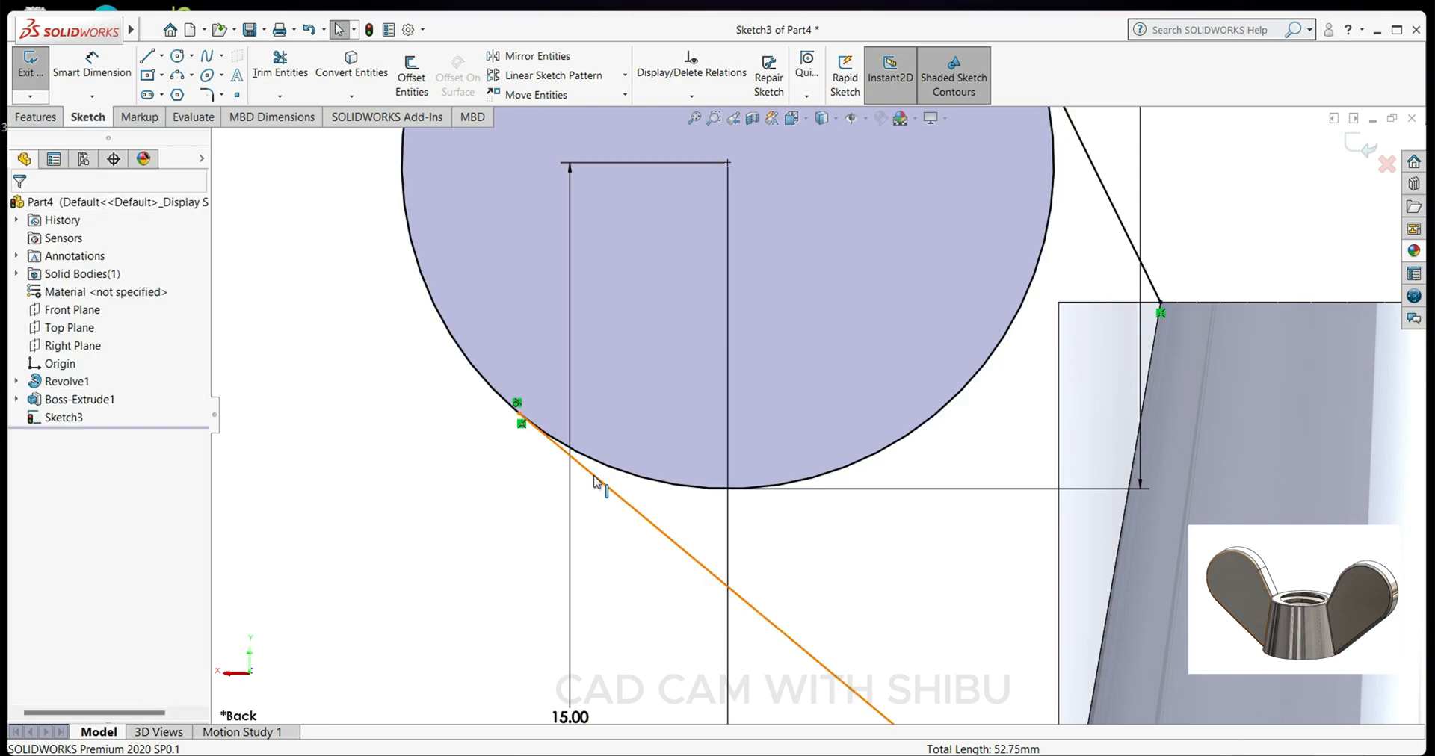
left_click(492, 384)
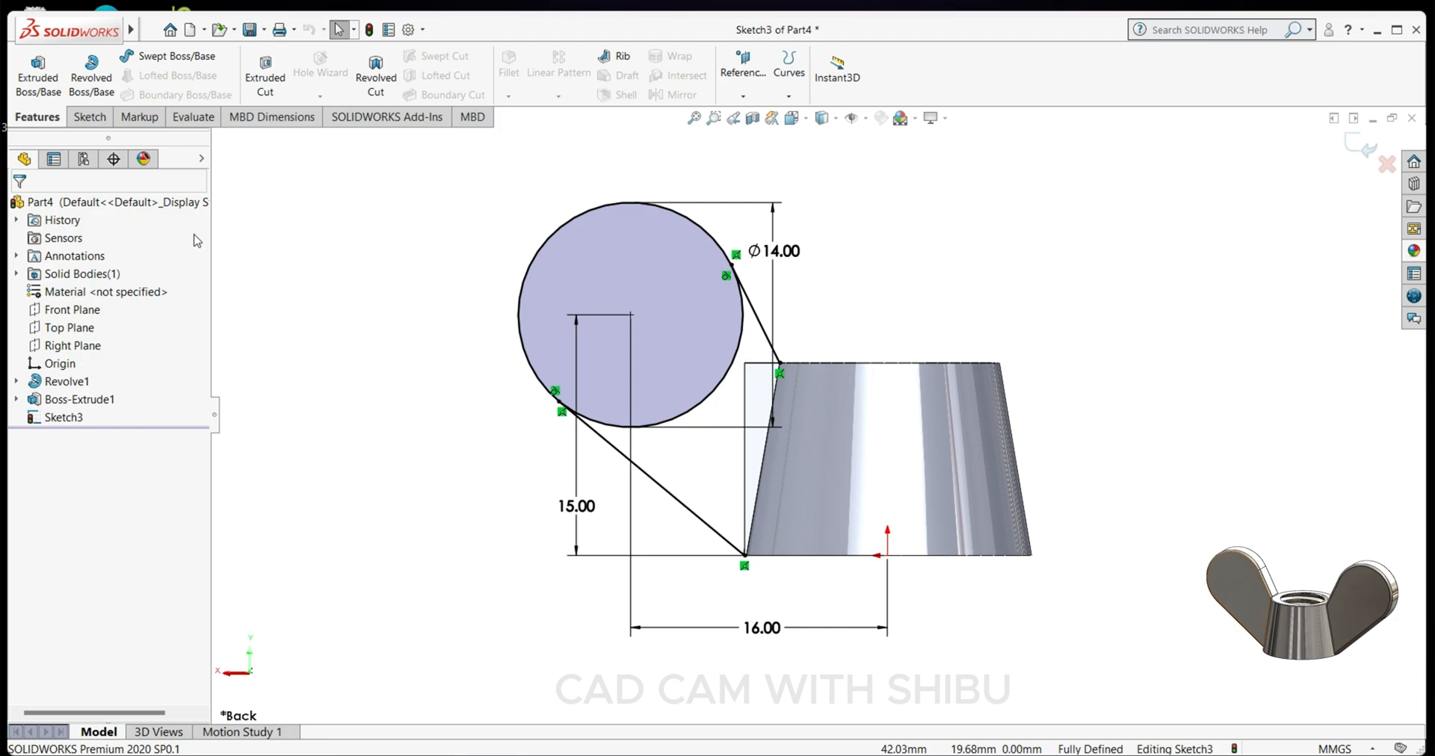
- Trim away the circle's inner arc to leave a closed teardrop wing profile
left_click(88, 117)
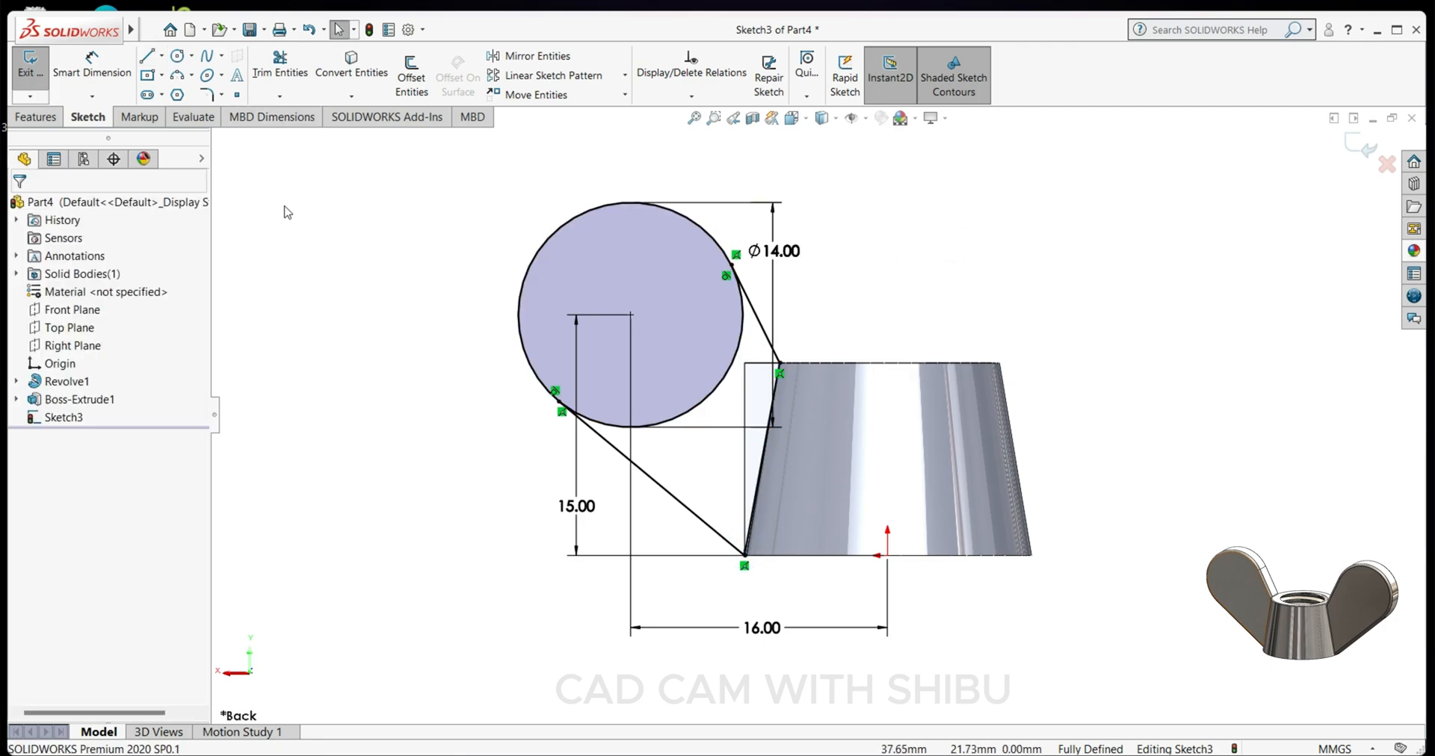
left_click(279, 66)
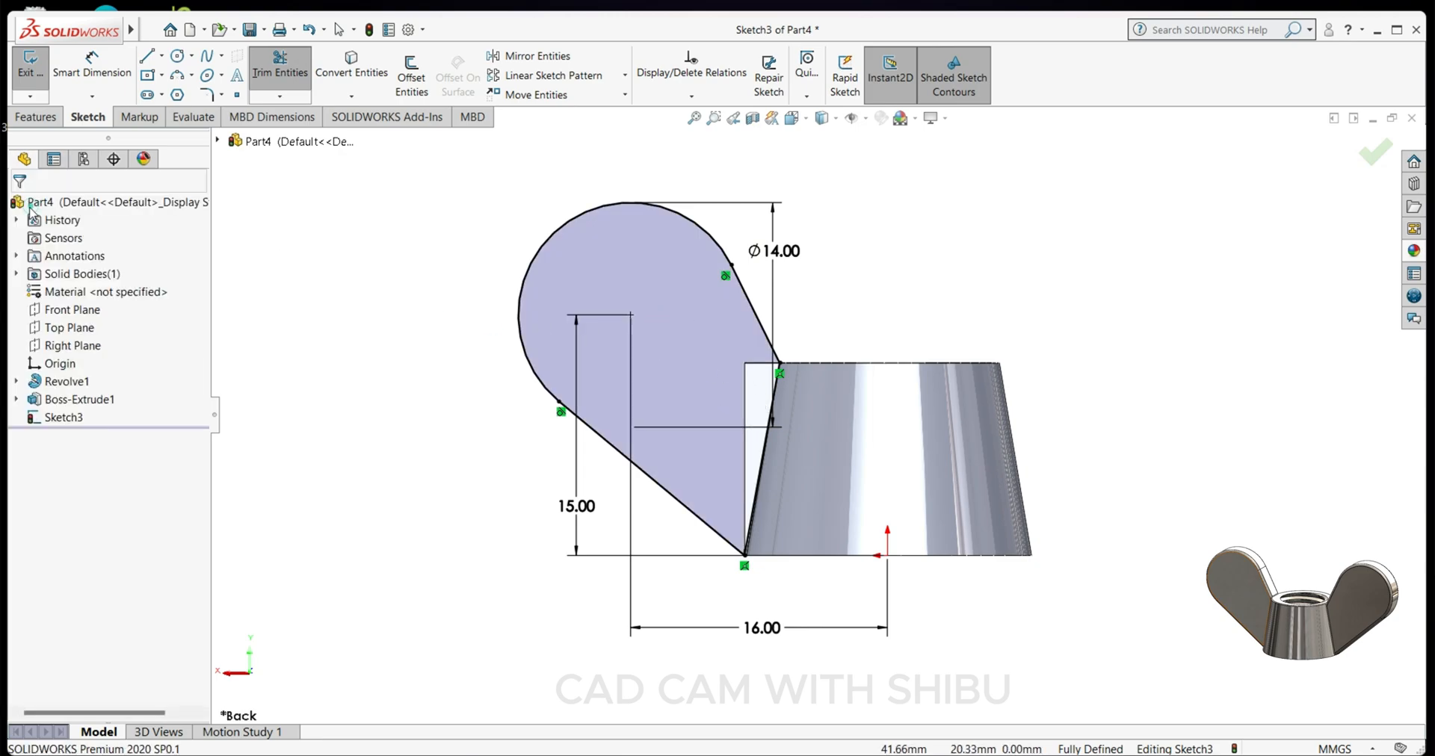
left_click(35, 117)
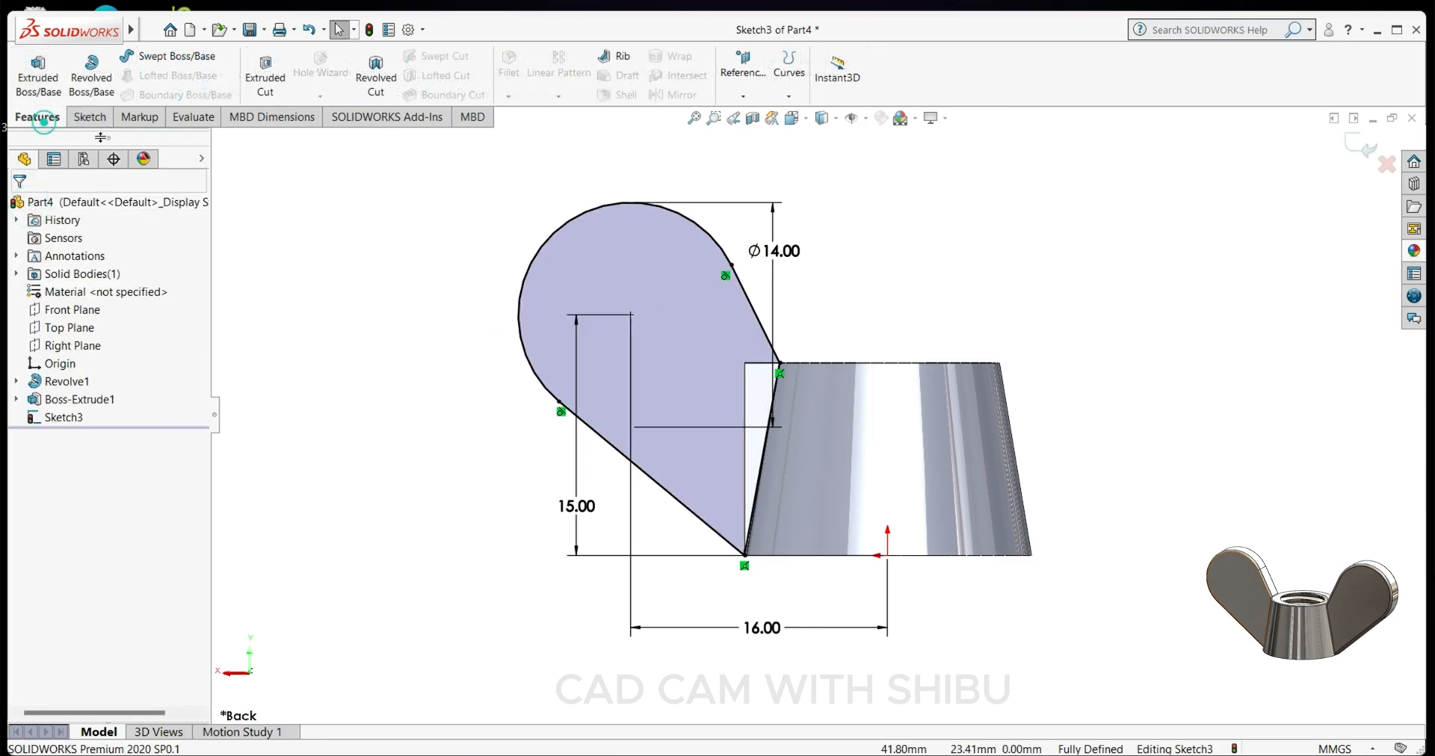
- Extrude the teardrop 4 mm mid-plane as Boss-Extrude2, then select the Right Plane
left_click(37, 75)
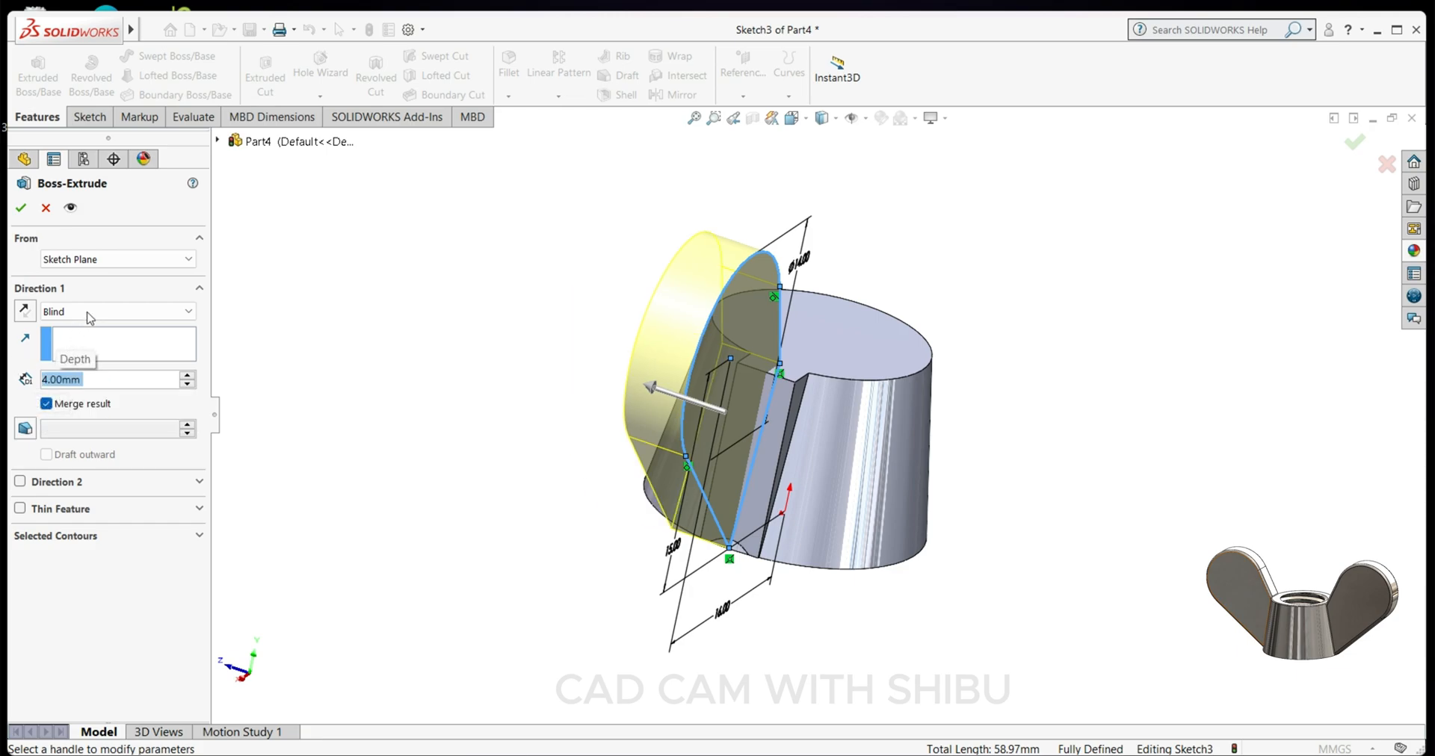
left_click(117, 309)
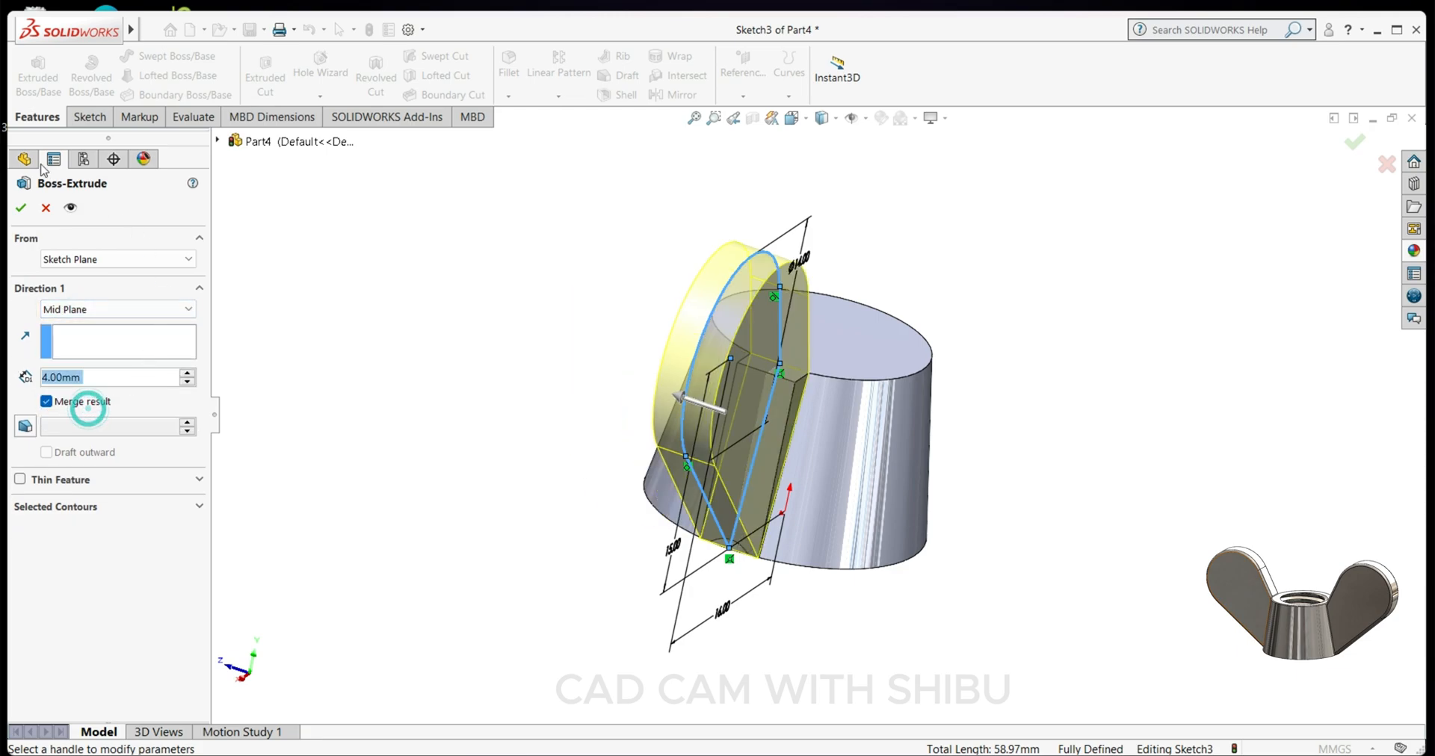
left_click(19, 208)
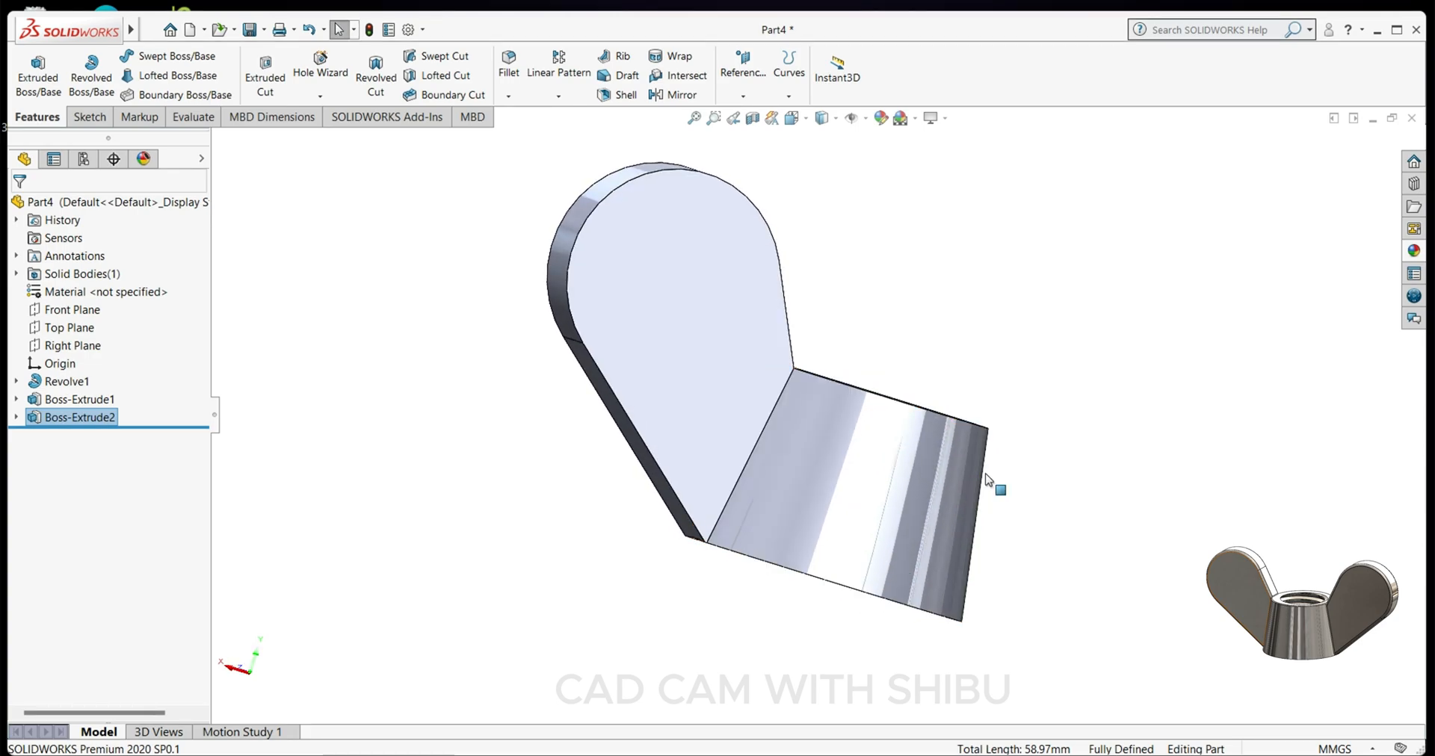
left_click(72, 345)
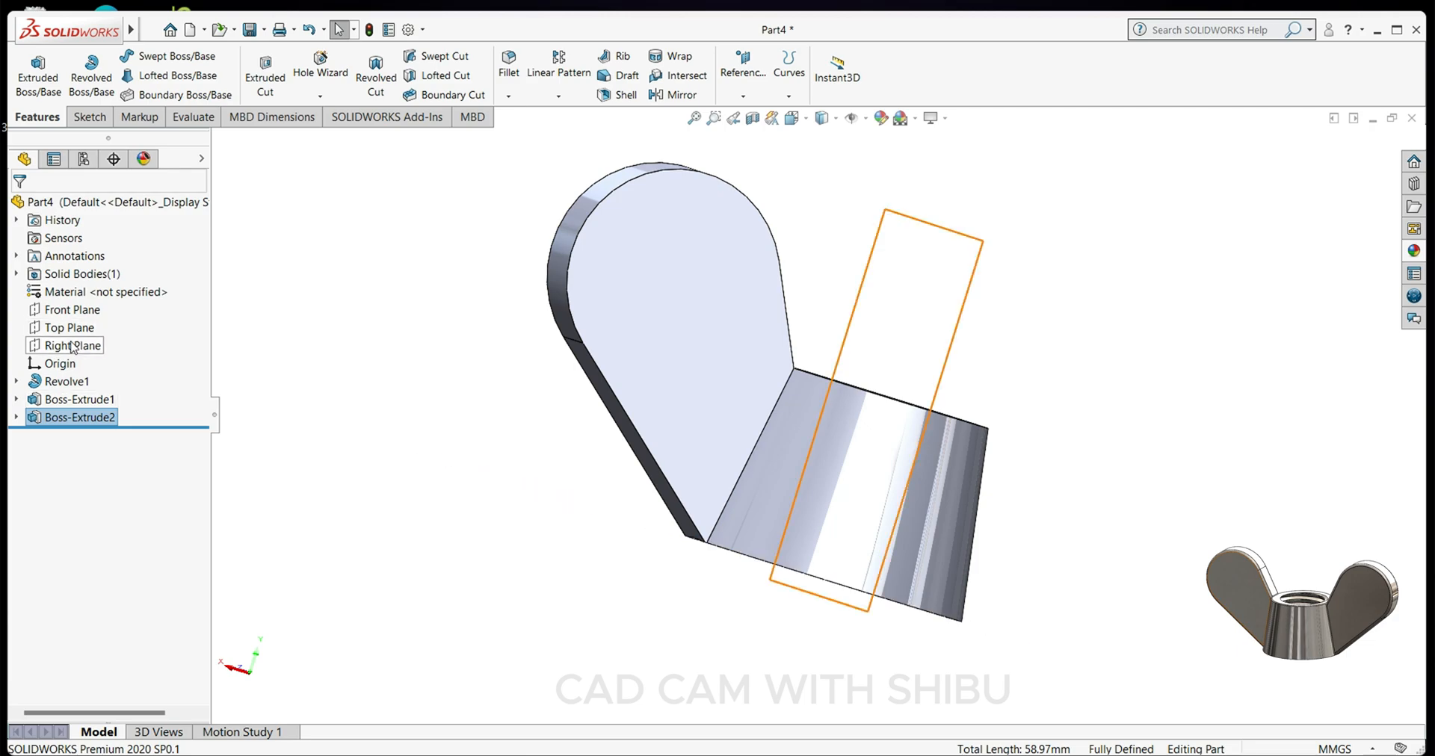
left_click(73, 346)
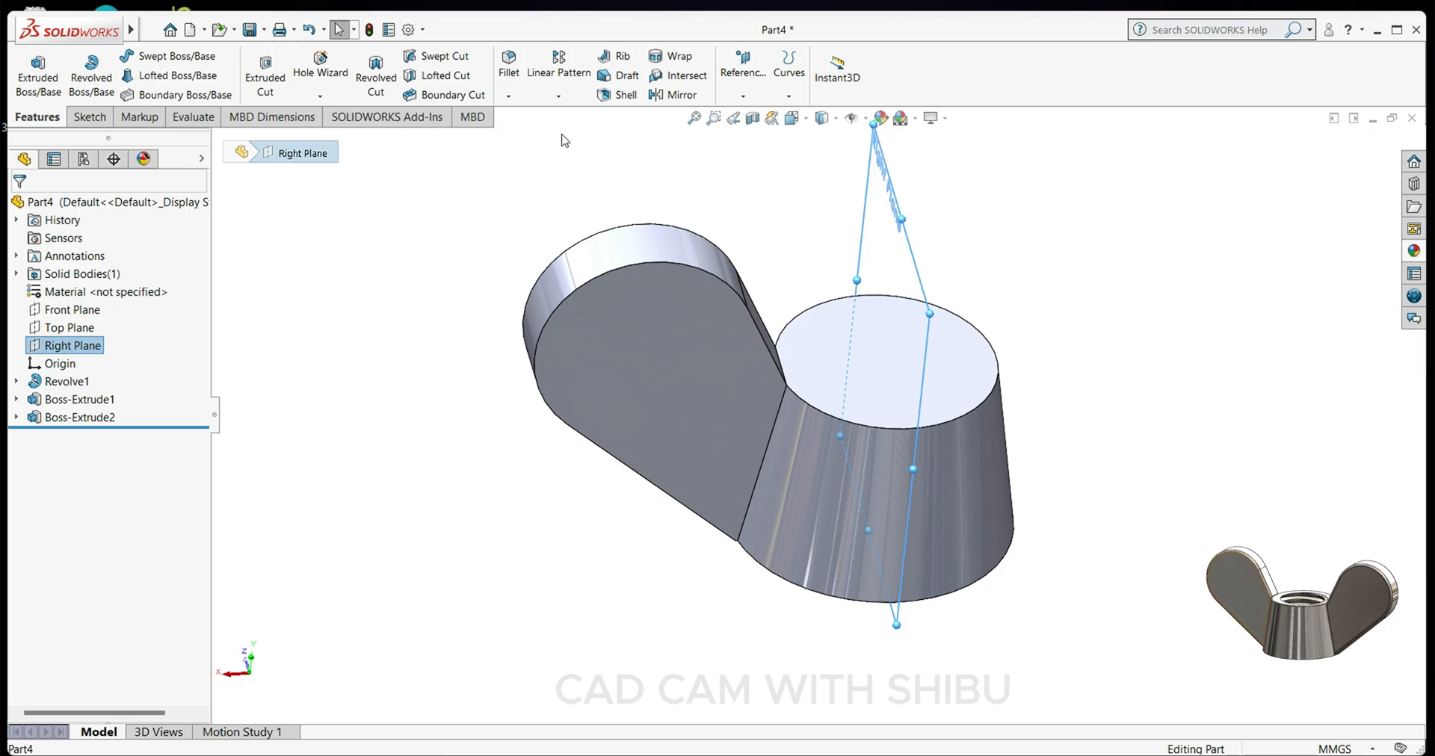
- Mirror Boss-Extrude2 and Boss-Extrude1 across the Right Plane as Mirror1
left_click(650, 94)
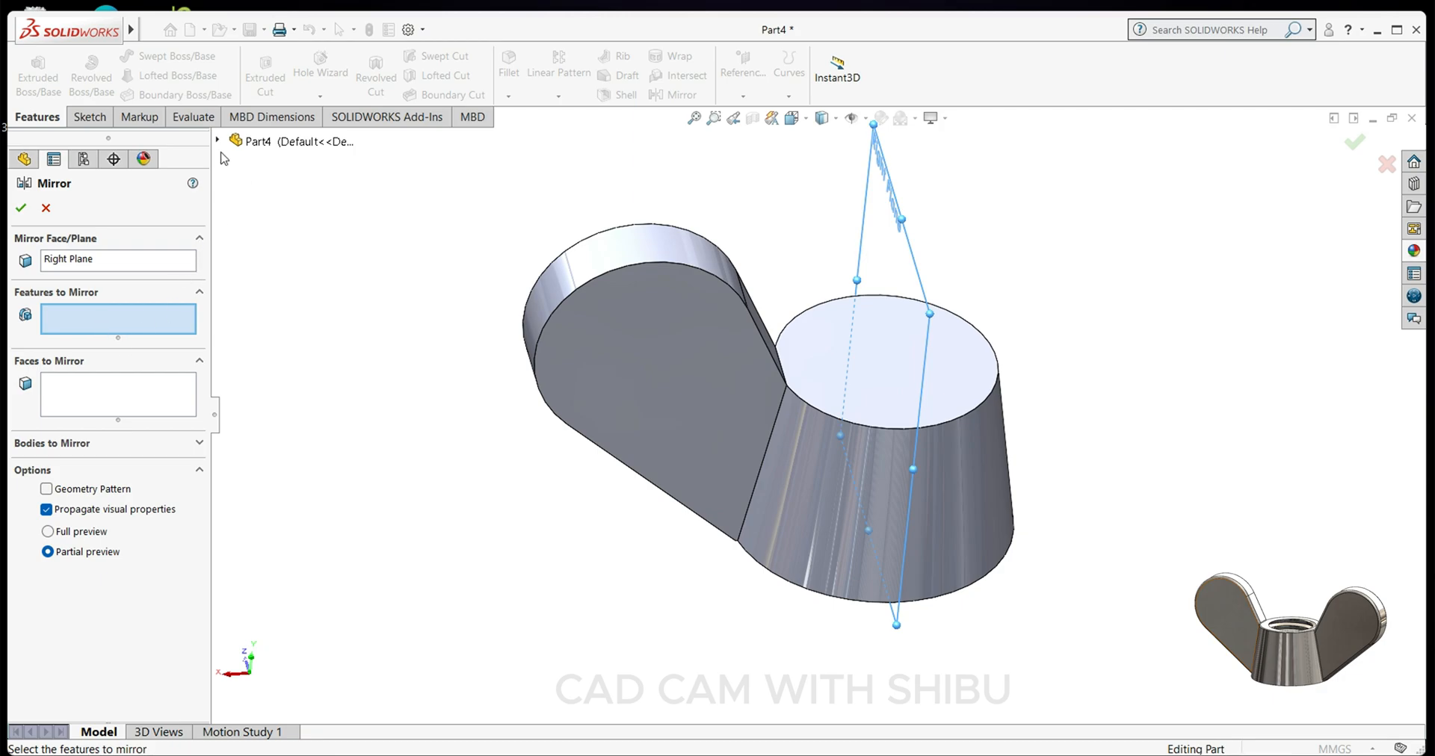
left_click(299, 356)
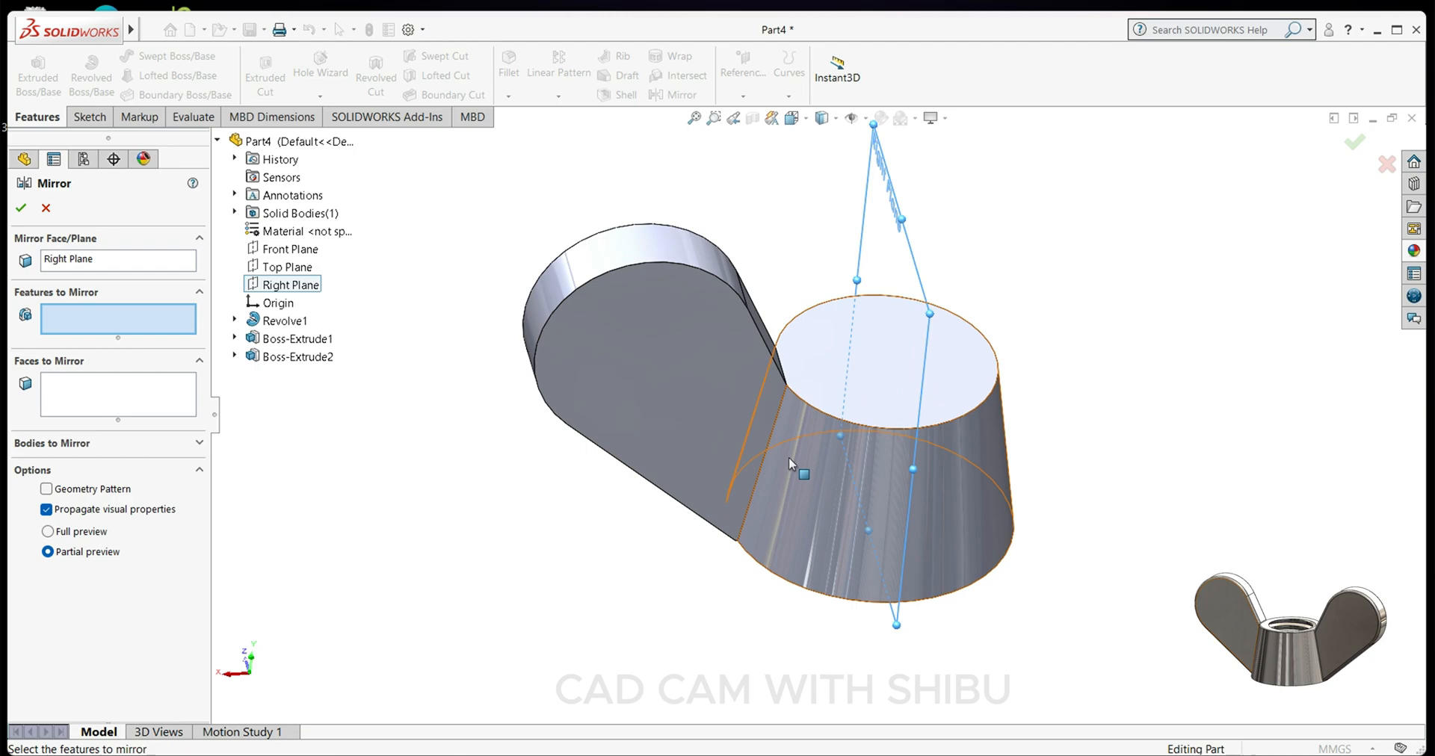
left_click(296, 355)
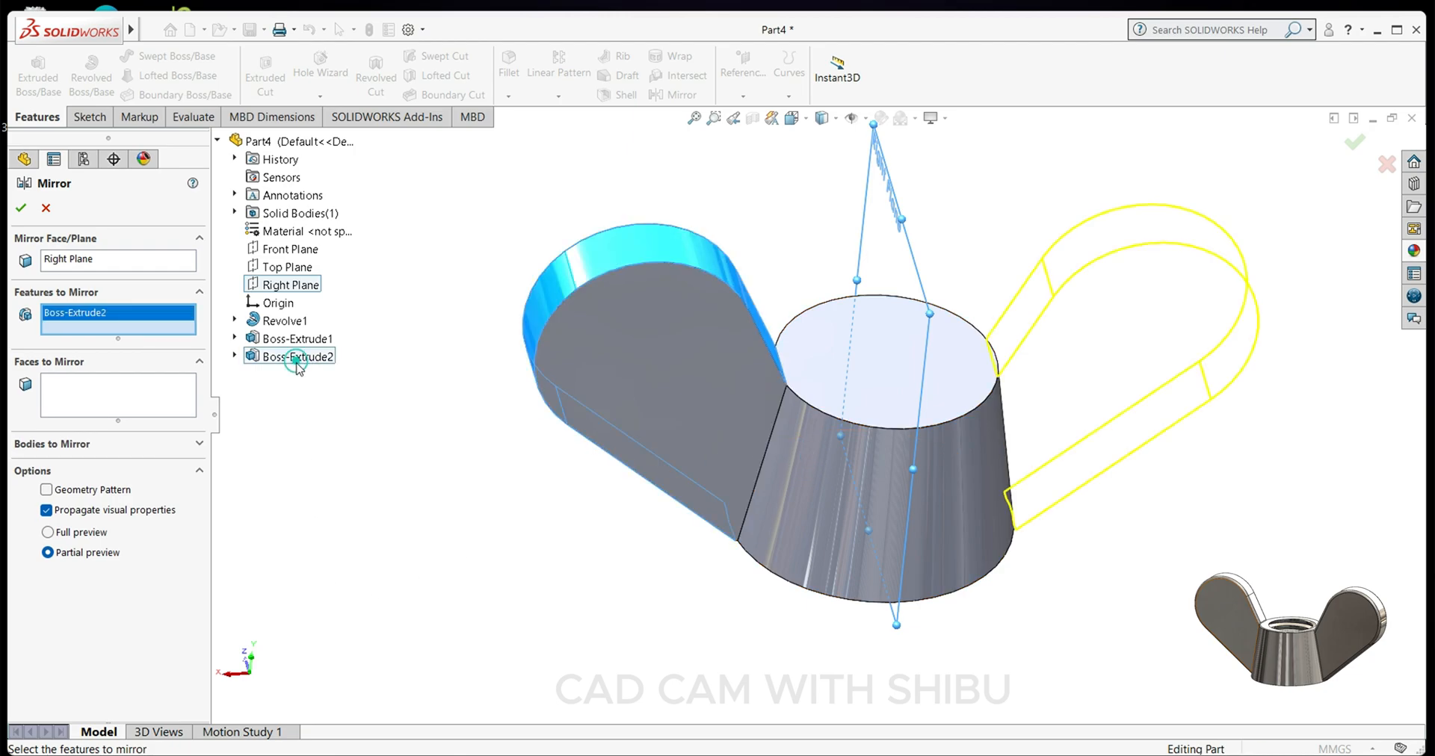
left_click(296, 338)
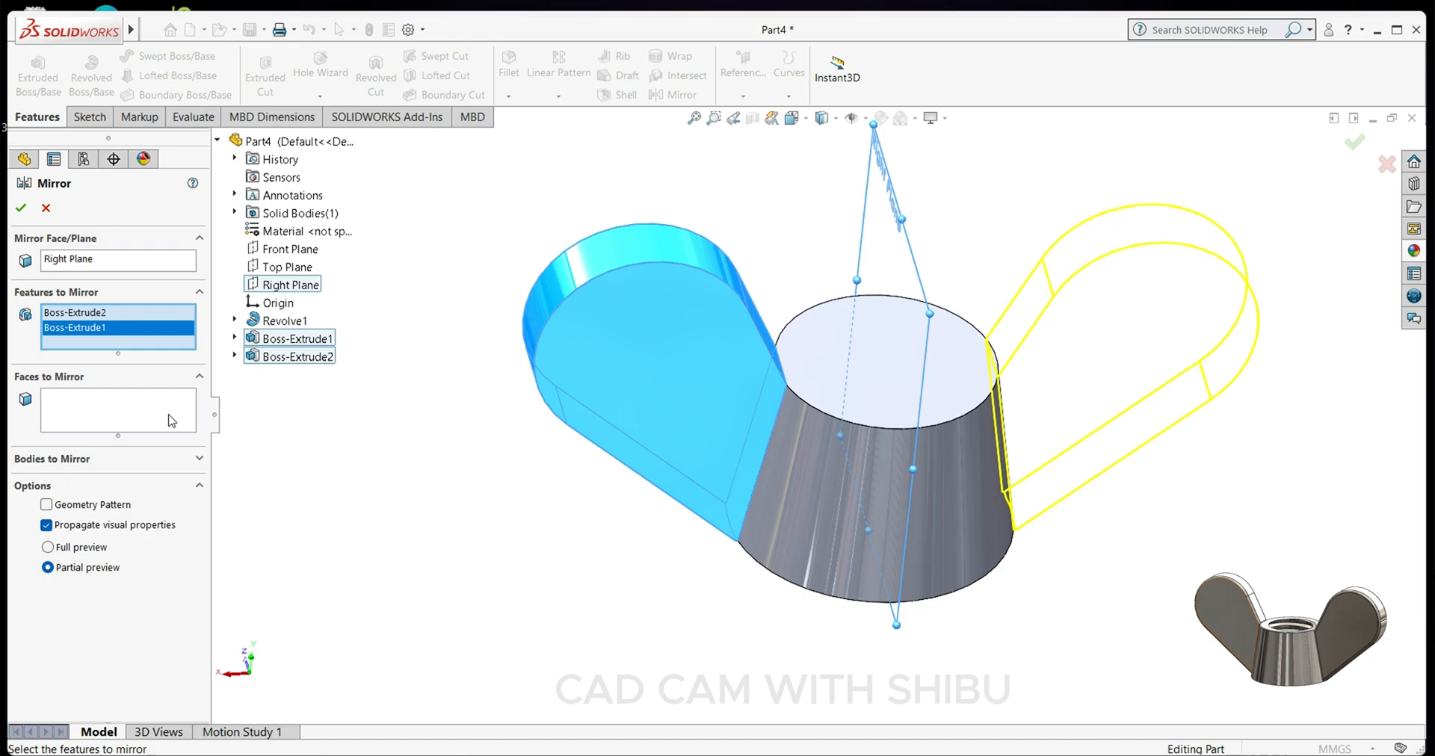
left_click(19, 208)
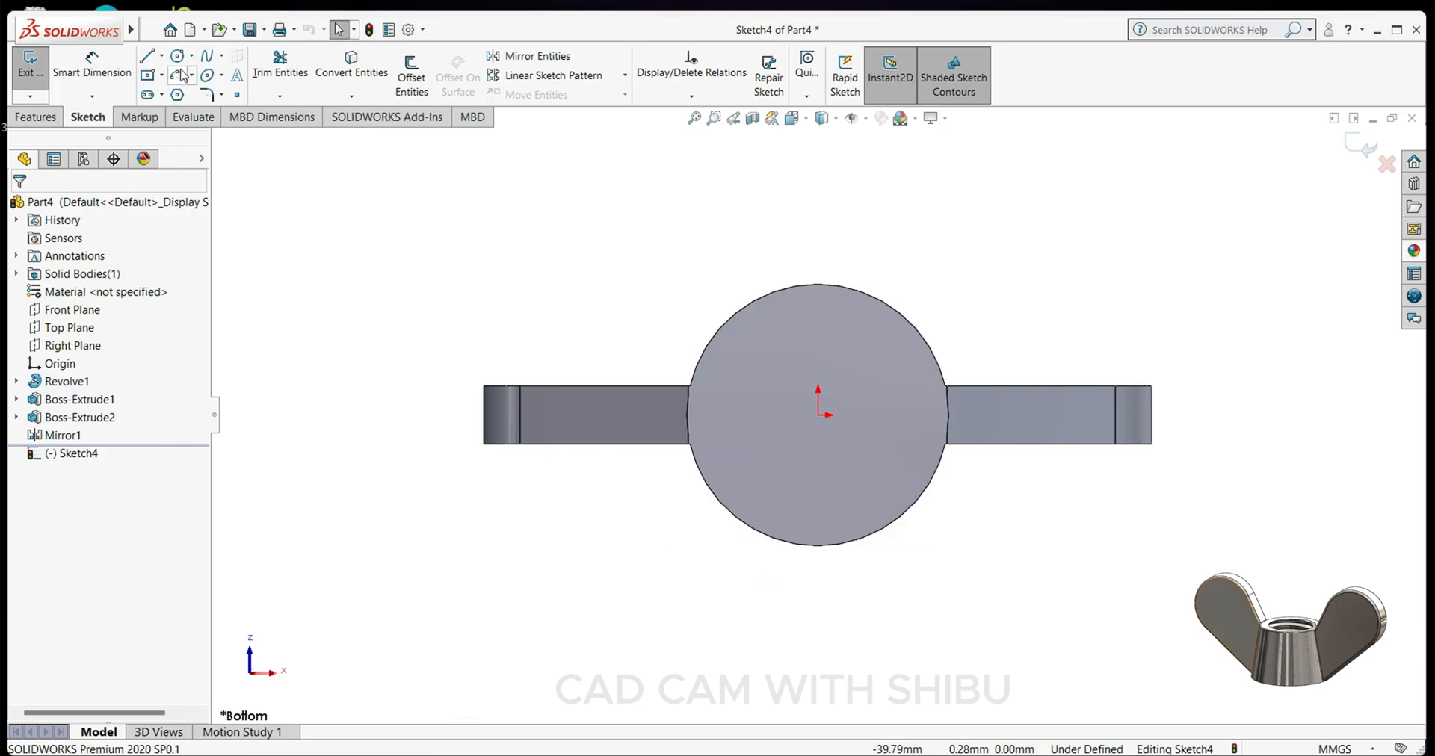
- Draw a circle at the origin on the bottom face and dimension it Ø10 as Sketch4
left_click(176, 55)
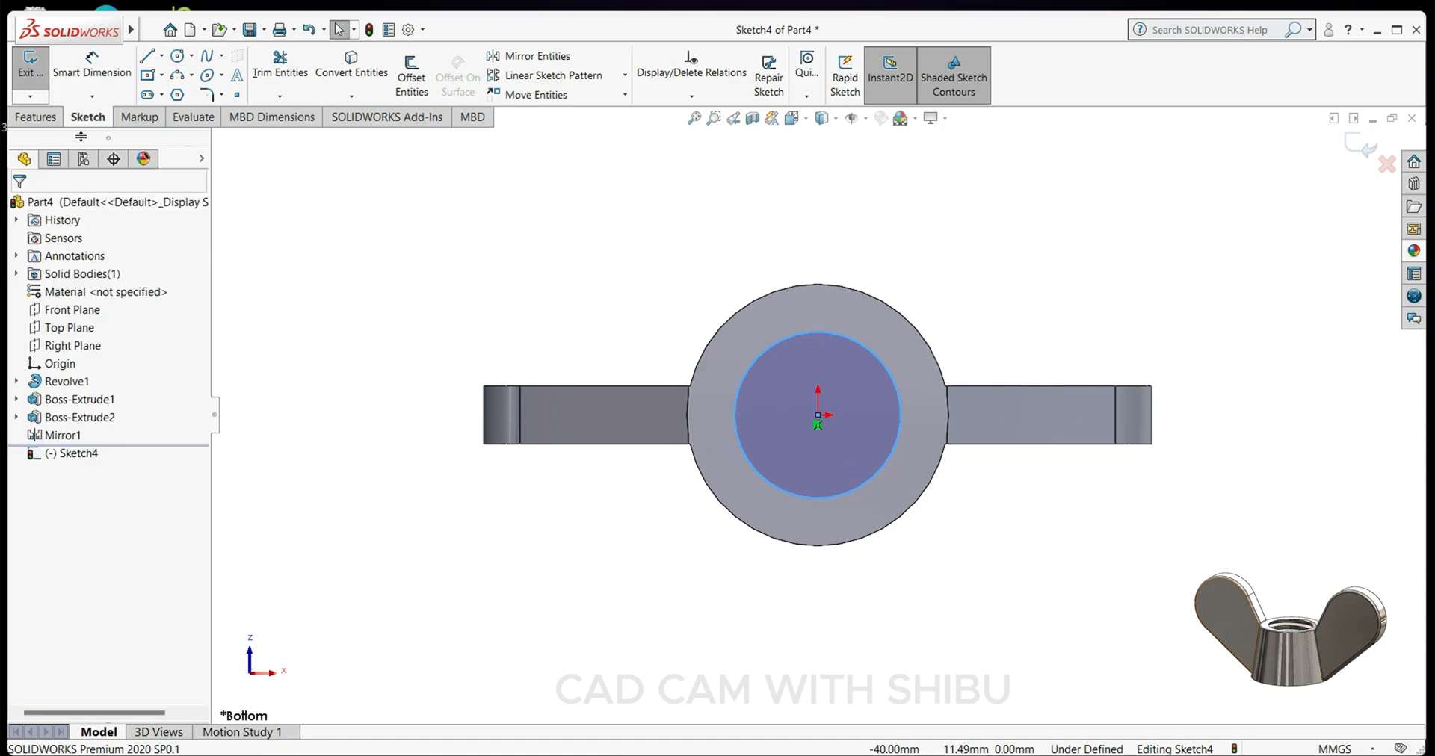
left_click(747, 460)
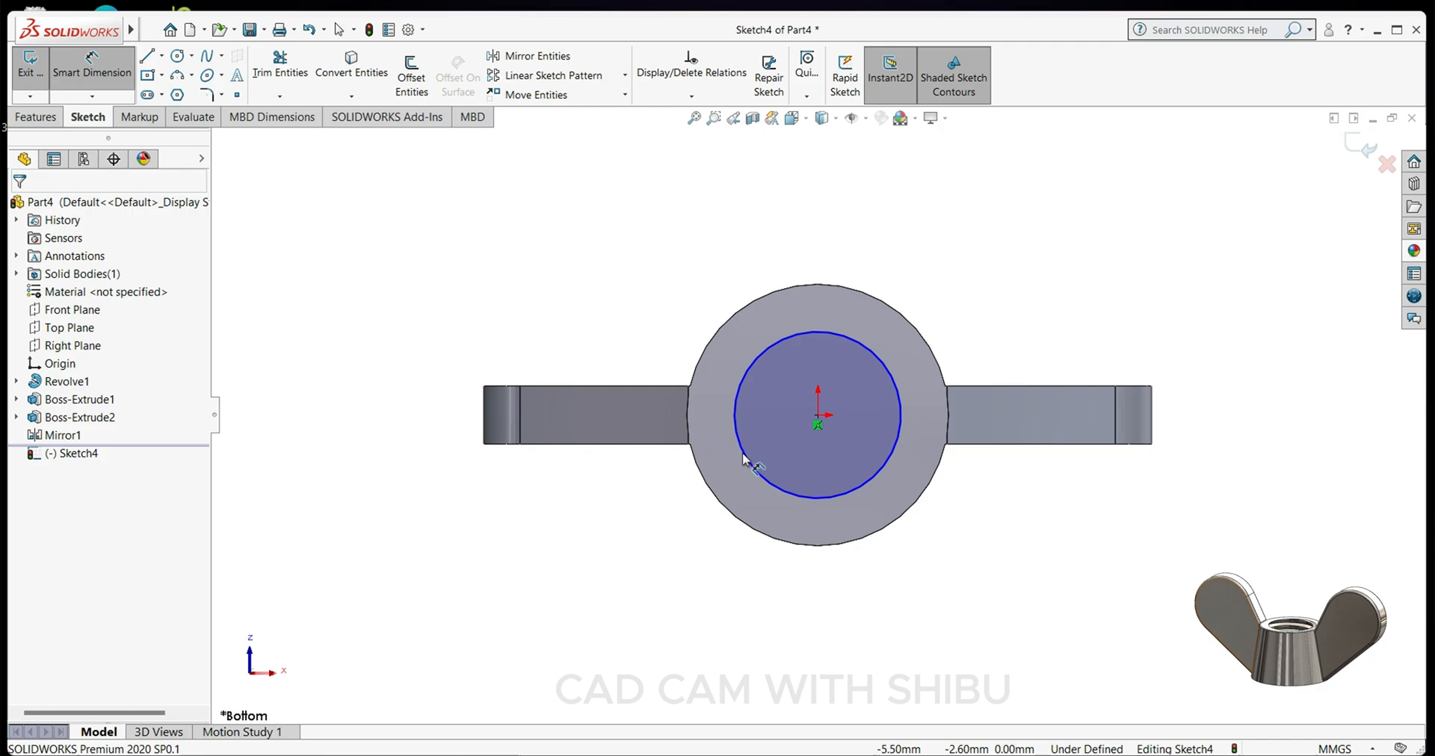
left_click(780, 475)
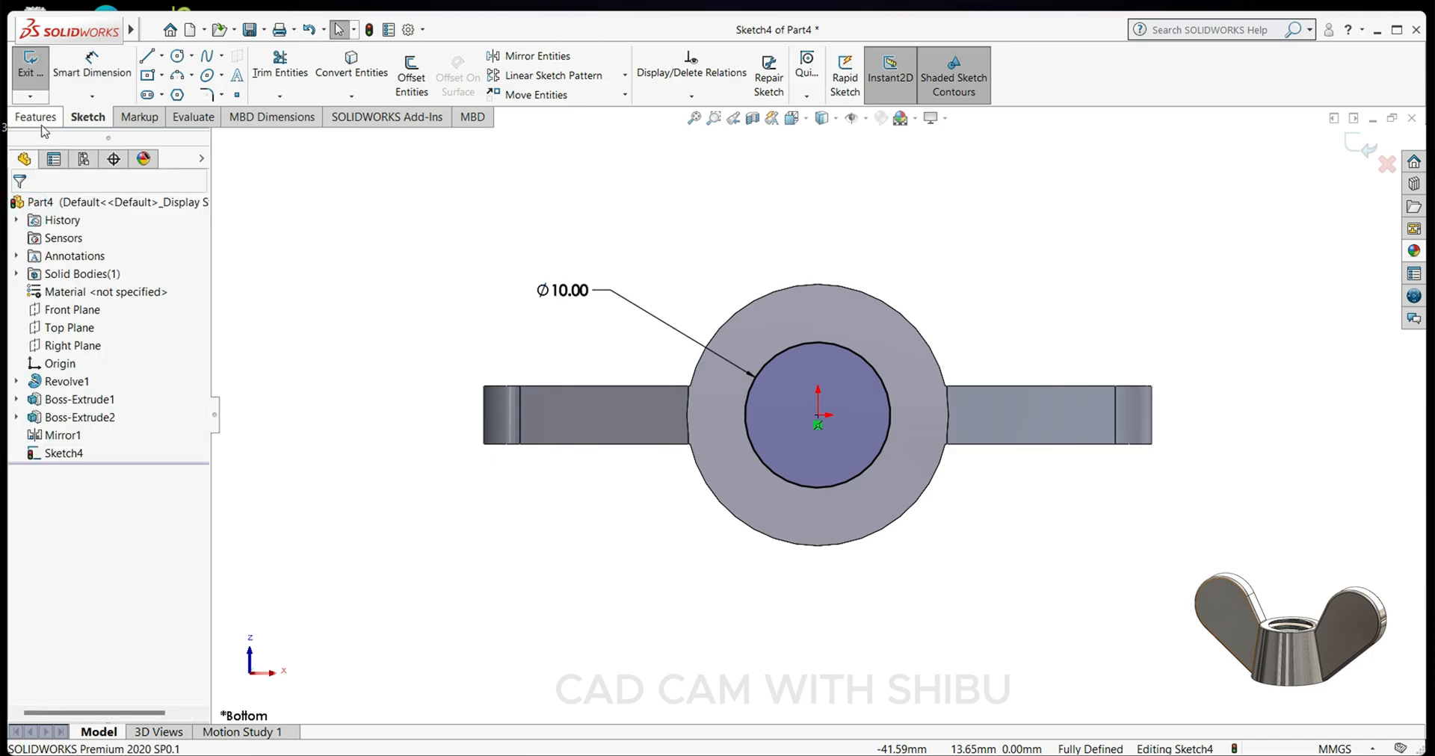
left_click(35, 117)
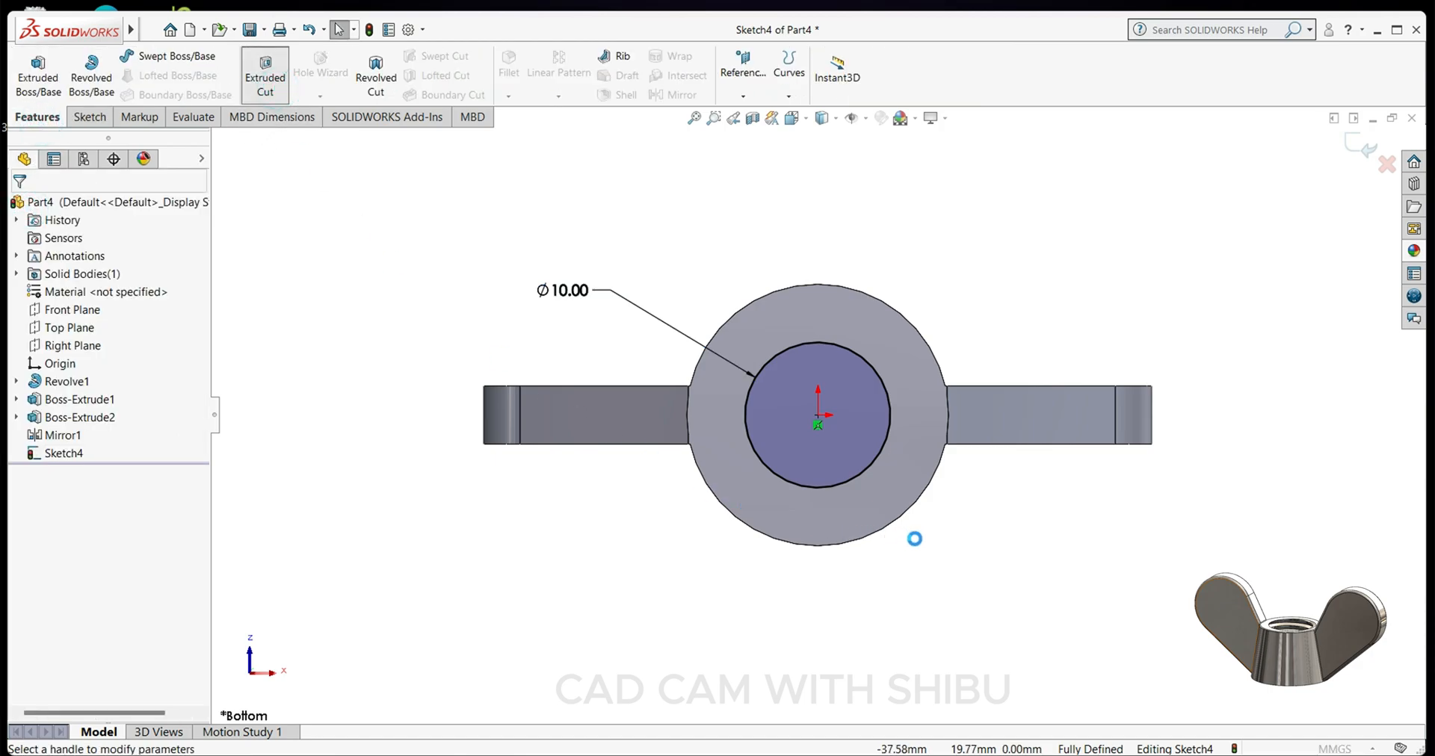
- Extrude-cut the 10 mm circle Through All to form the central hole
left_click(264, 74)
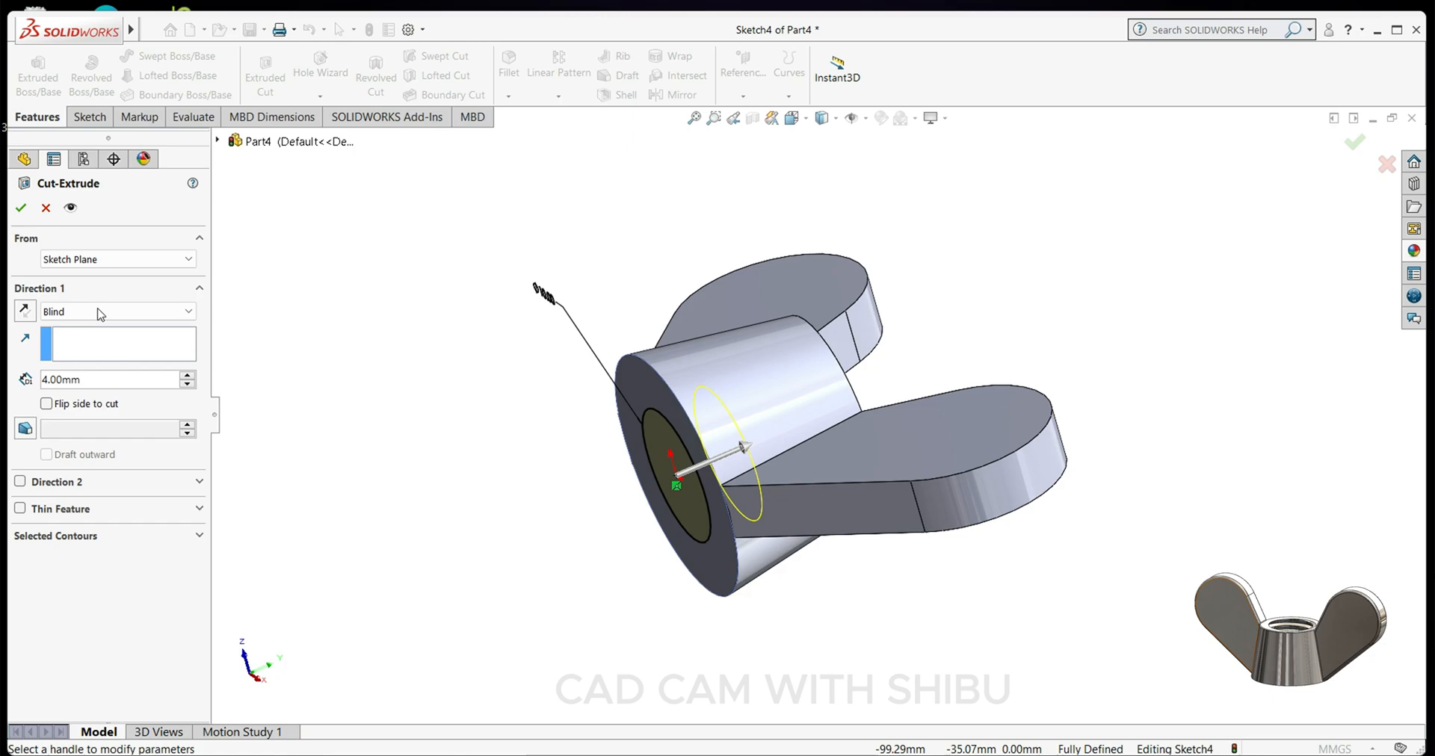
left_click(117, 311)
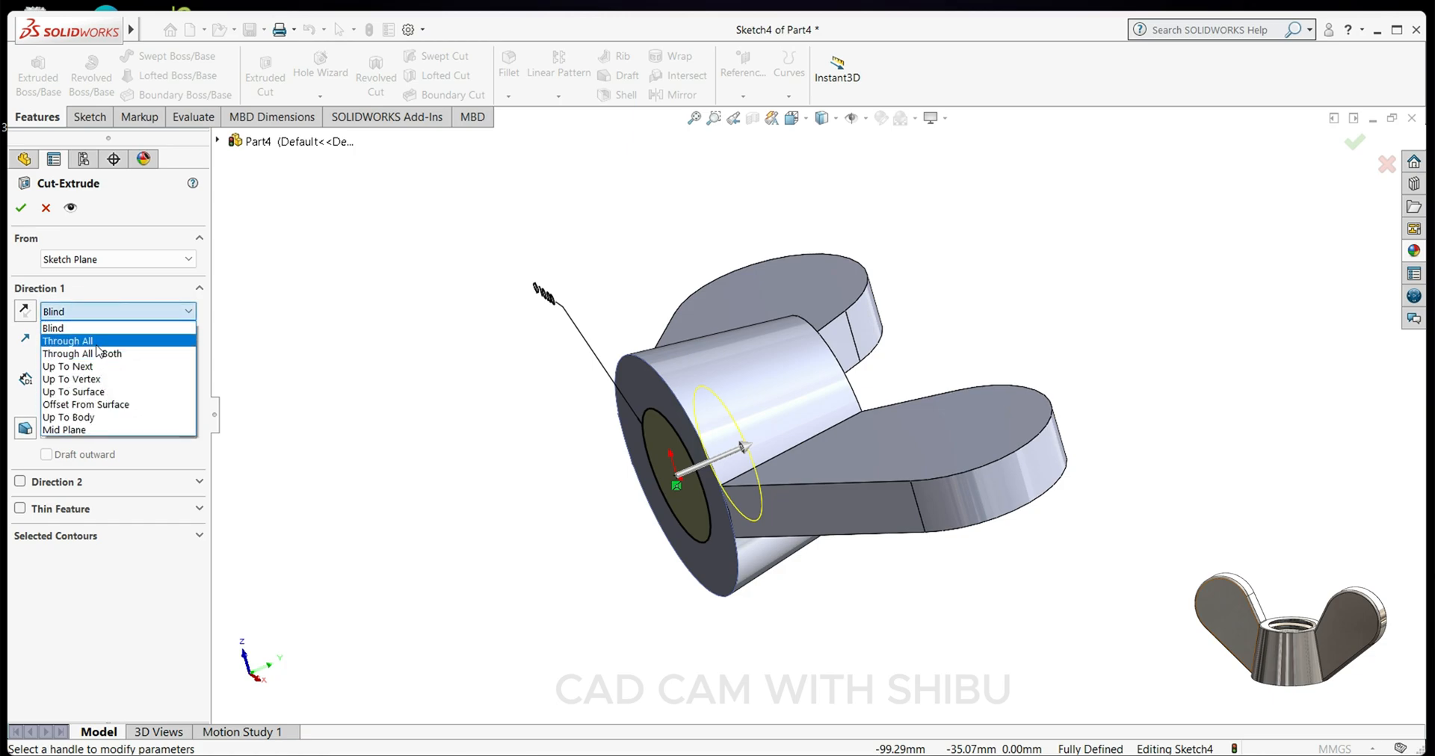
left_click(20, 208)
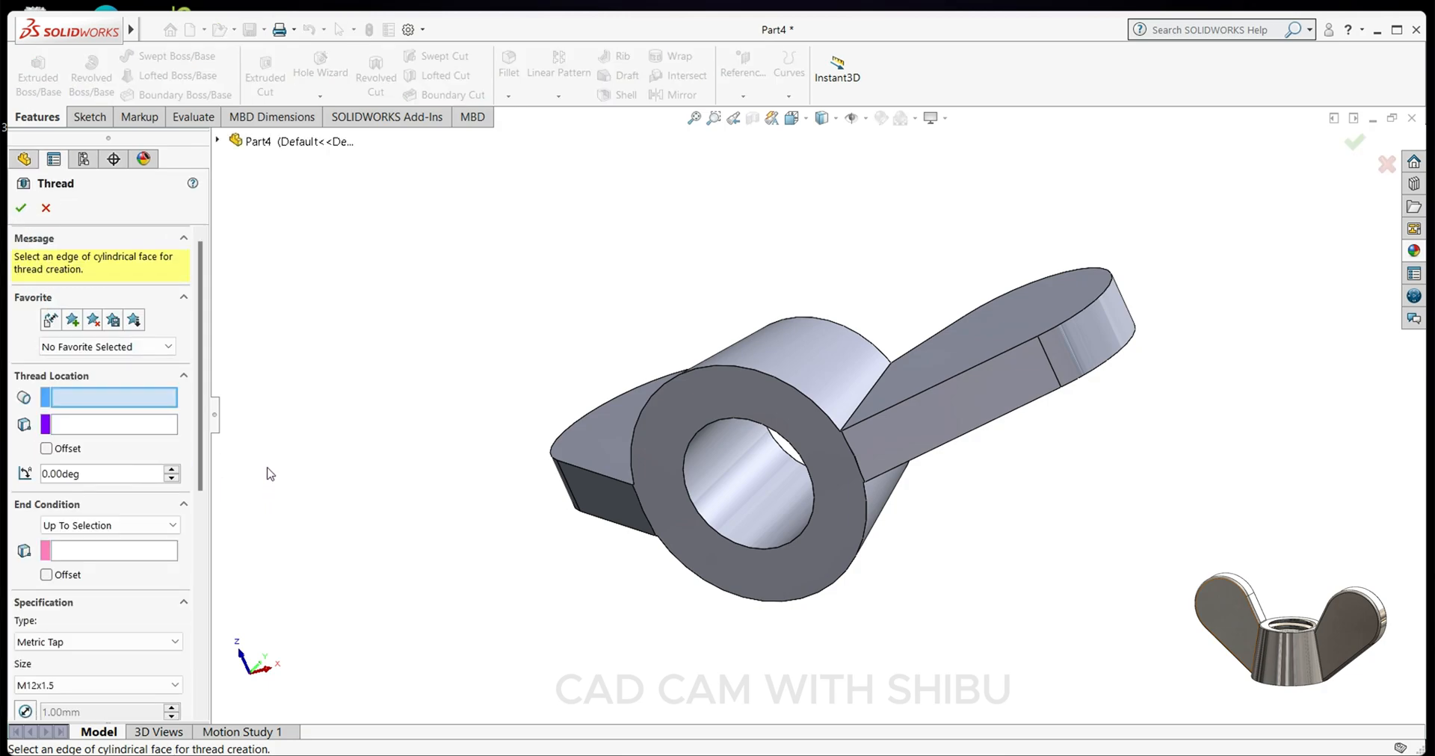
mouse_move(716, 530)
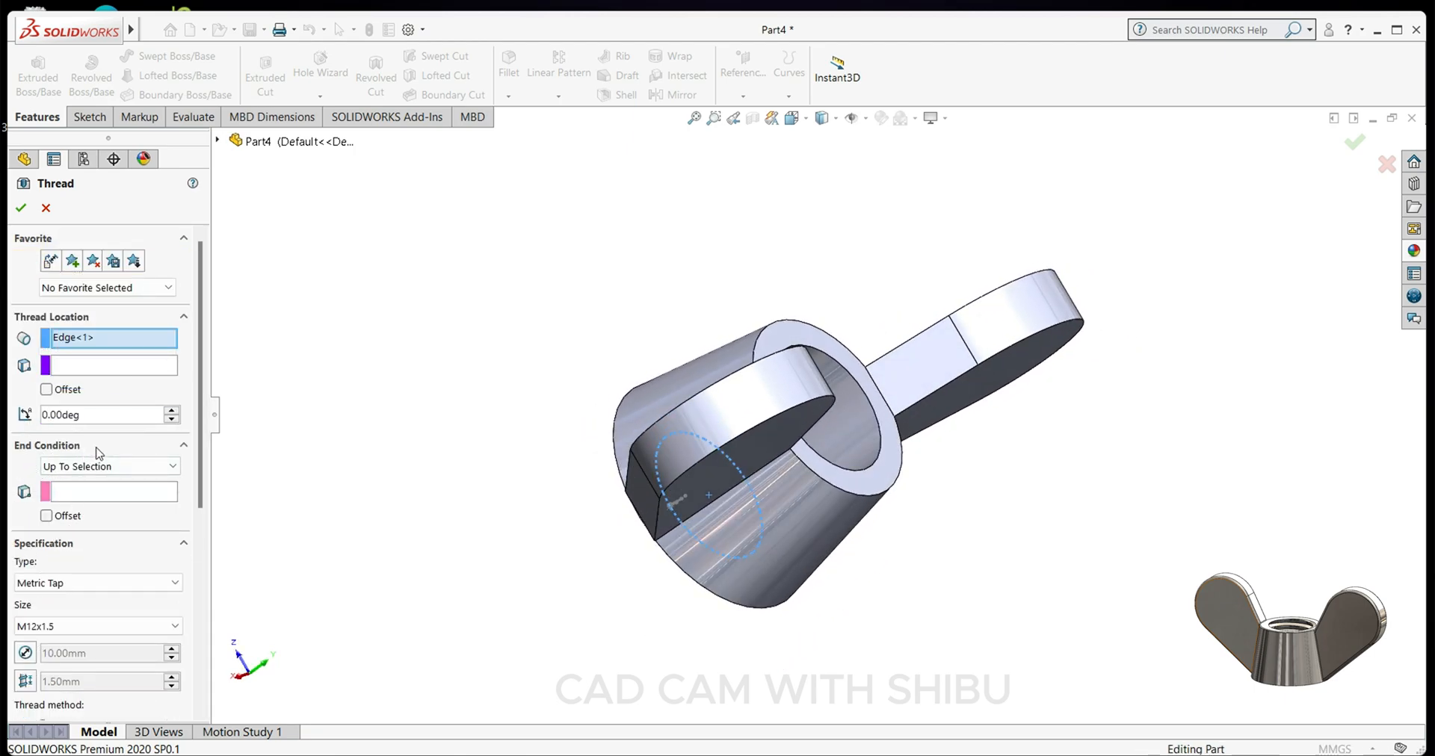
- End the thread Up To Selection on the far face and offset its start 2 mm
left_click(104, 491)
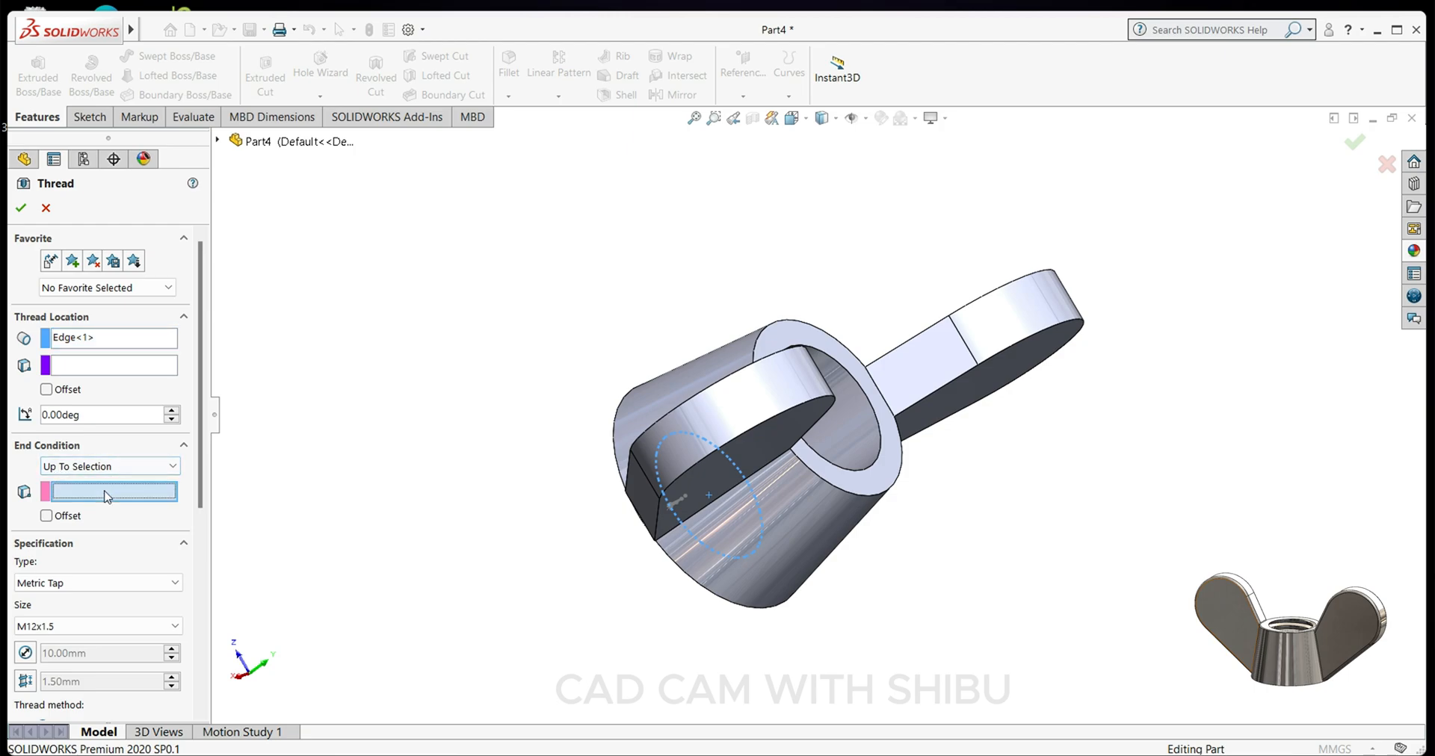
left_click(879, 403)
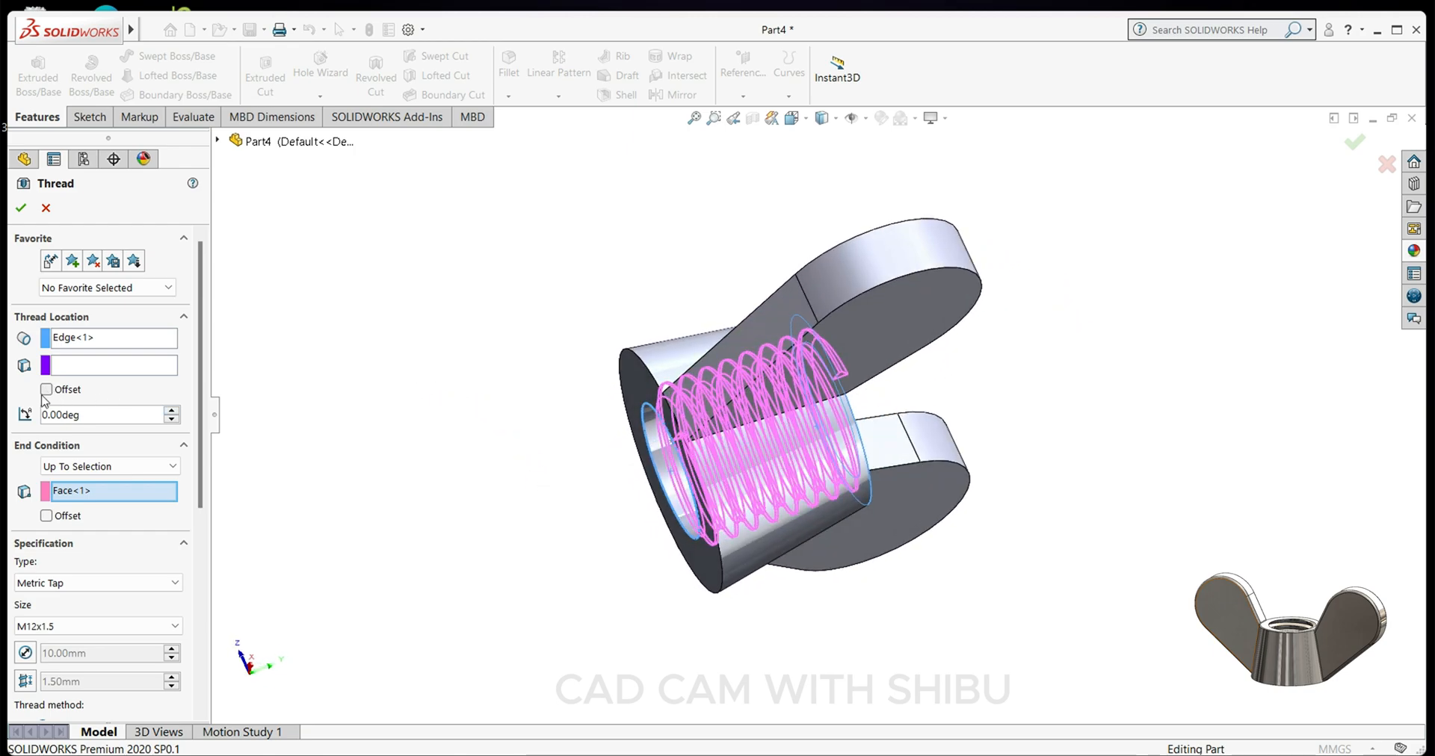
left_click(48, 389)
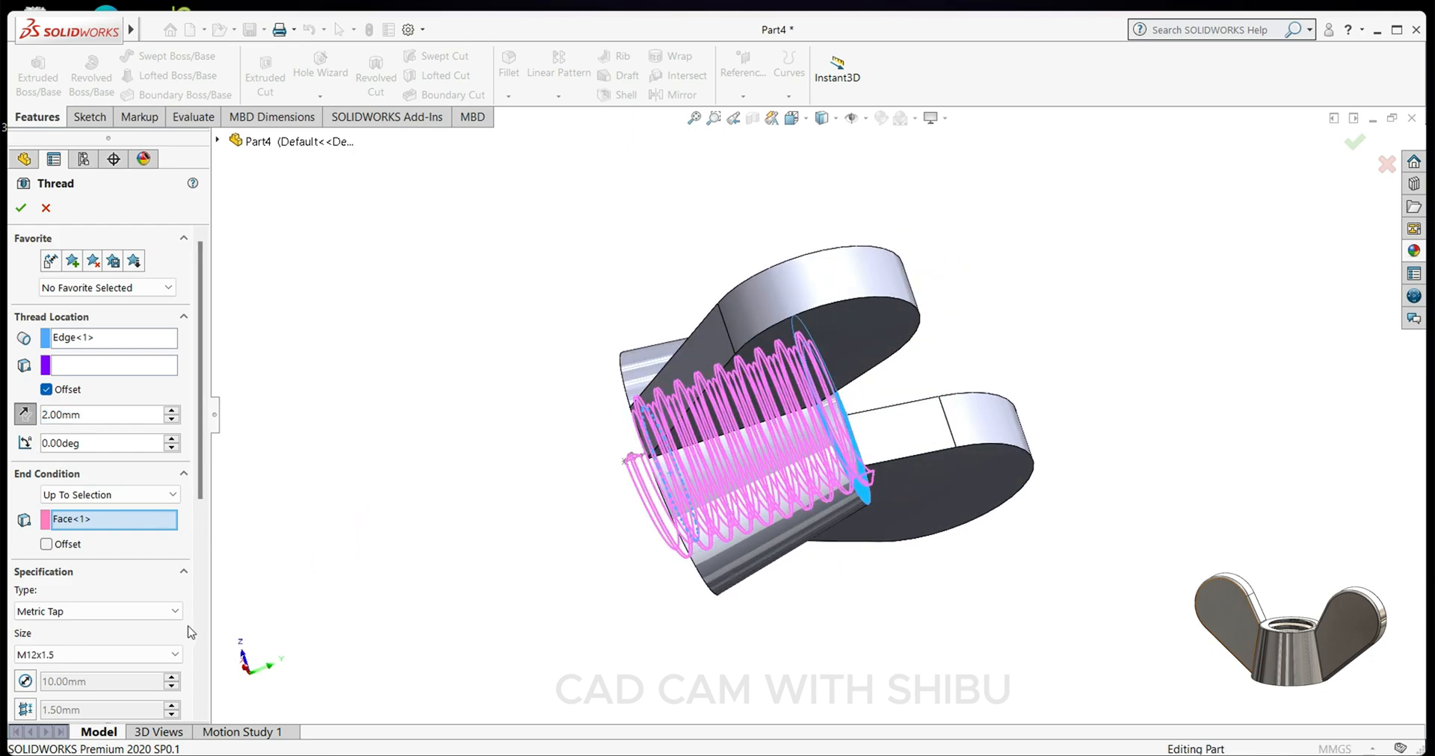
scroll("down", 3)
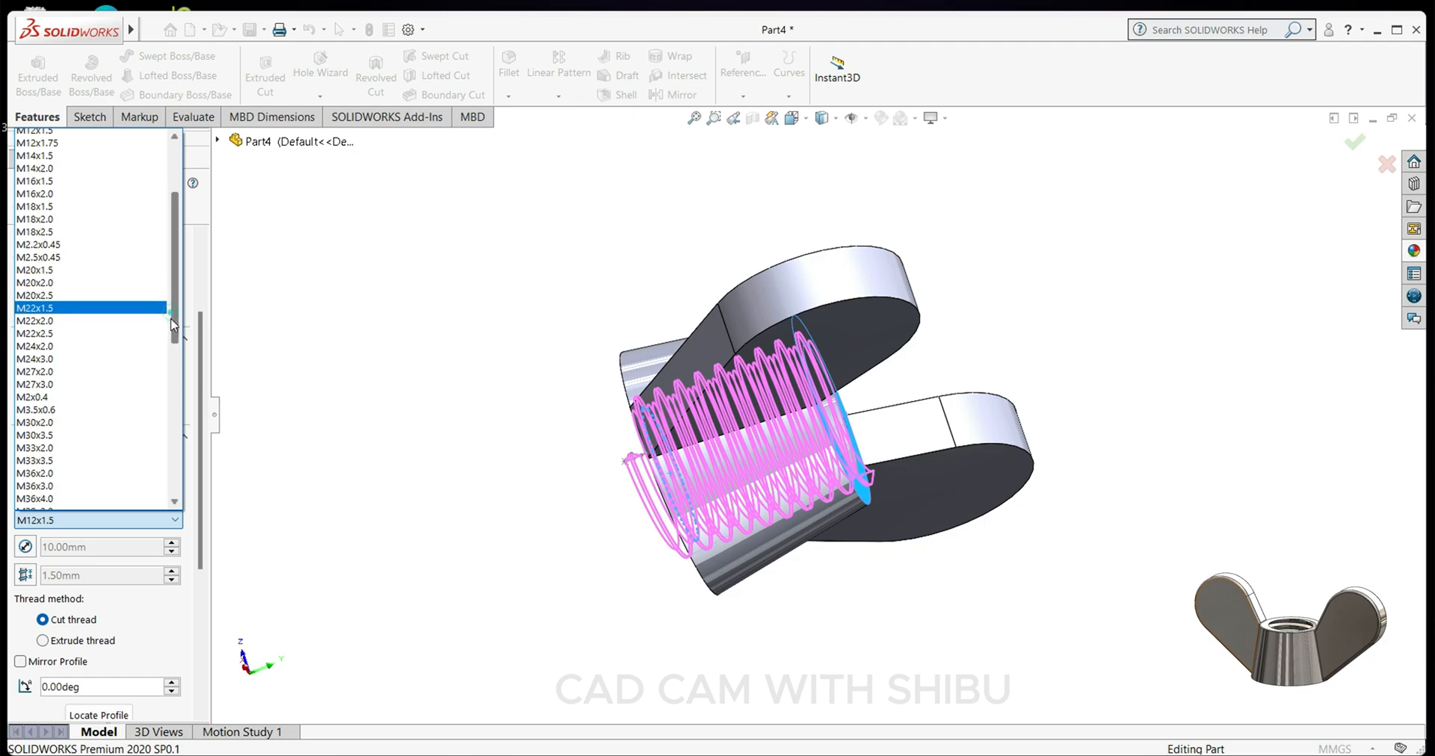
- Choose the M10x1.5 thread size and confirm the cut thread feature
left_click(36, 263)
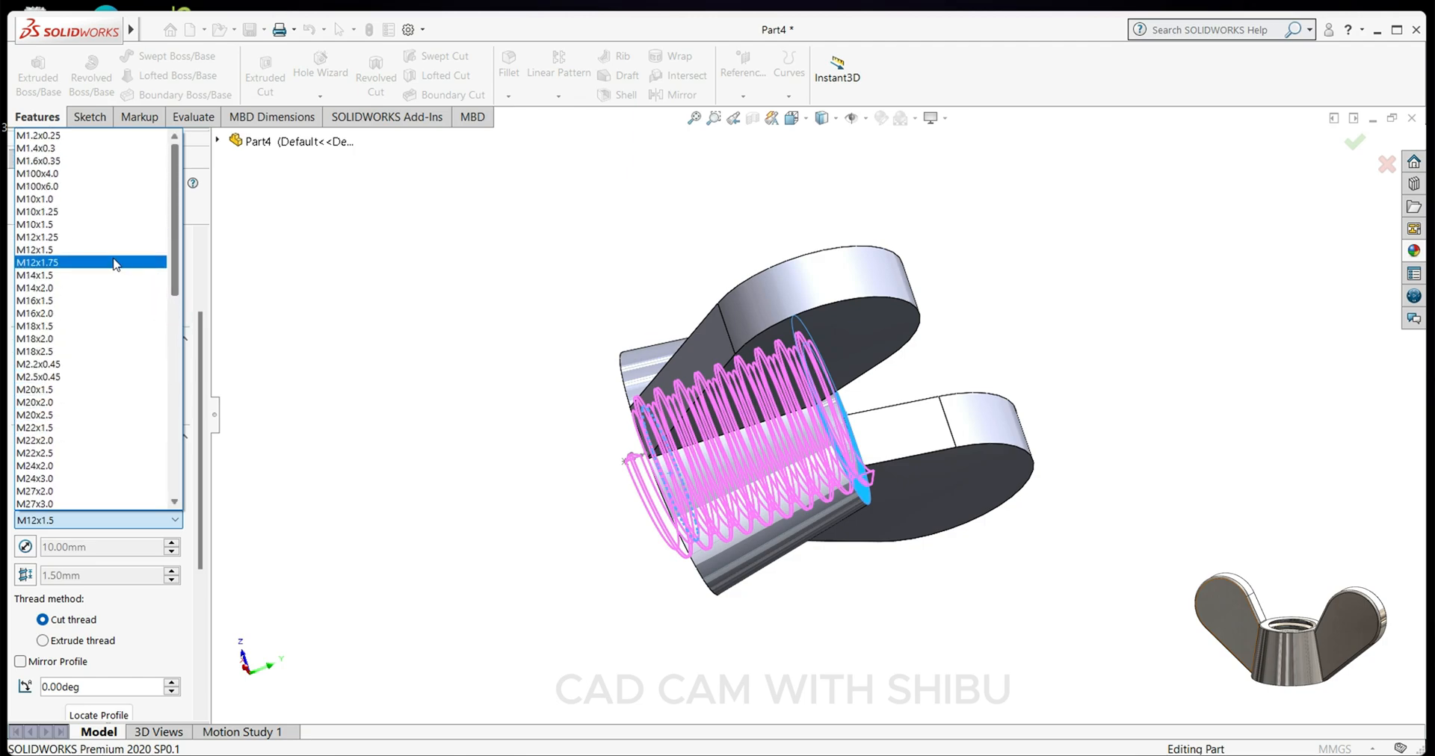
left_click(34, 224)
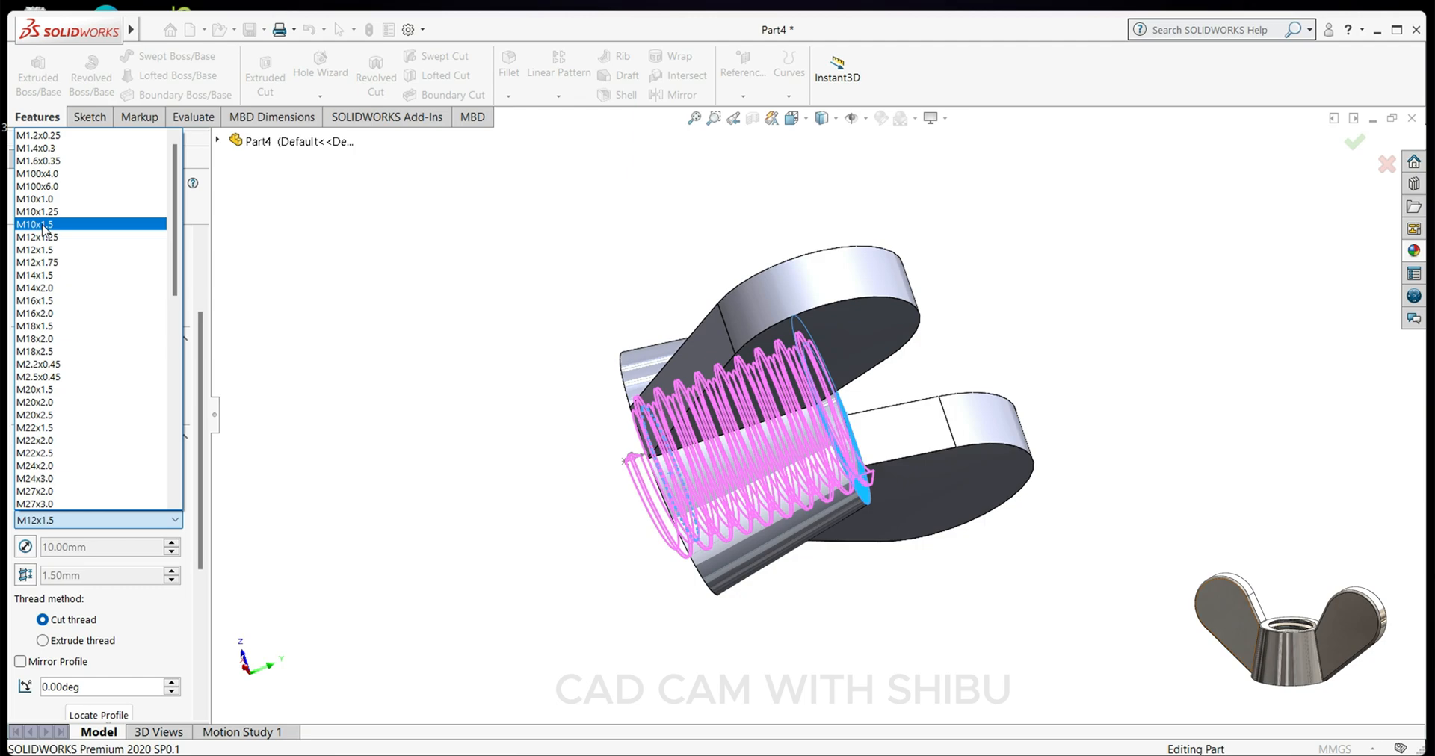
left_click(35, 224)
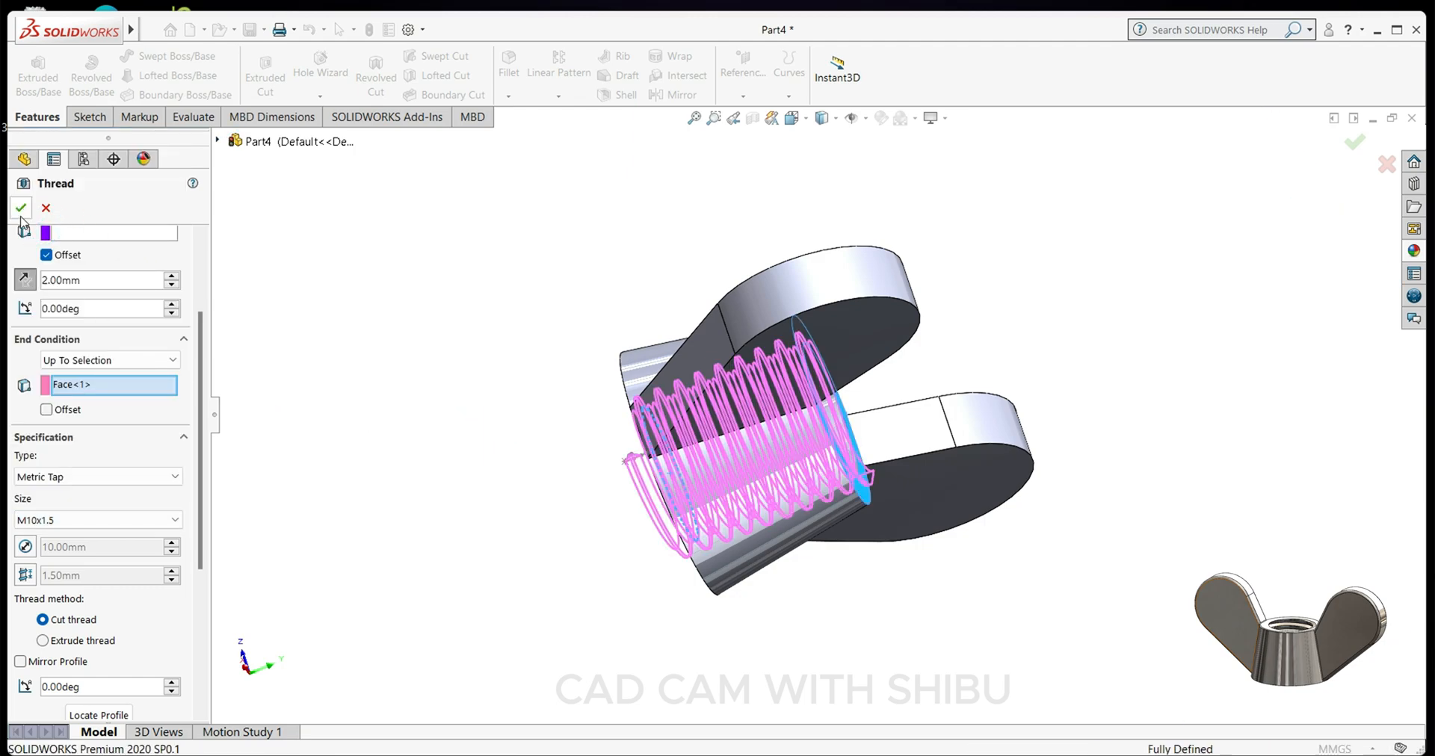
left_click(21, 208)
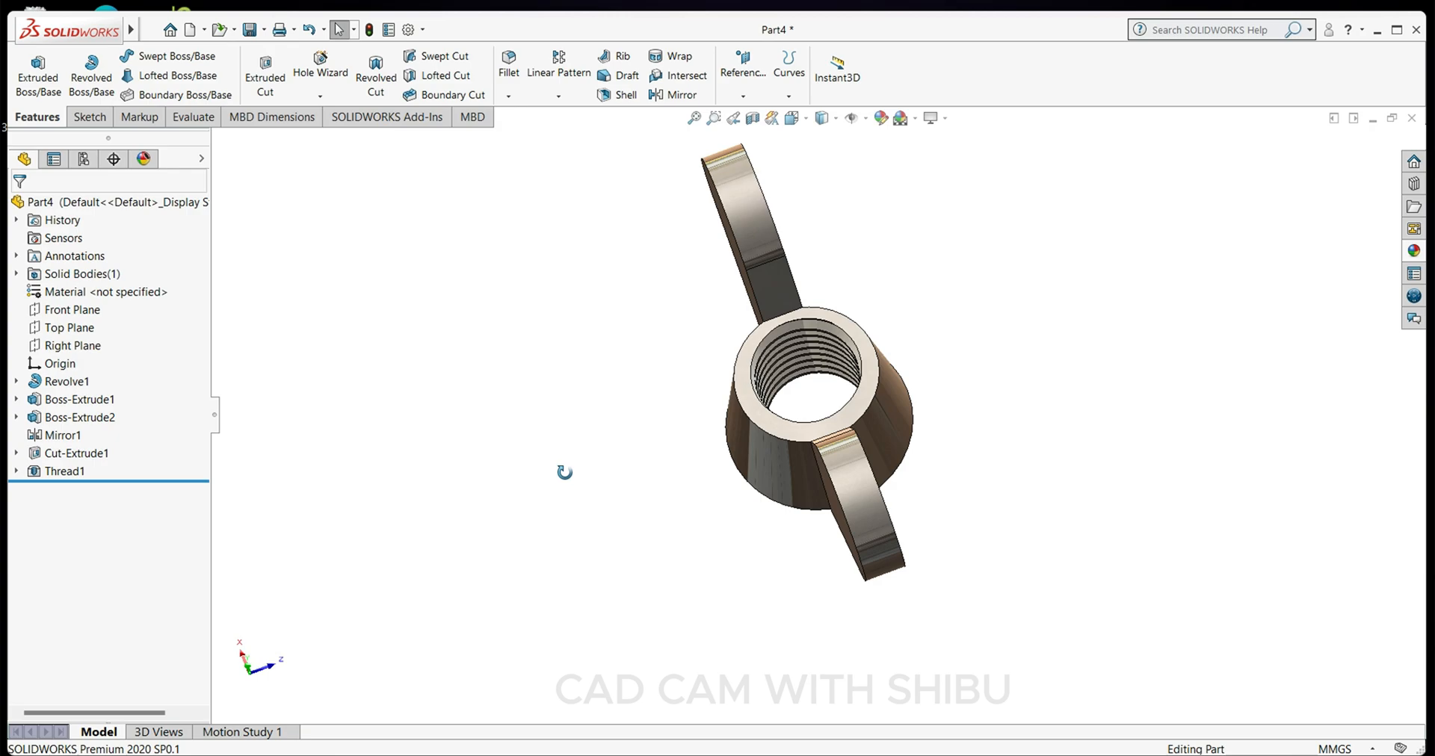
left_click_drag(565, 470, 654, 503)
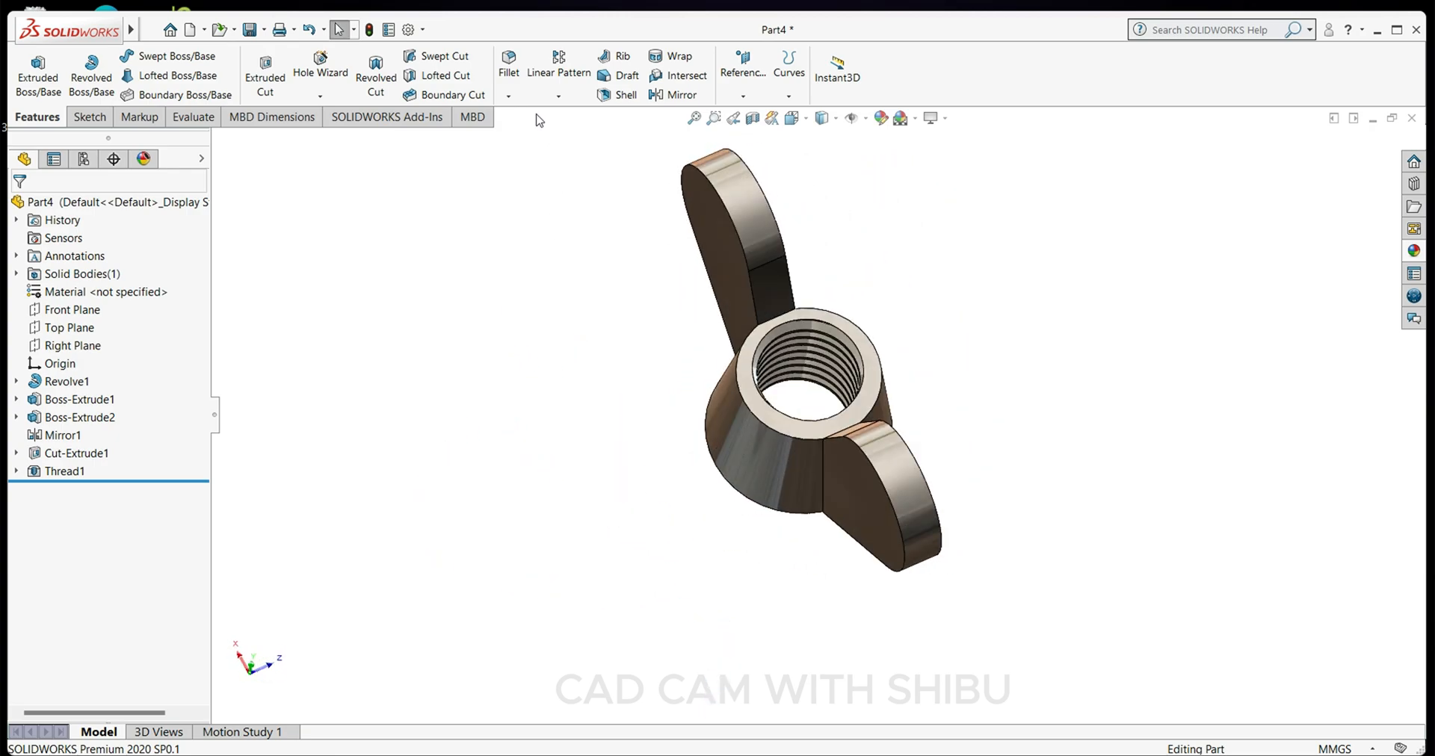
- Select the outer outline edges of both wings for filleting
left_click(508, 66)
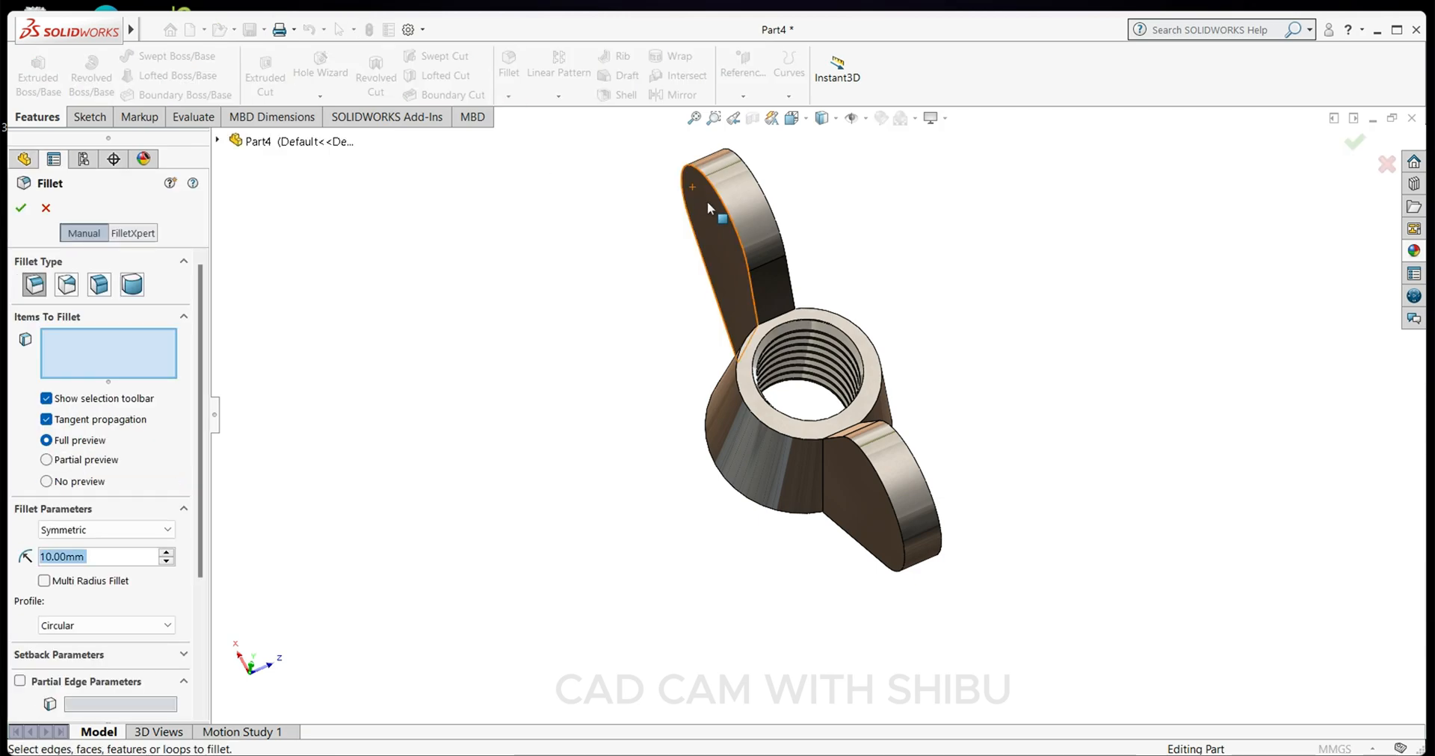
left_click(721, 219)
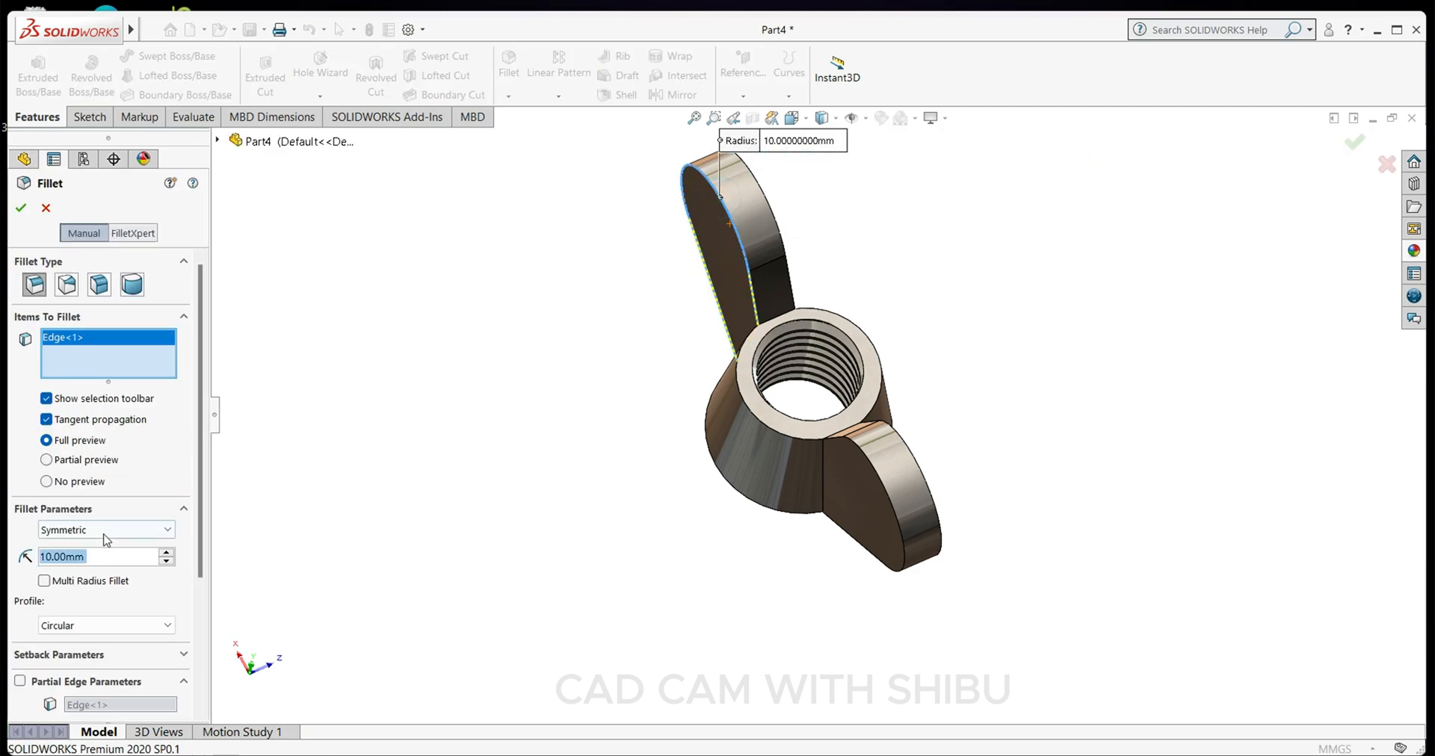
type("2.00mm")
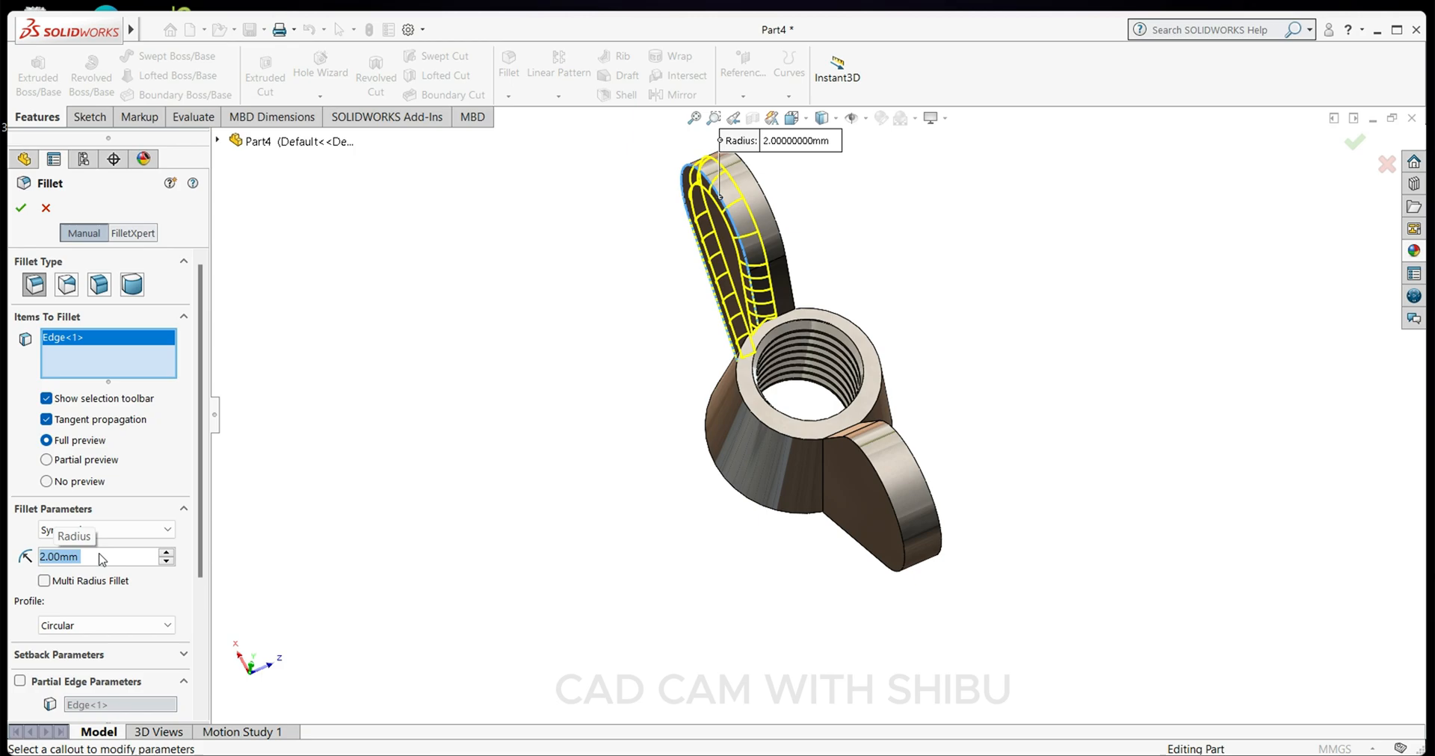
type("1.00mm")
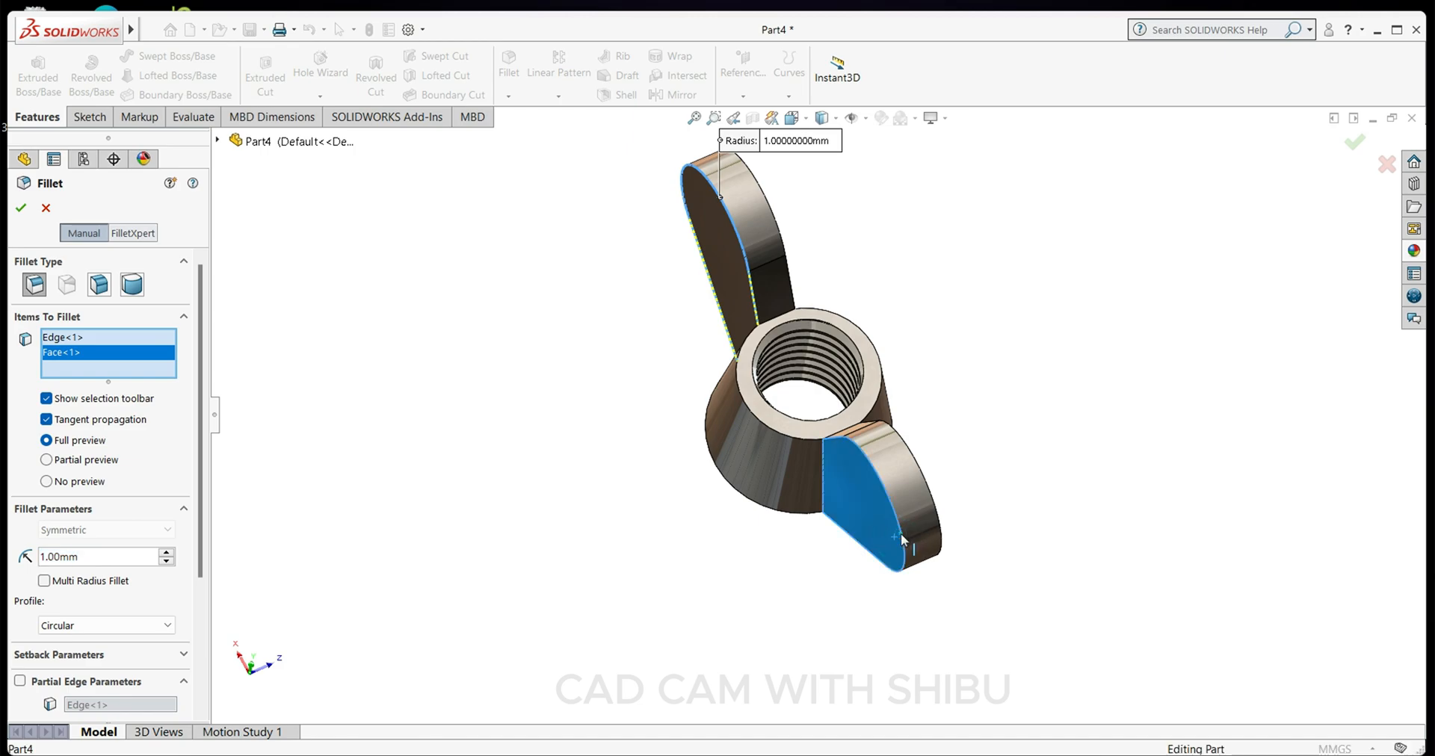
left_click(901, 535)
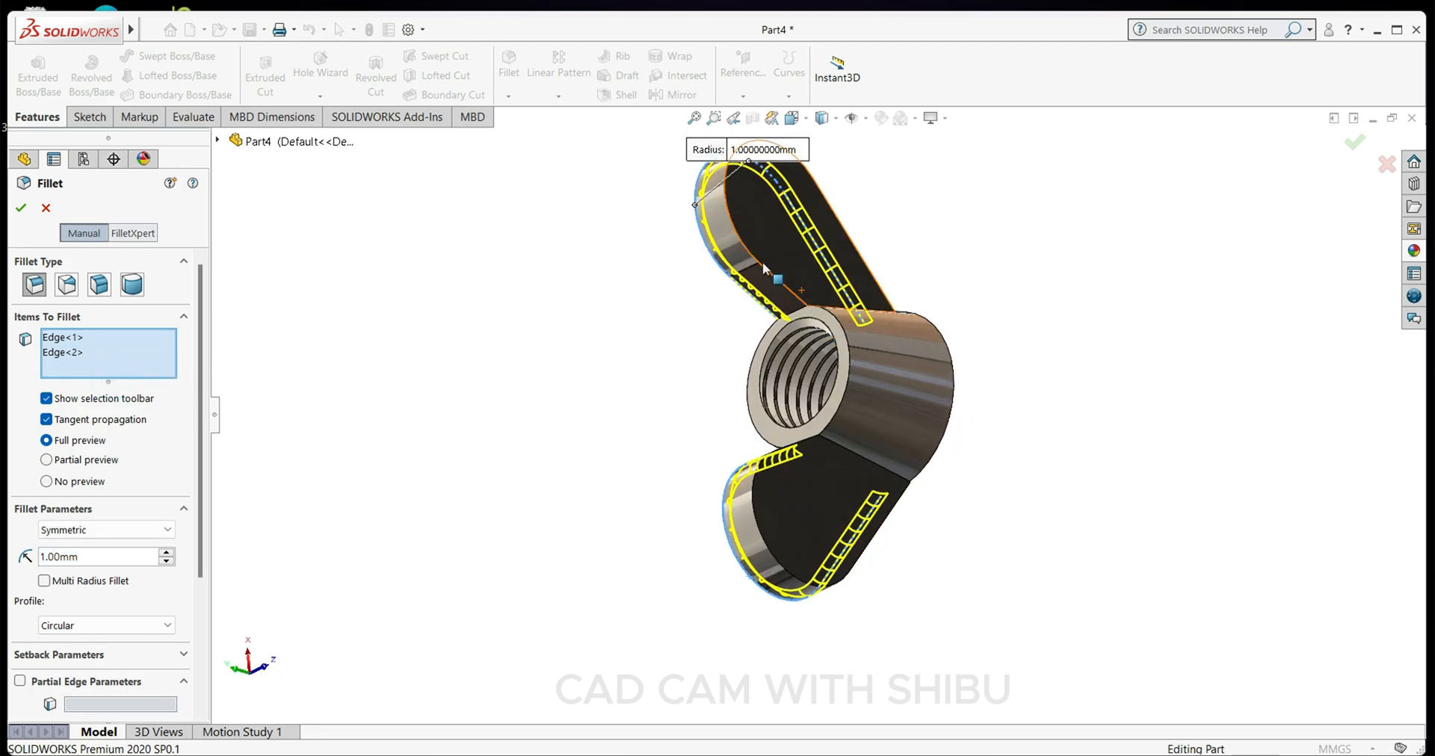
left_click(777, 500)
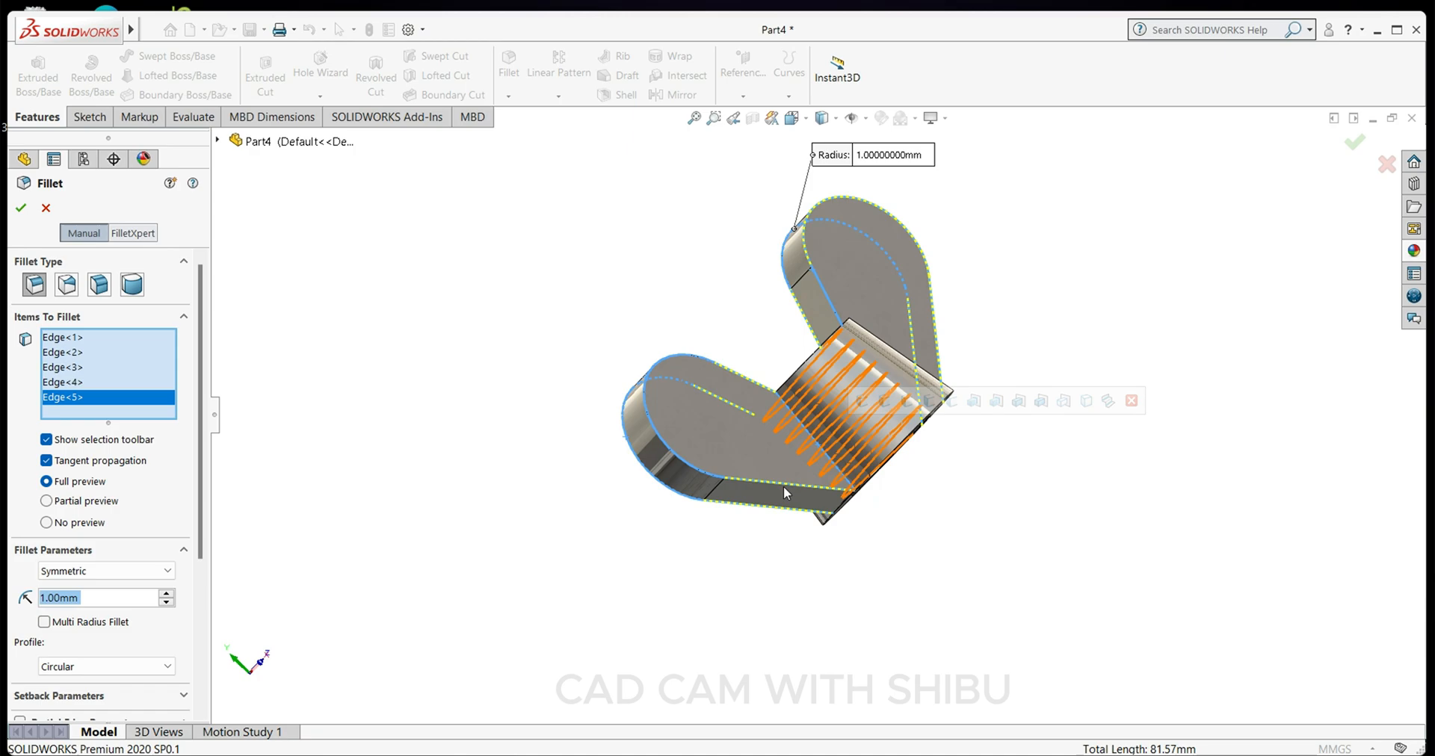
- Remove the stray edge, set the fillet radius to 0.50 mm and confirm Fillet1
right_click(63, 396)
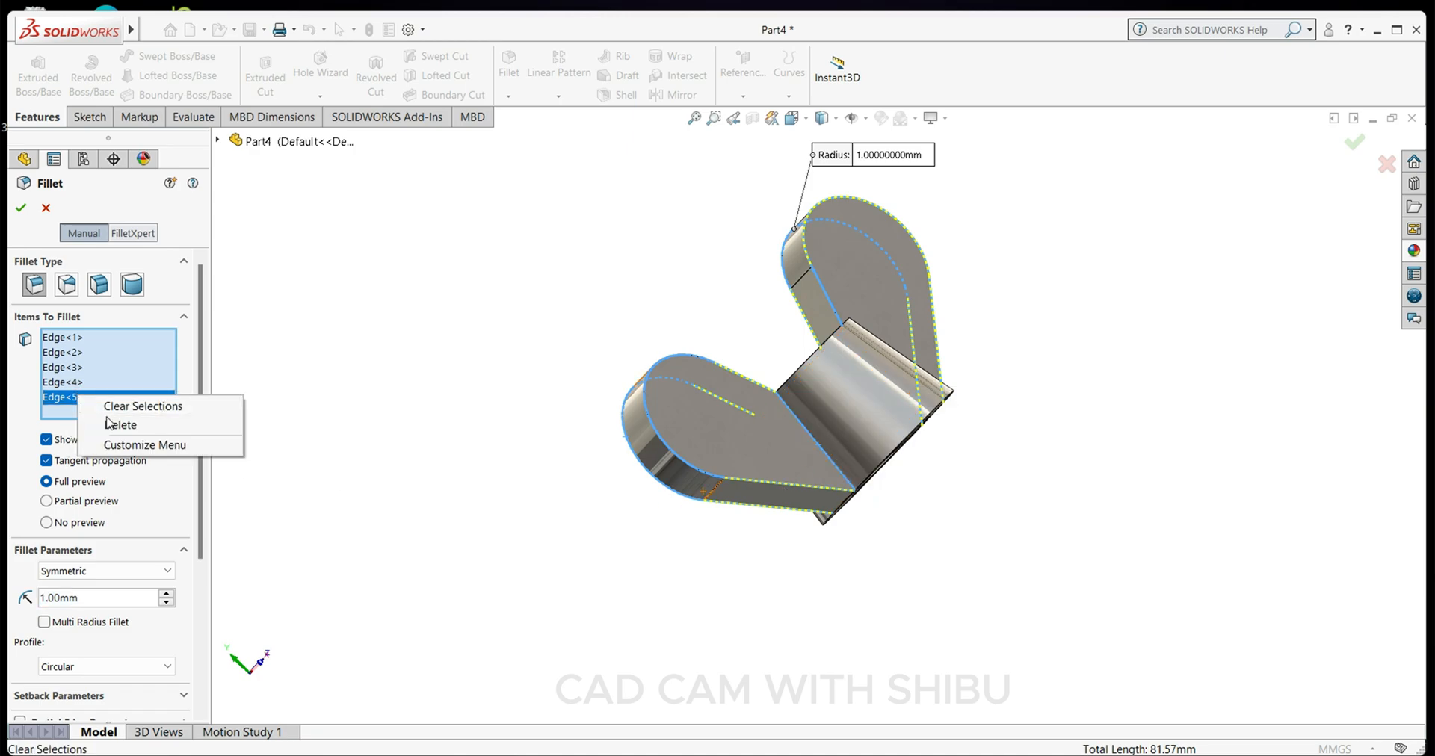
left_click(120, 425)
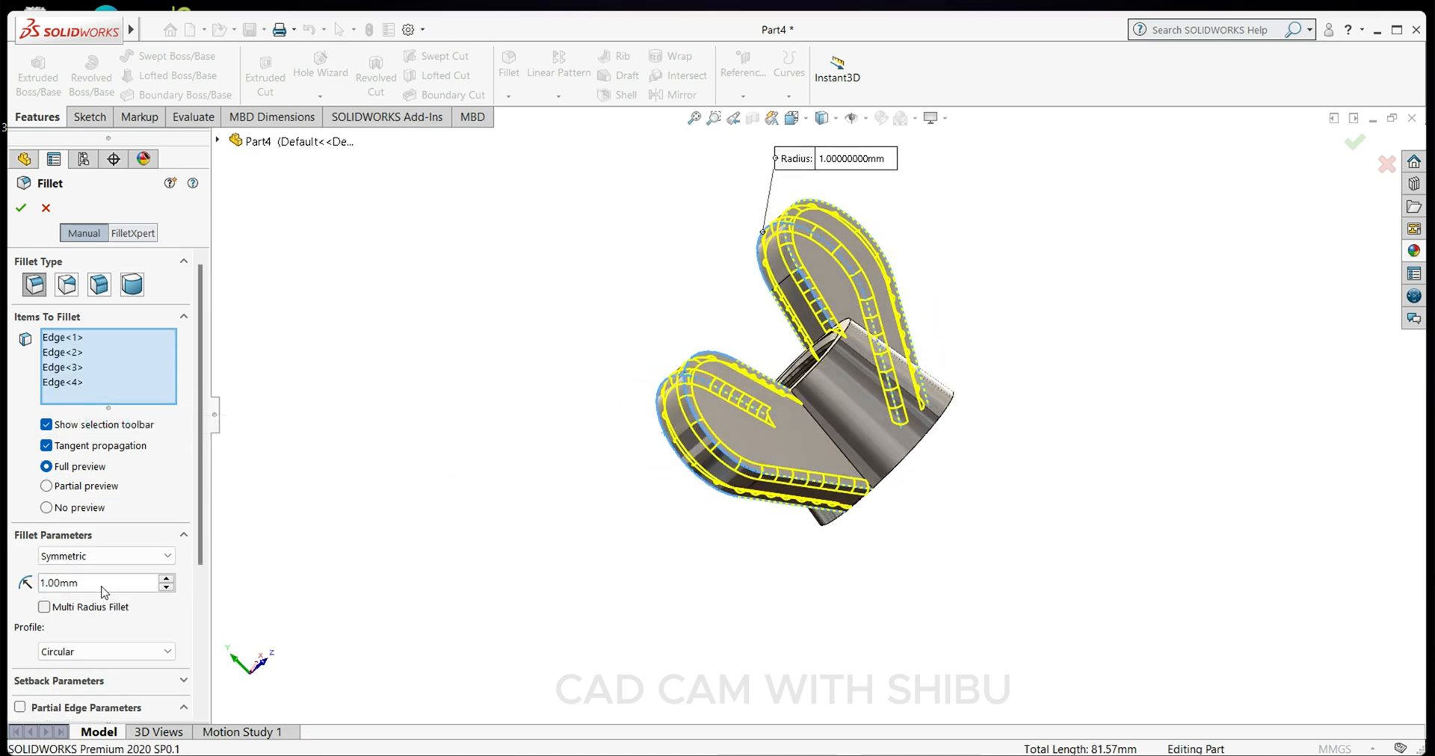
type("0.50mm")
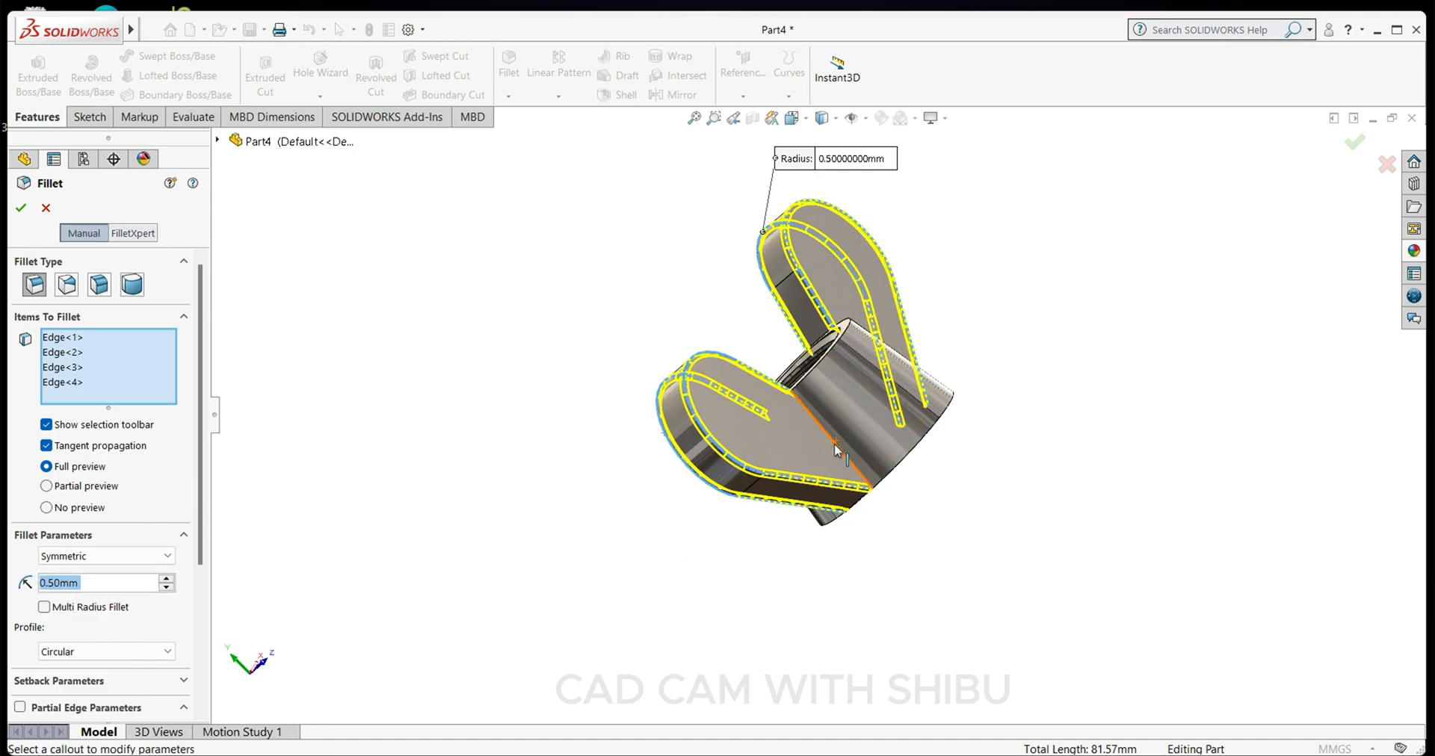
left_click(814, 448)
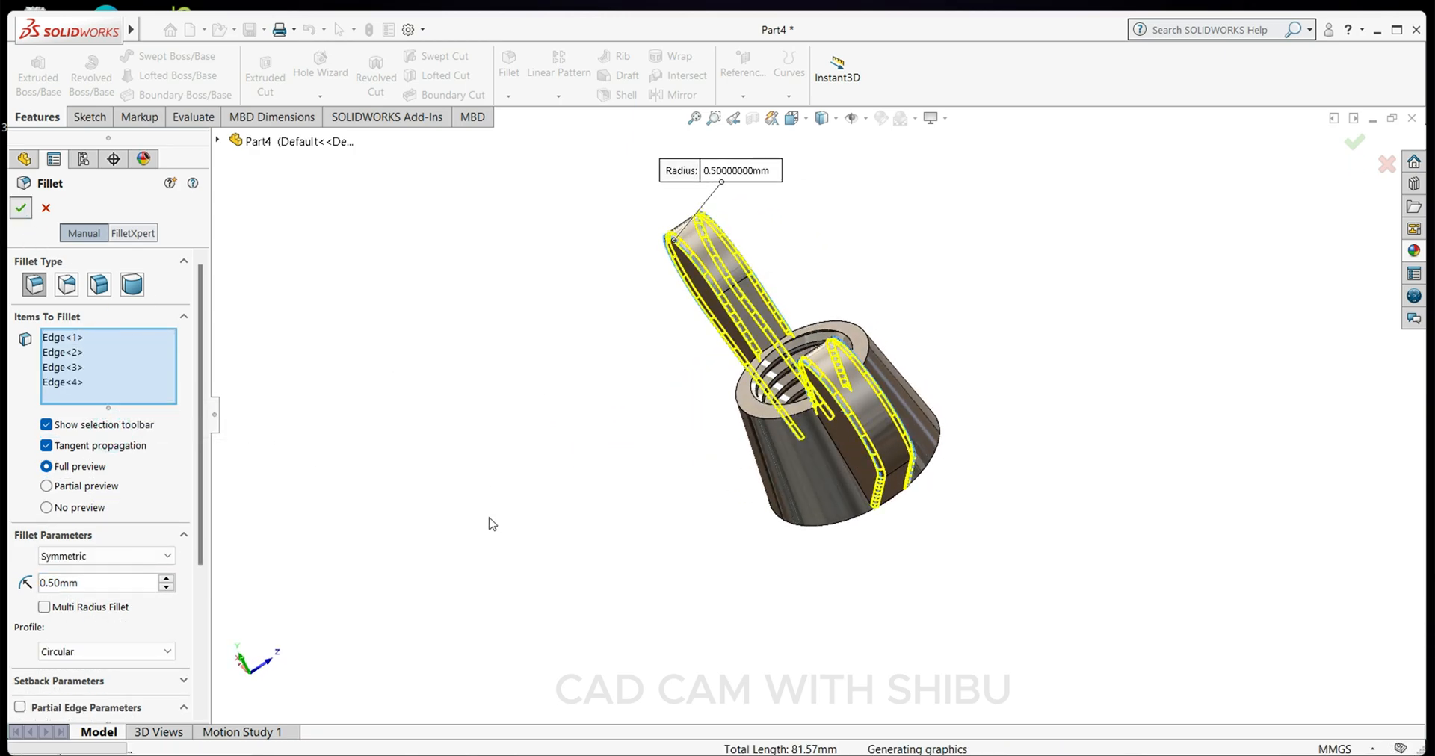
left_click(20, 208)
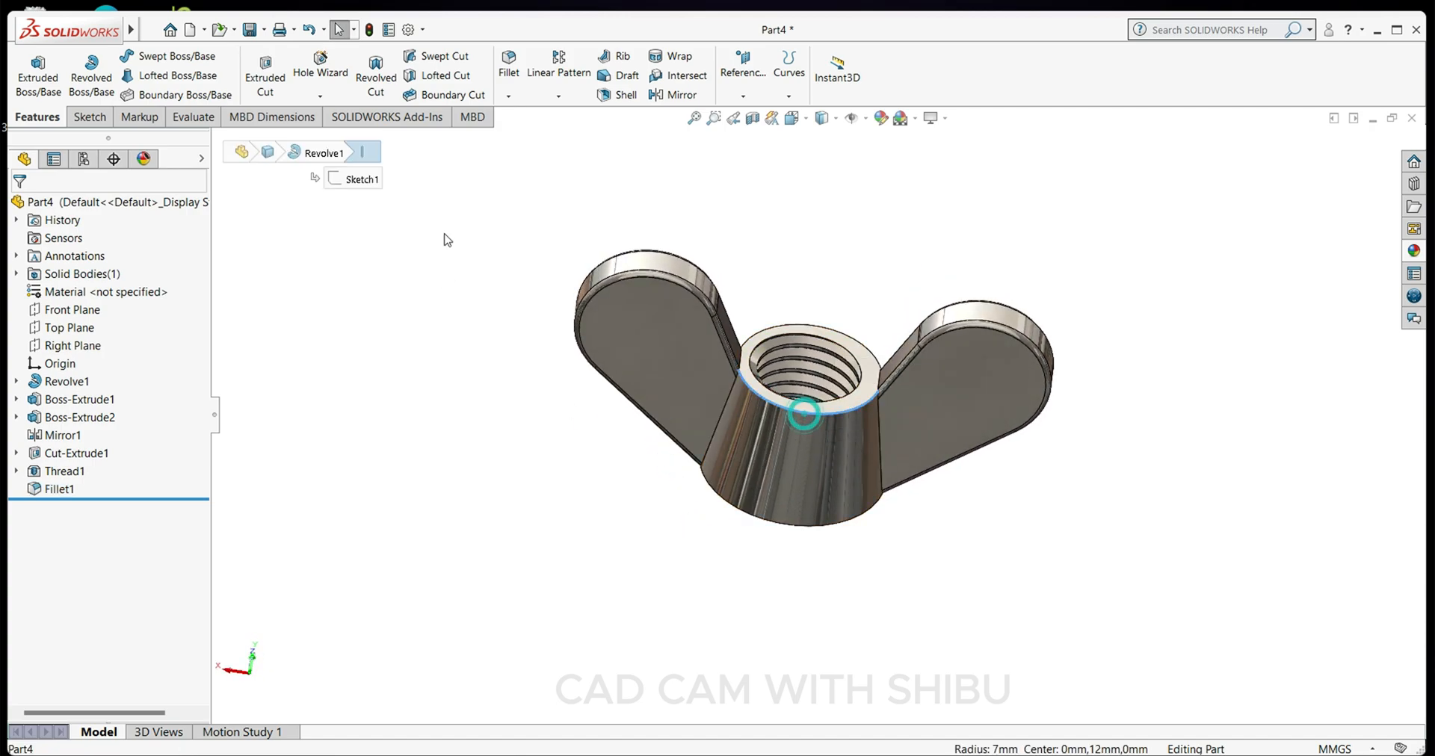
- Fillet the hub and hole edges at 0.2 mm, dropping the extra edge, as Fillet2
left_click(508, 73)
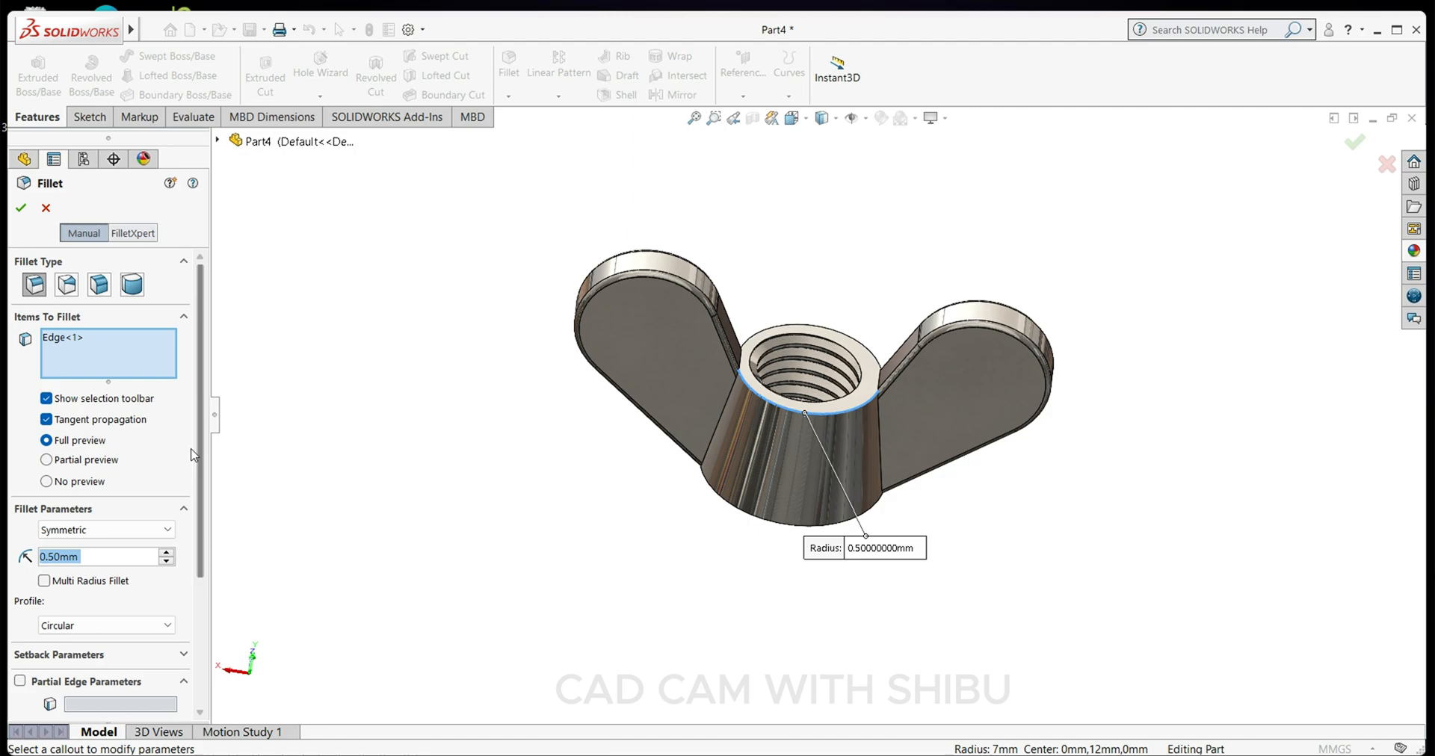
type(".2")
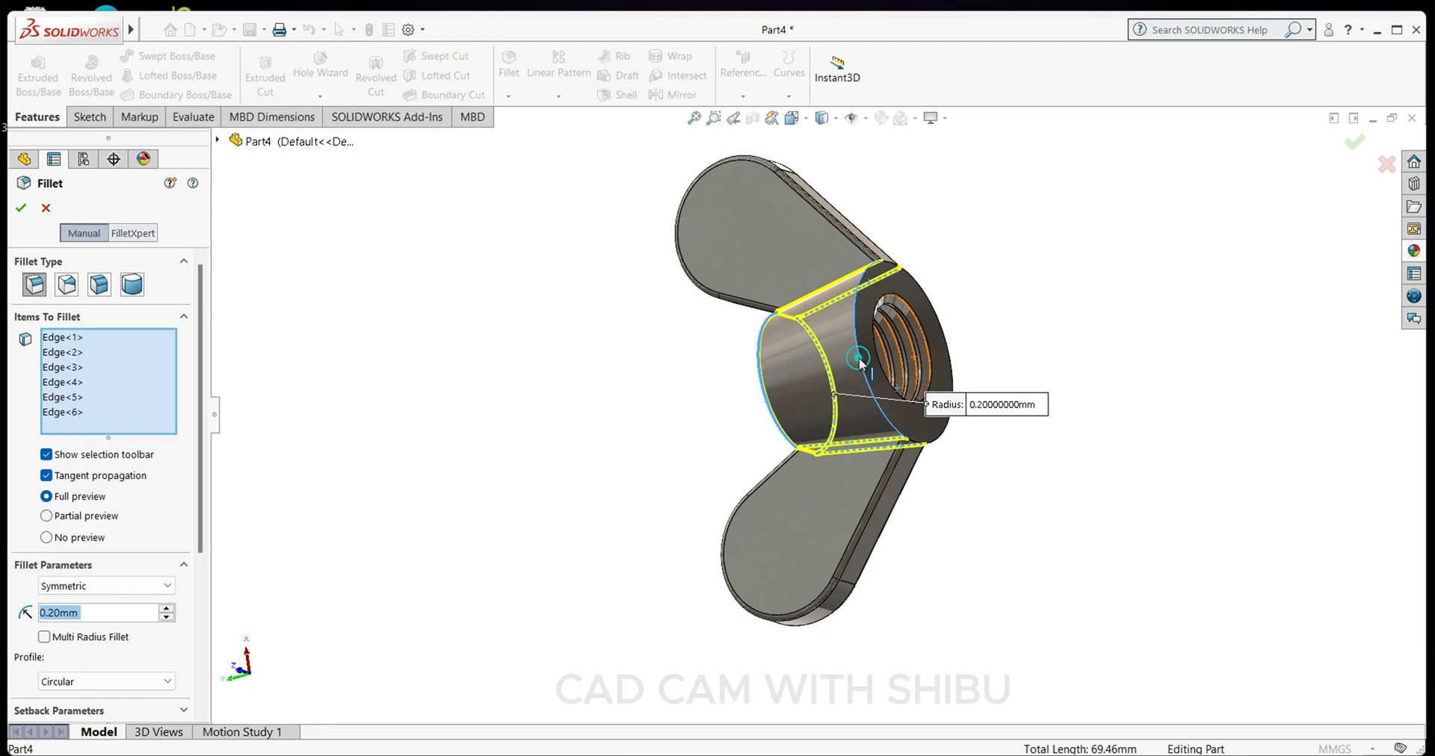
left_click(62, 413)
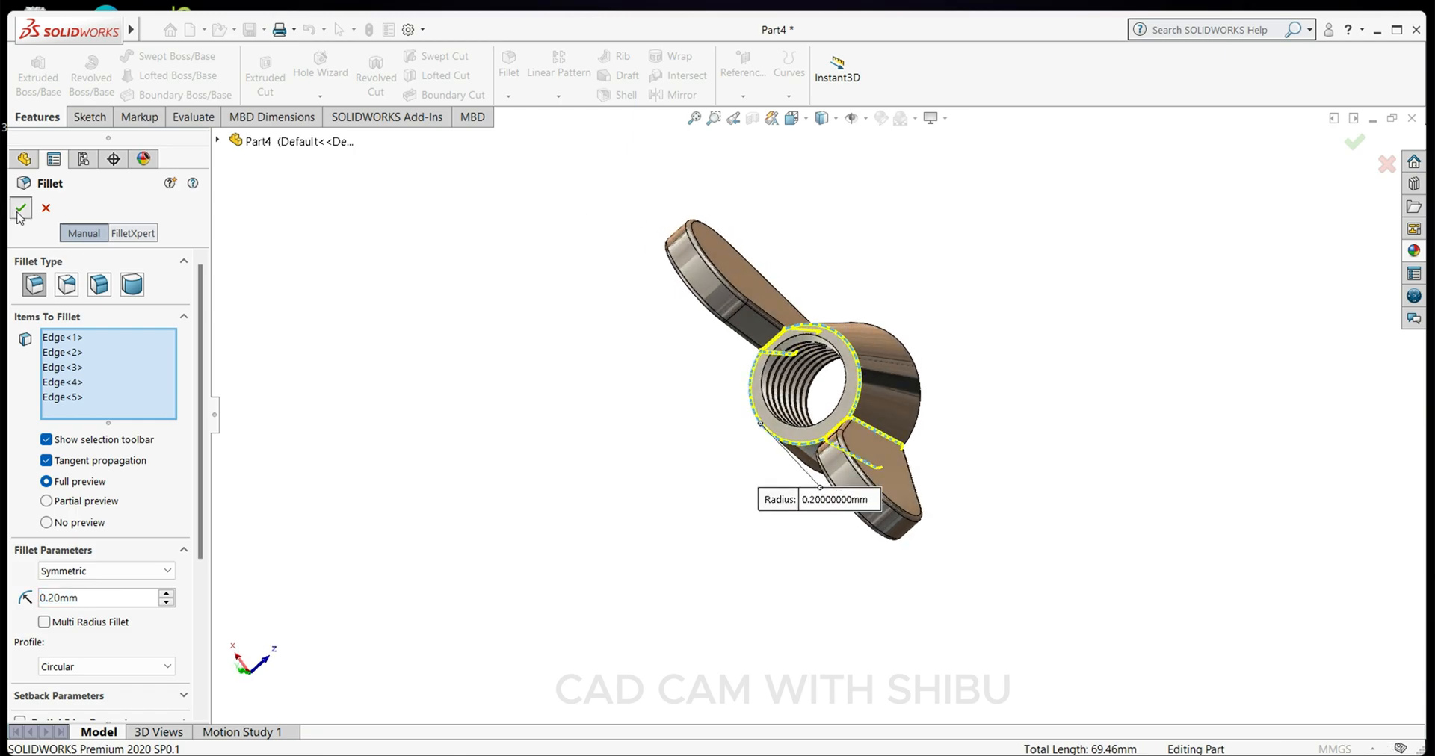
left_click(20, 210)
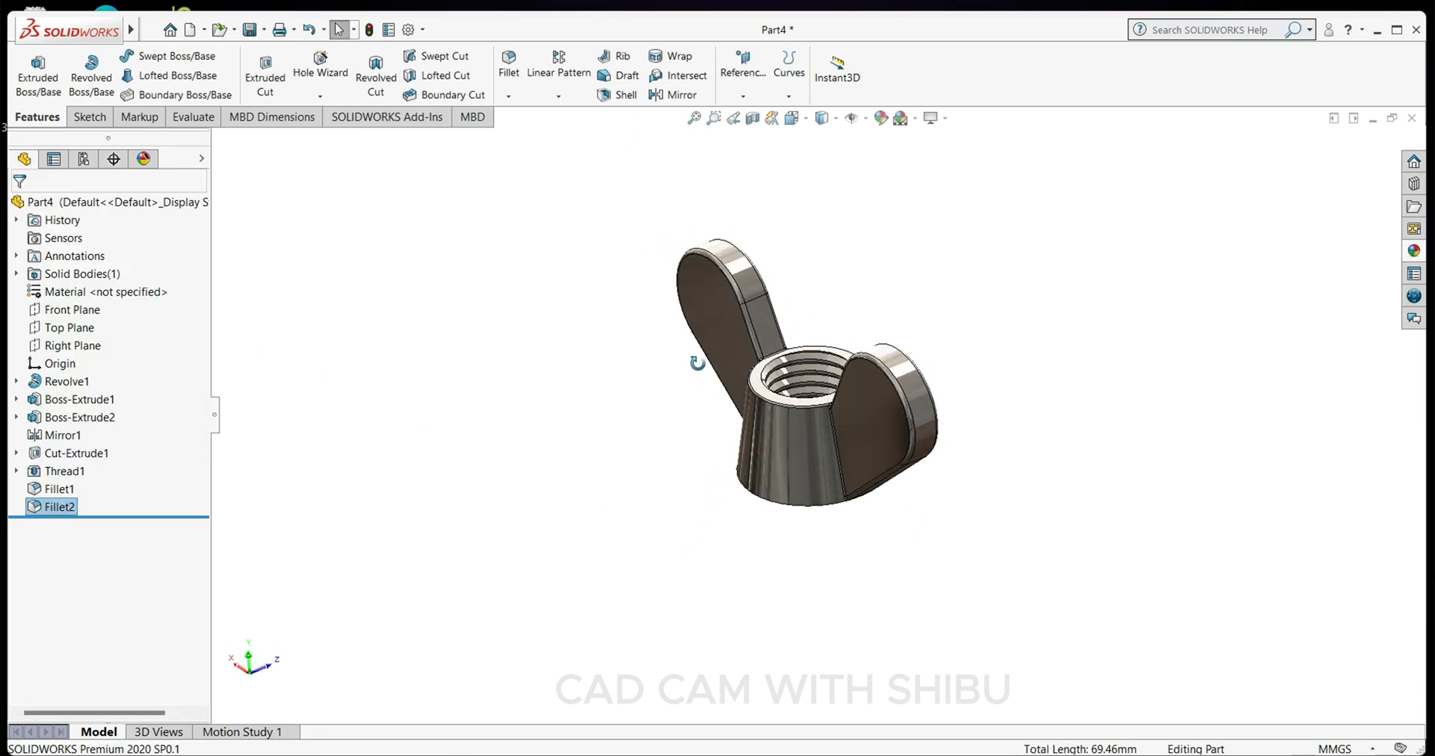